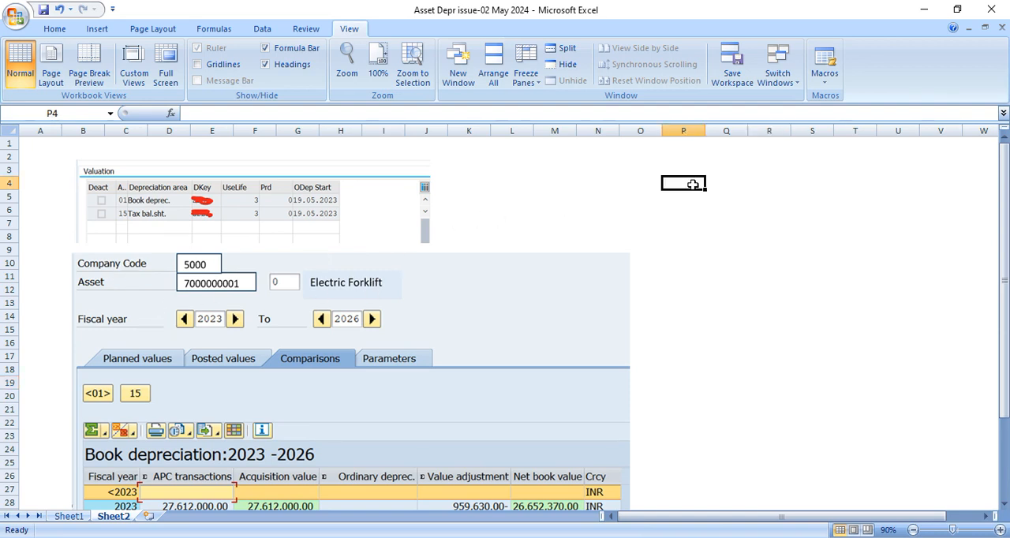
Label the screenshot's columns Asset-1 (P4) and Asset-2 (S4), with ABMUN in P11
{"action": "type", "text": "Asset-!"}
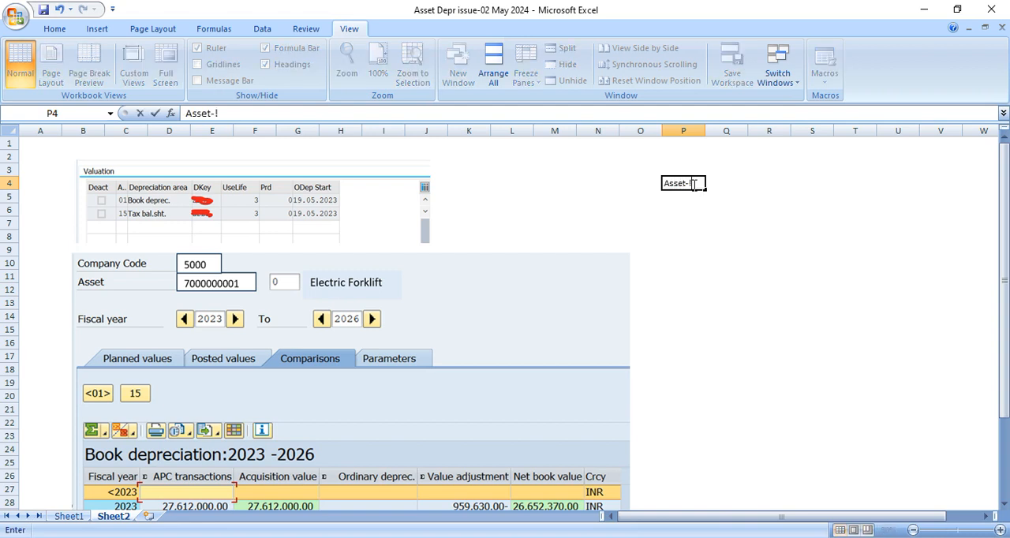
{"action": "left_click", "coordinate": [812, 183]}
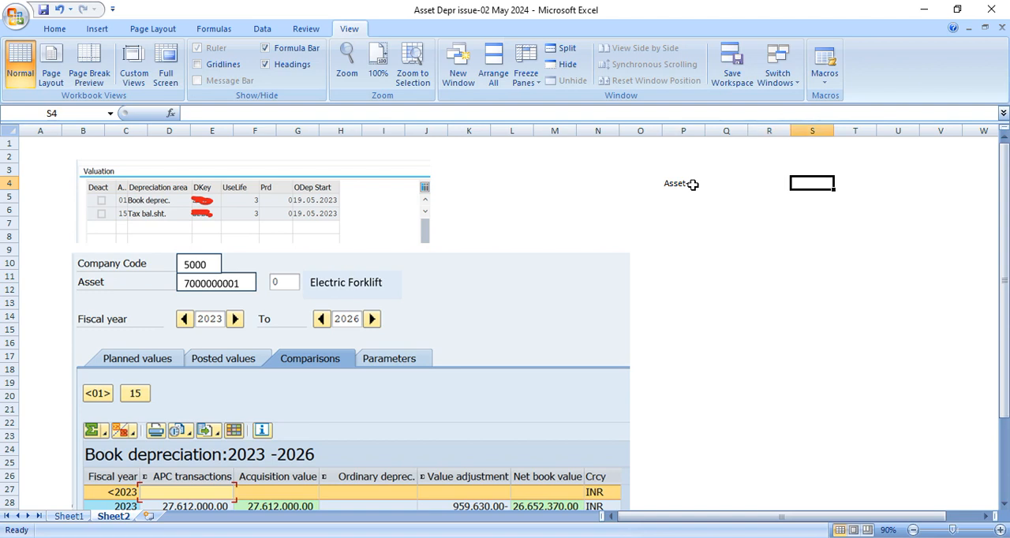
{"action": "type", "text": "Asset-2"}
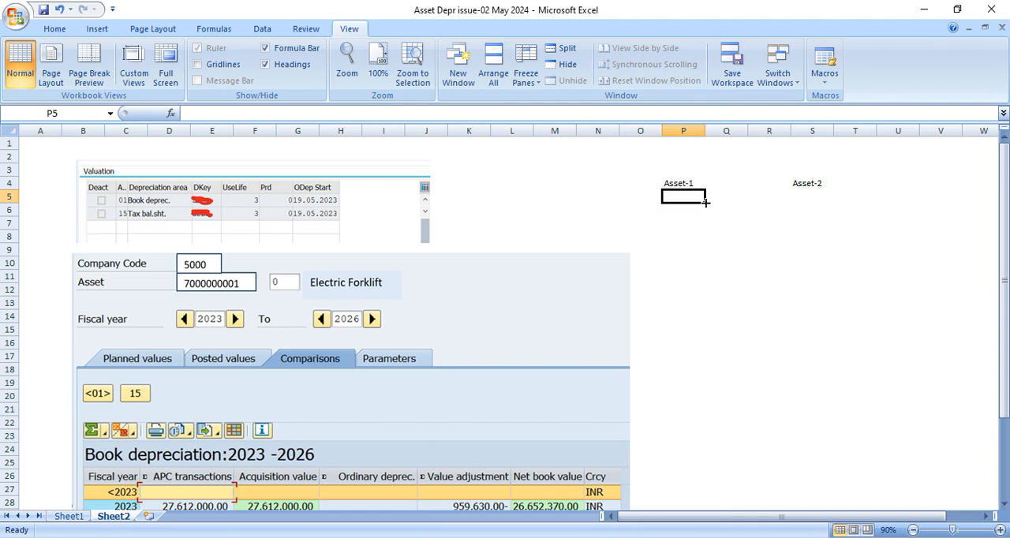
{"action": "left_click", "coordinate": [684, 183]}
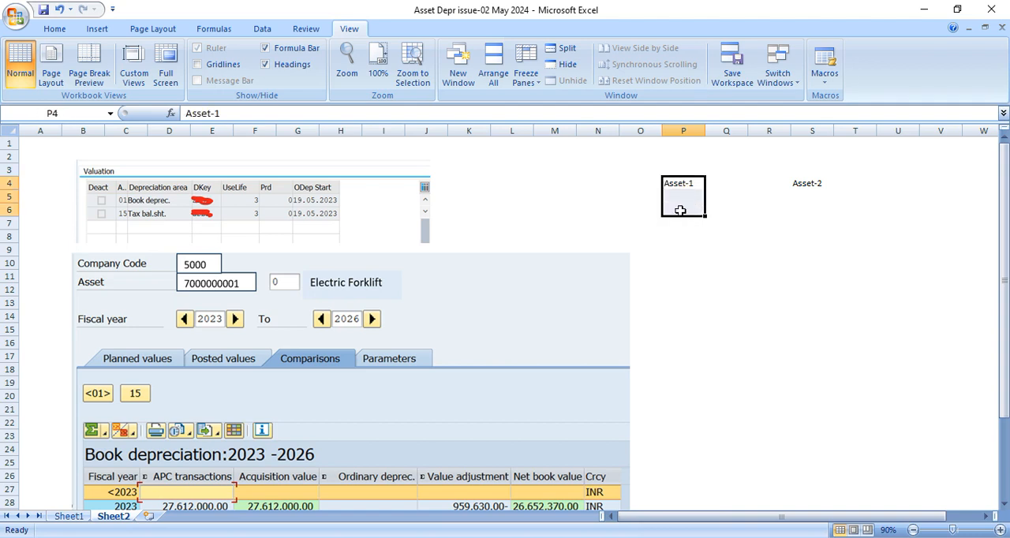
{"action": "left_click", "coordinate": [812, 204]}
{"action": "type", "text": "ABUMN"}
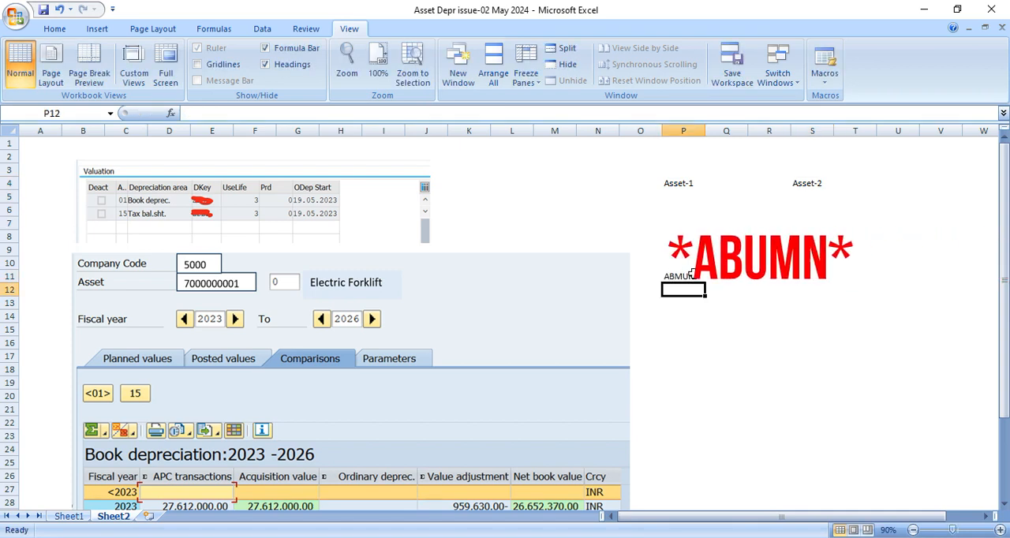
{"action": "left_click_drag", "start_coordinate": [758, 252], "coordinate": [525, 253]}
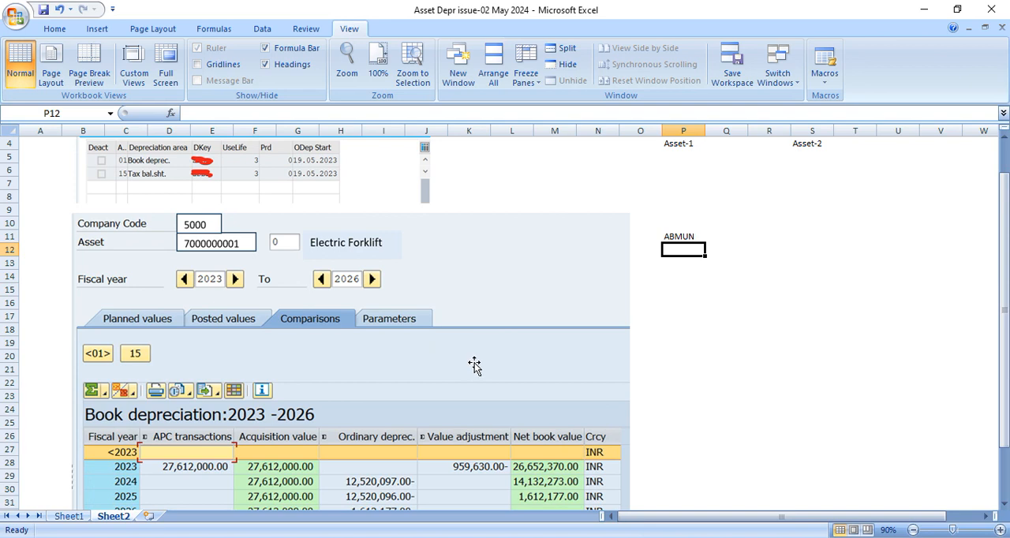
{"action": "scroll", "scroll_direction": "down", "scroll_amount": 3}
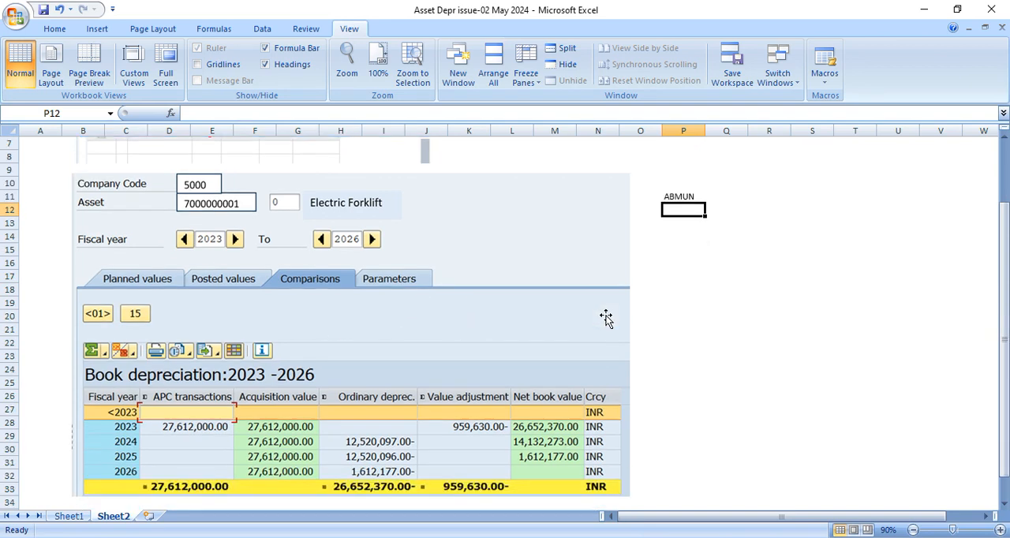
{"action": "mouse_move", "coordinate": [529, 414]}
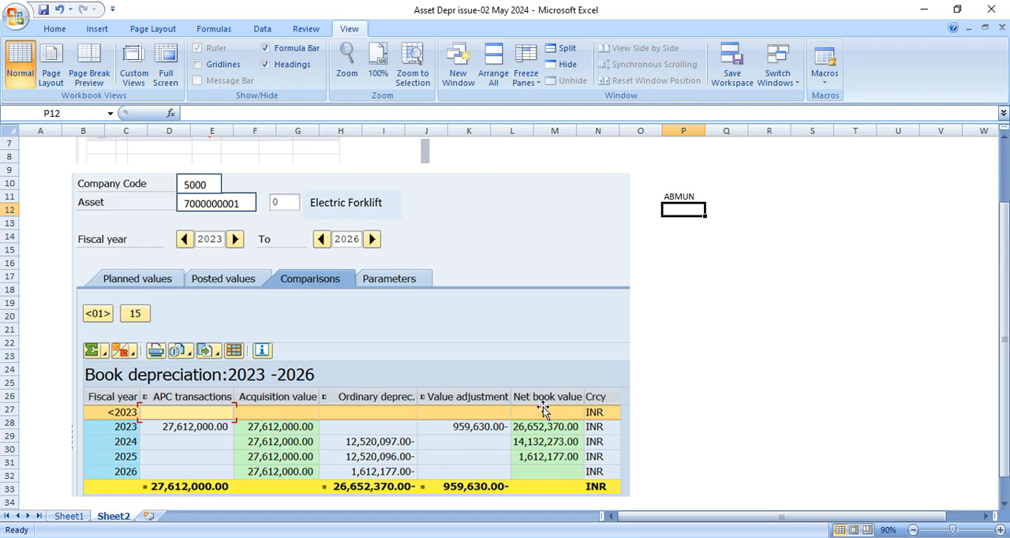
{"action": "mouse_move", "coordinate": [779, 395]}
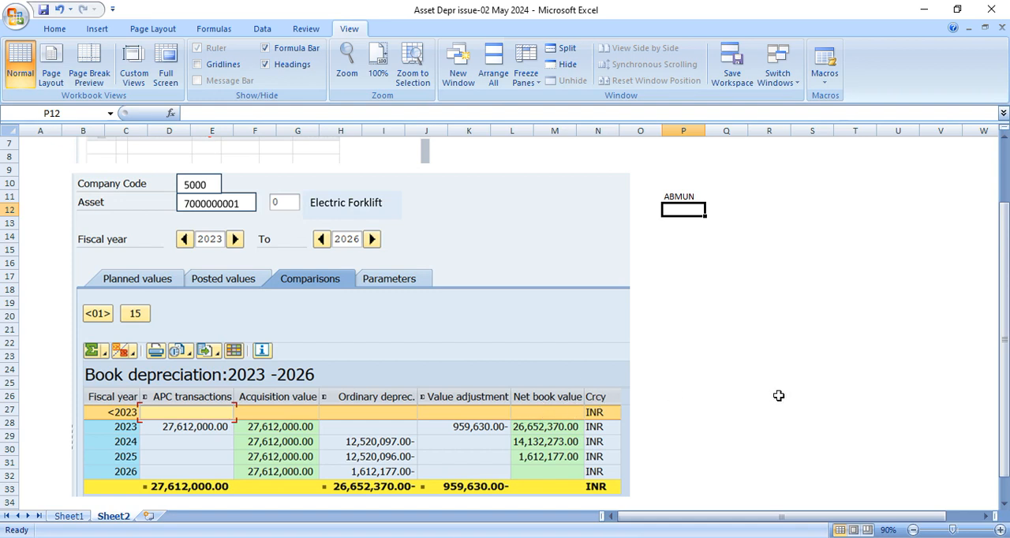
{"action": "left_click", "coordinate": [813, 131]}
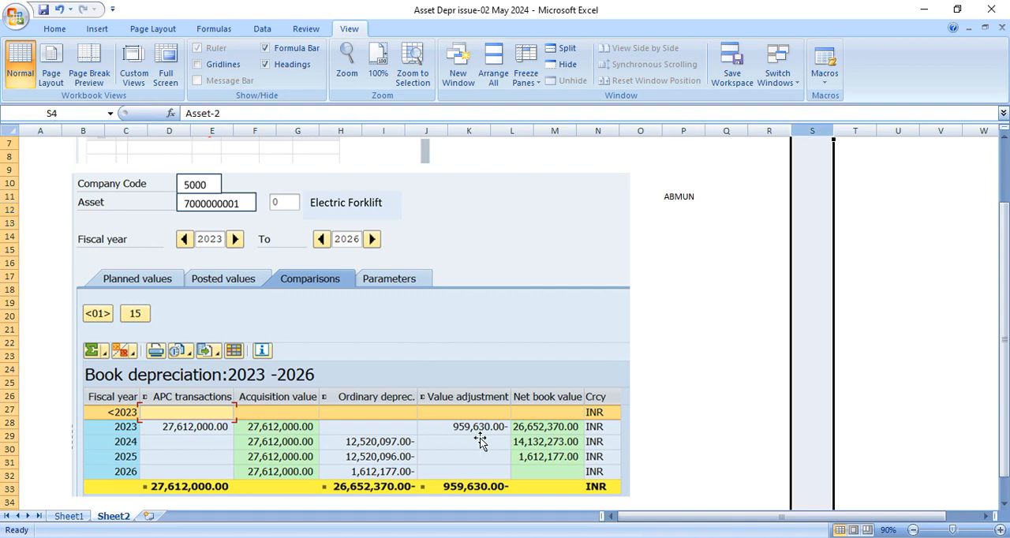
{"action": "mouse_move", "coordinate": [512, 416]}
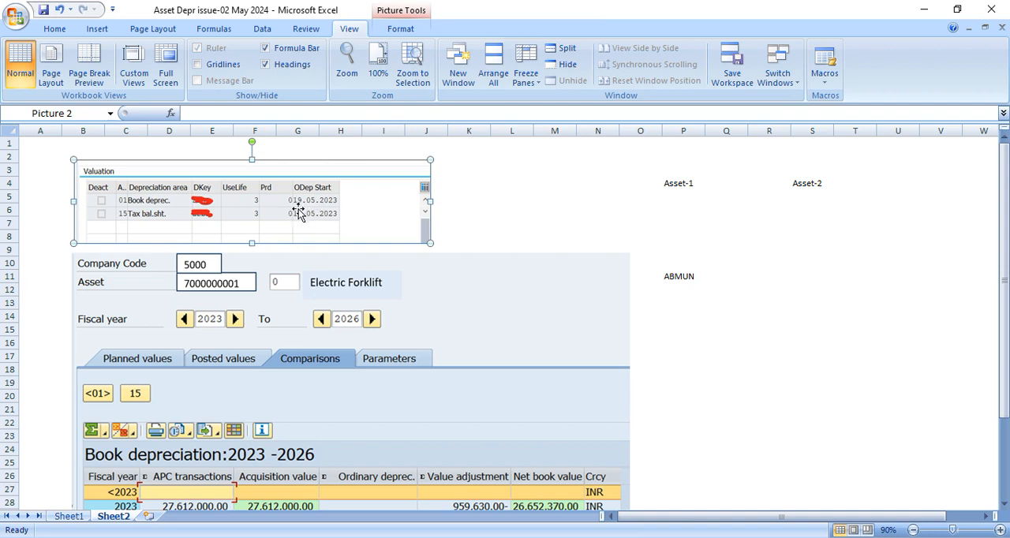
{"action": "mouse_move", "coordinate": [325, 219]}
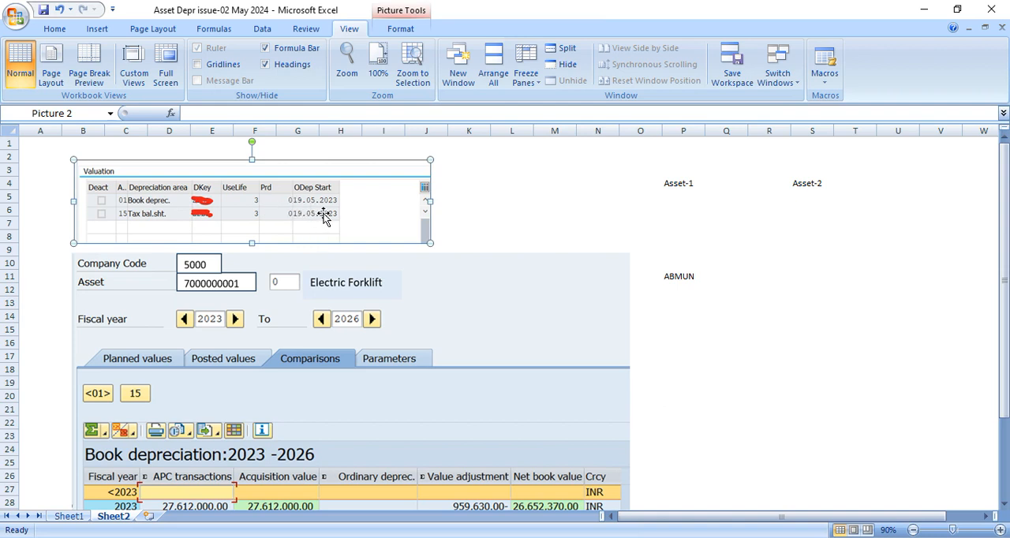
{"action": "mouse_move", "coordinate": [362, 212]}
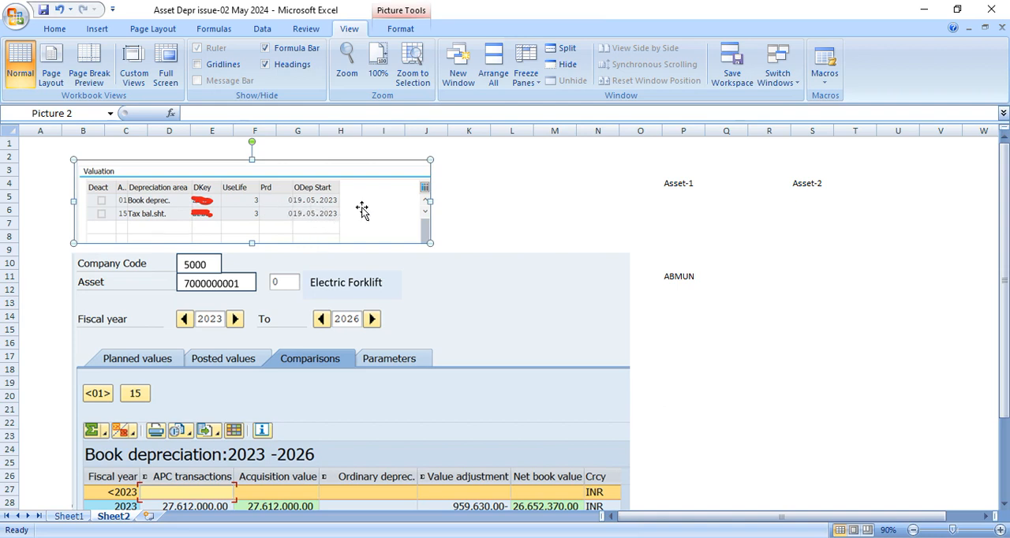
{"action": "mouse_move", "coordinate": [827, 149]}
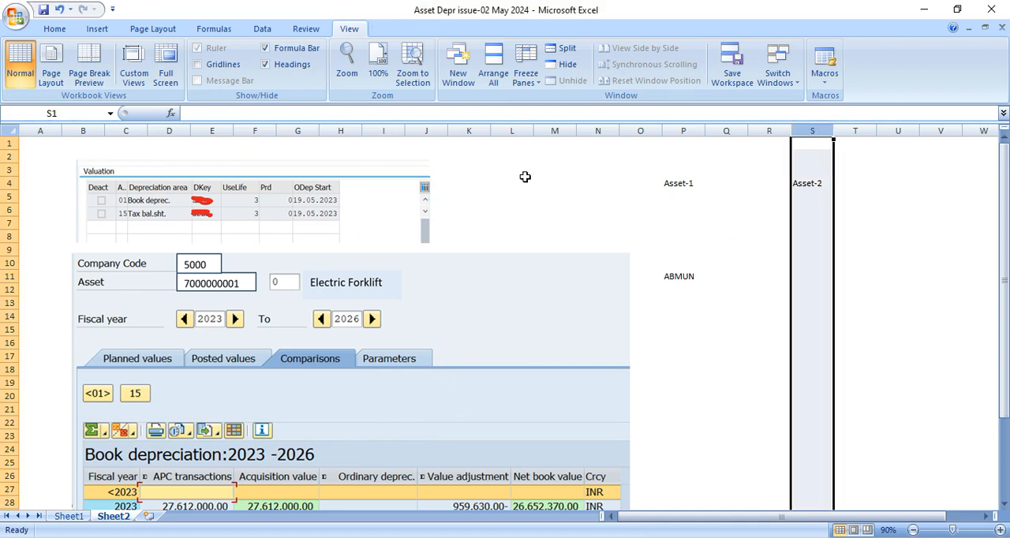
Enter start date 19.05.2023 for both assets, and useful life 25 and 3
{"action": "left_click", "coordinate": [683, 130]}
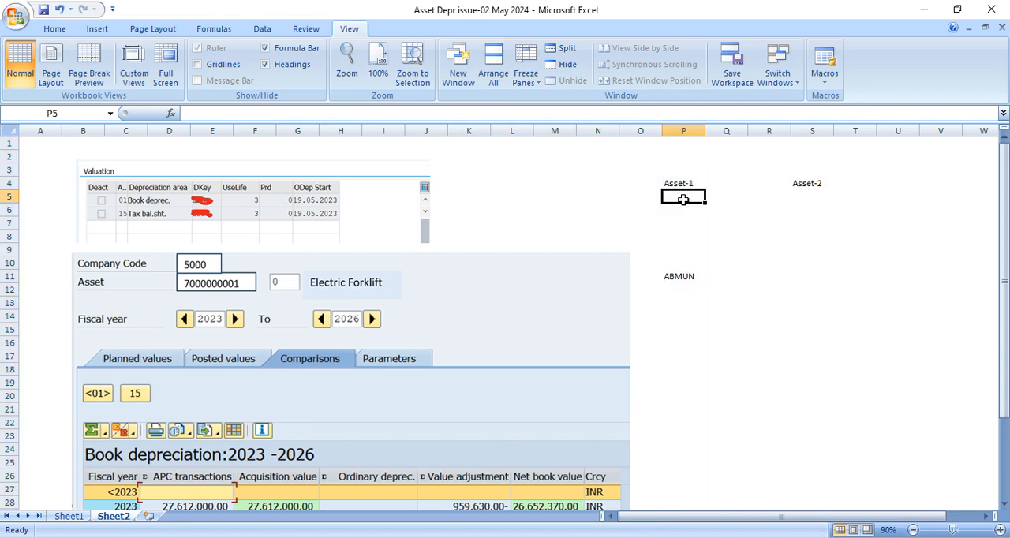
{"action": "type", "text": "19.05.2023"}
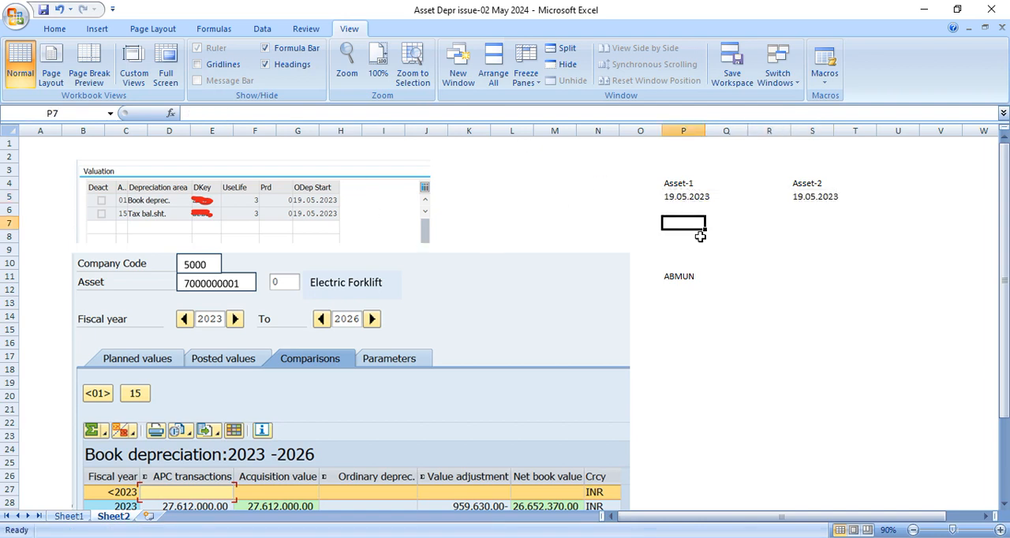
{"action": "type", "text": "Useful 25"}
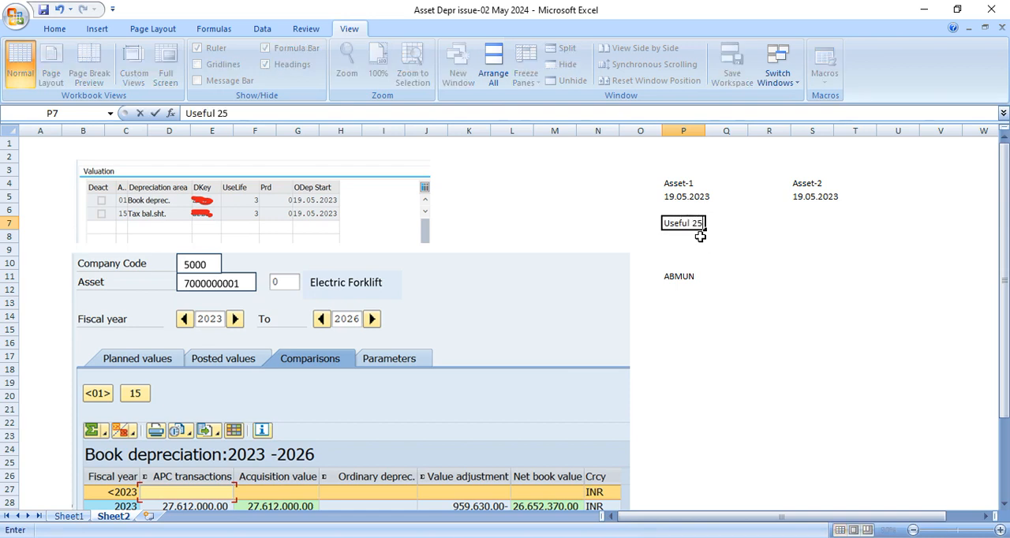
{"action": "left_click", "coordinate": [813, 223]}
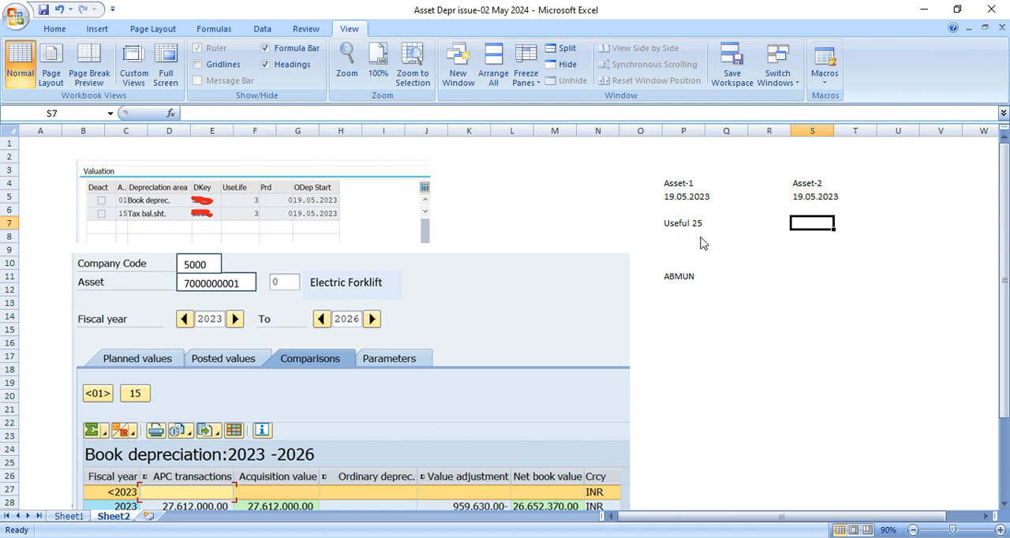
{"action": "type", "text": "UL 3"}
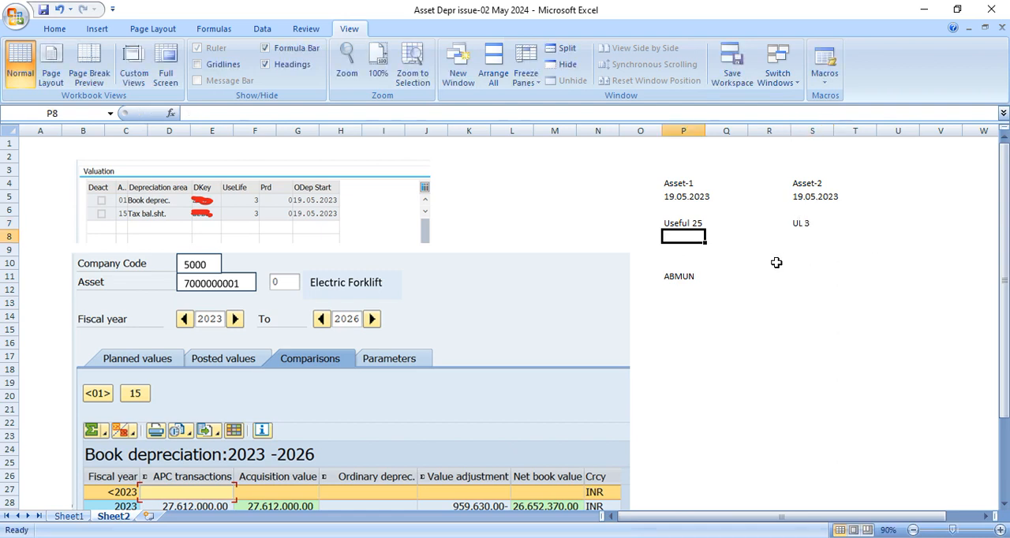
{"action": "mouse_move", "coordinate": [824, 303]}
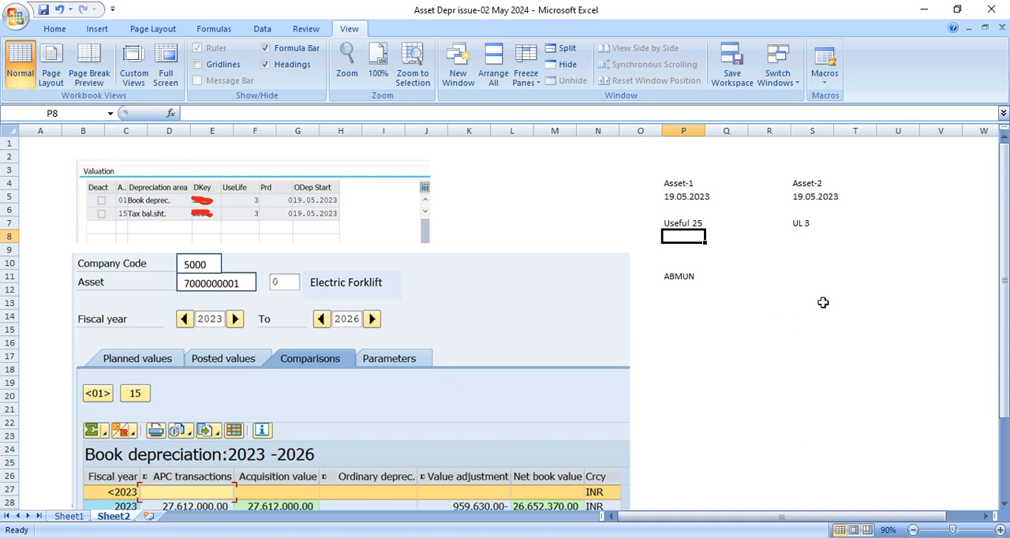
{"action": "mouse_move", "coordinate": [747, 403]}
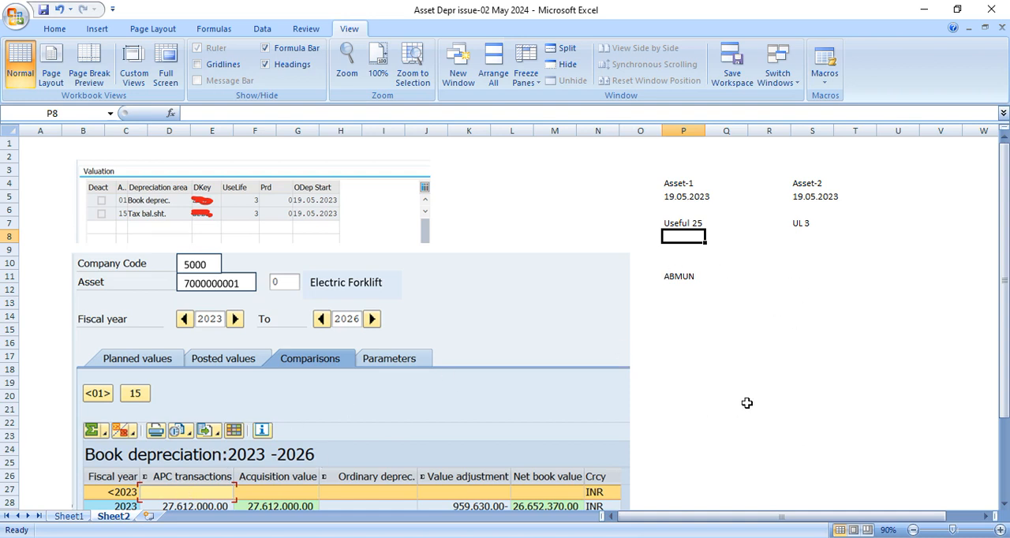
{"action": "mouse_move", "coordinate": [345, 397]}
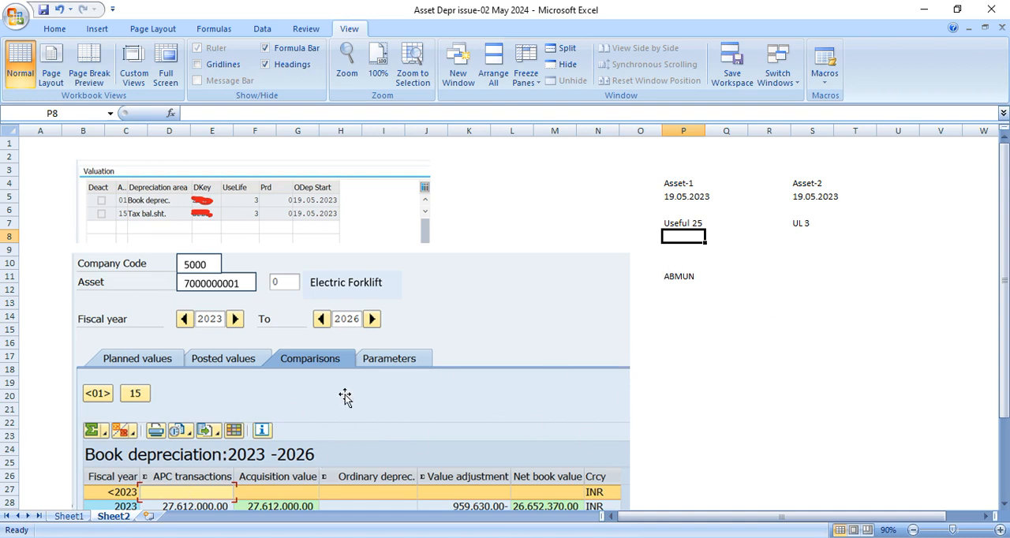
{"action": "mouse_move", "coordinate": [713, 338]}
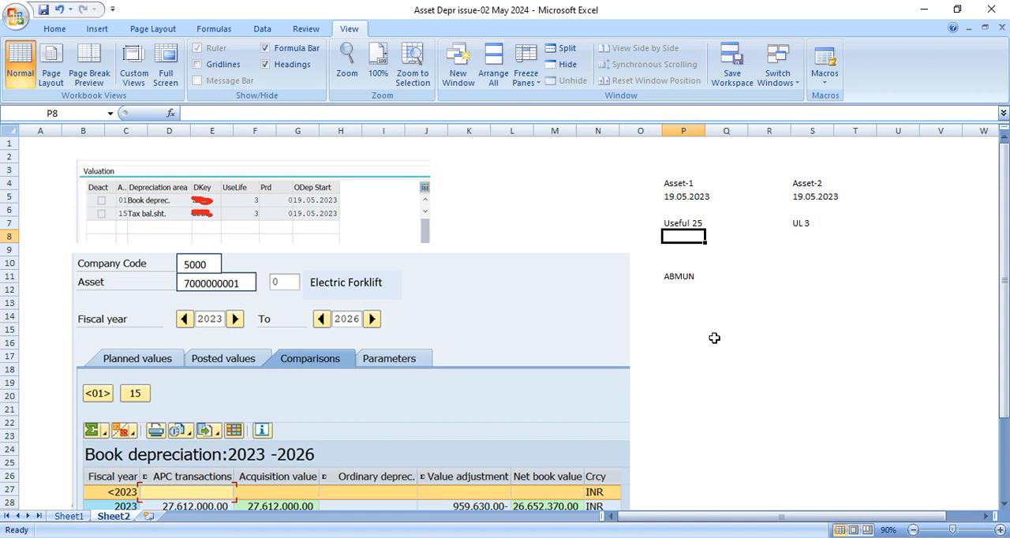
Add an APC row with 1000 under Asset-1
{"action": "left_click", "coordinate": [684, 316]}
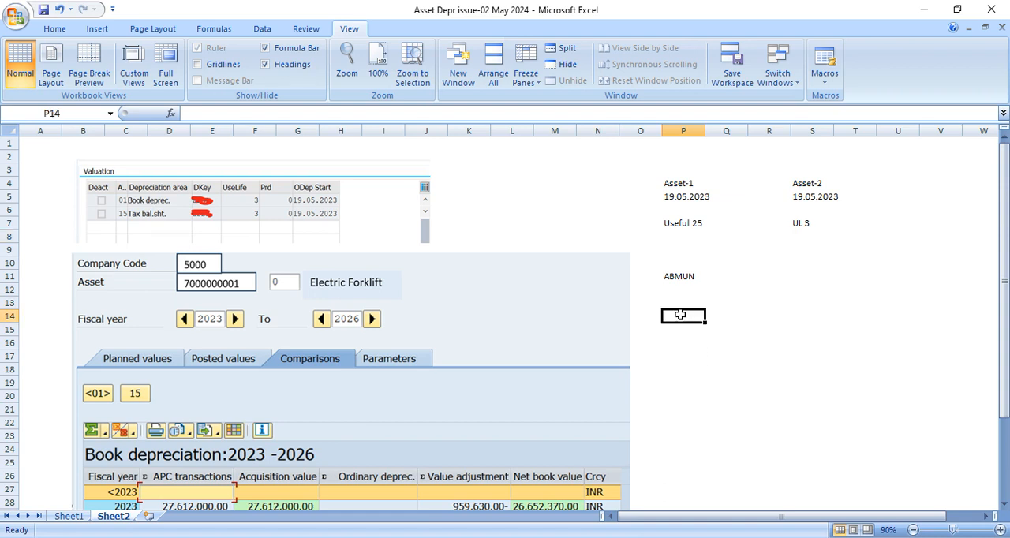
{"action": "type", "text": "1000"}
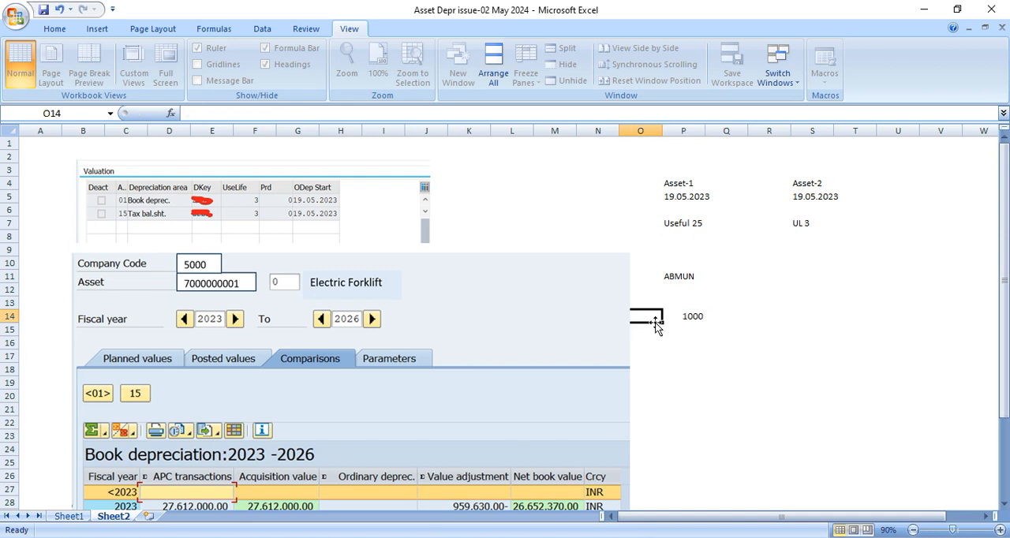
{"action": "type", "text": "APC"}
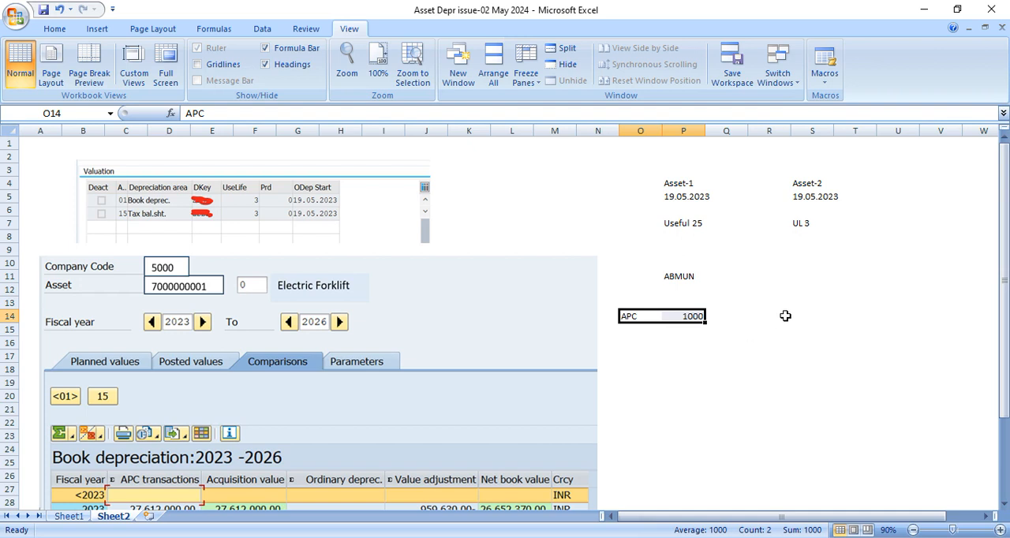
Enter APC 1000 under Asset-2, then review Asset-1's date column
{"action": "left_click", "coordinate": [812, 317]}
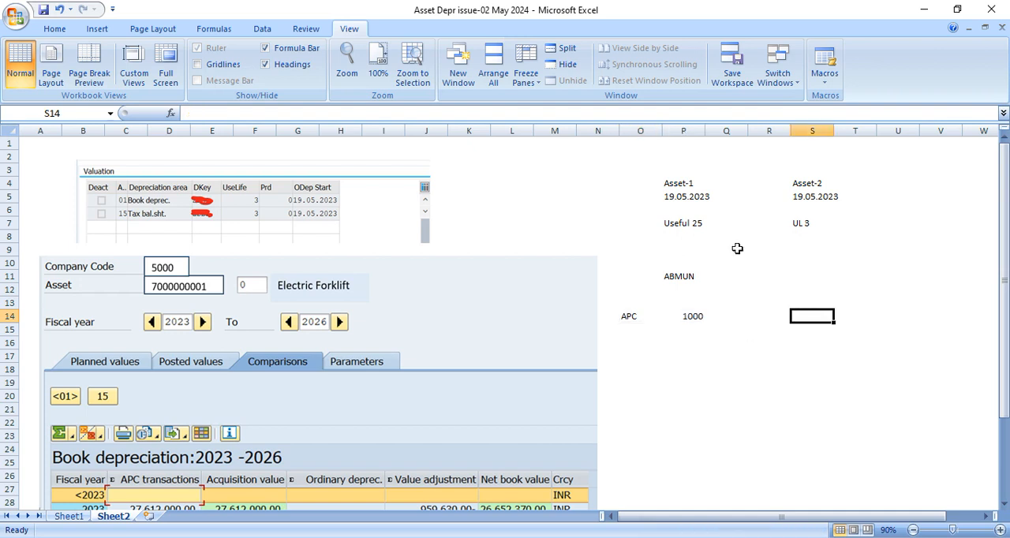
{"action": "left_click", "coordinate": [684, 131]}
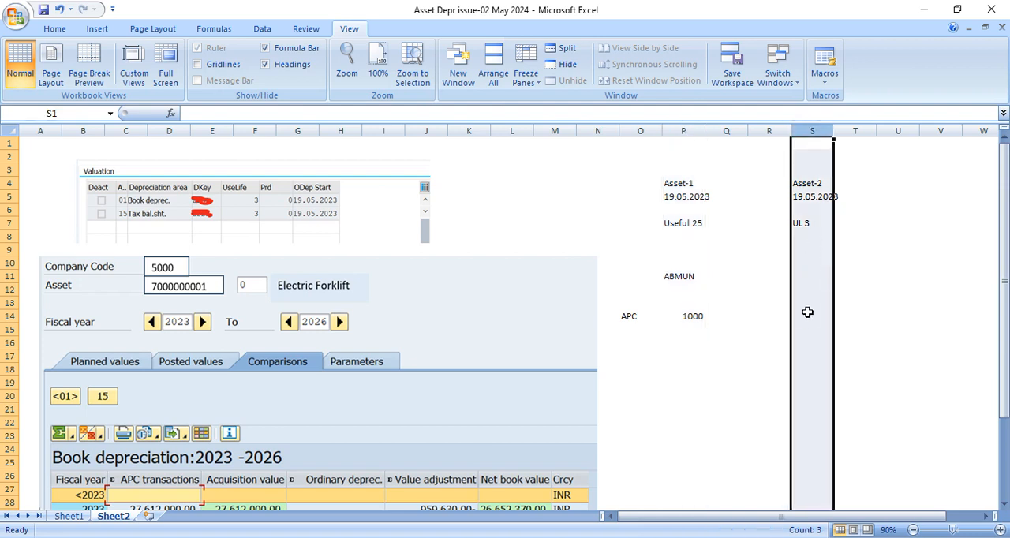
{"action": "left_click", "coordinate": [812, 316]}
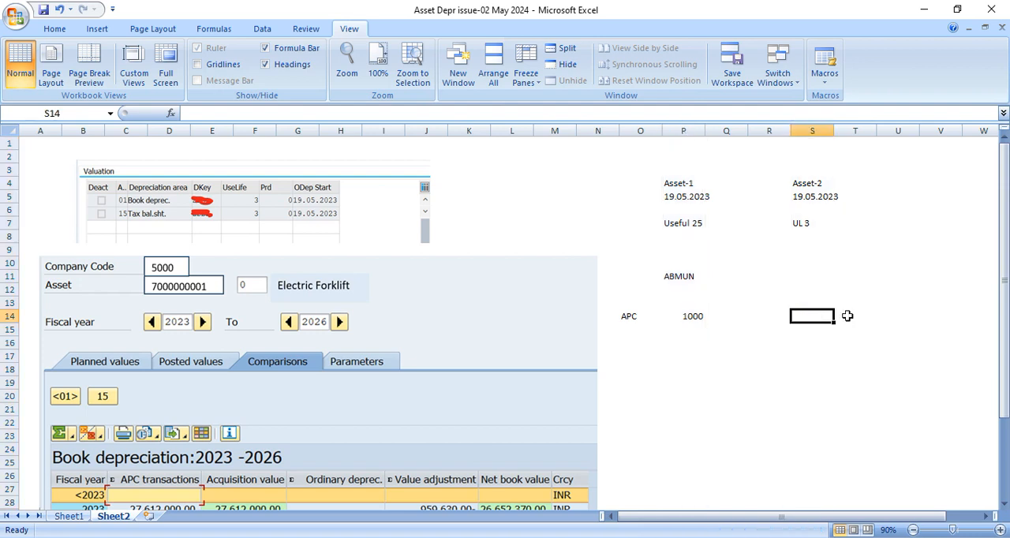
{"action": "mouse_move", "coordinate": [861, 318]}
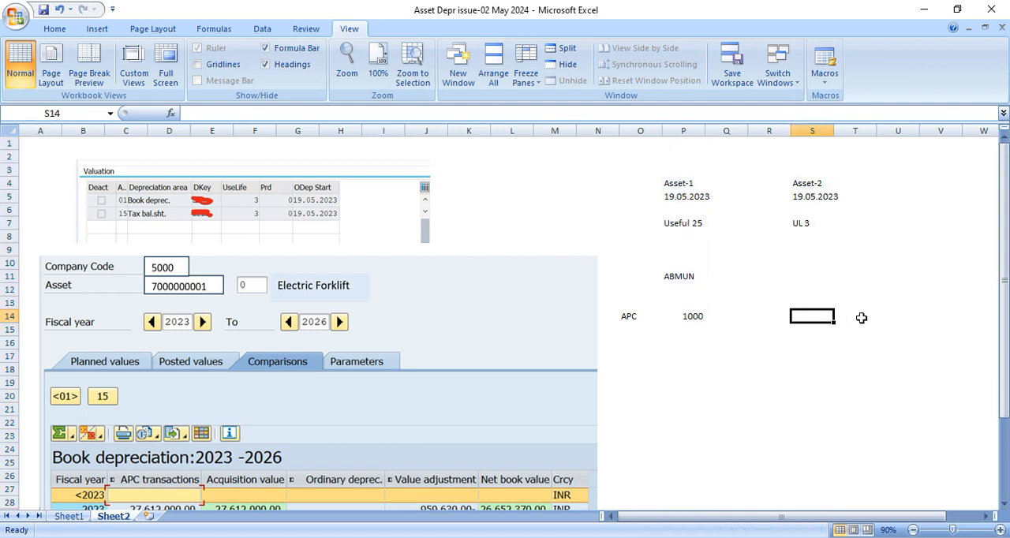
{"action": "type", "text": "1000"}
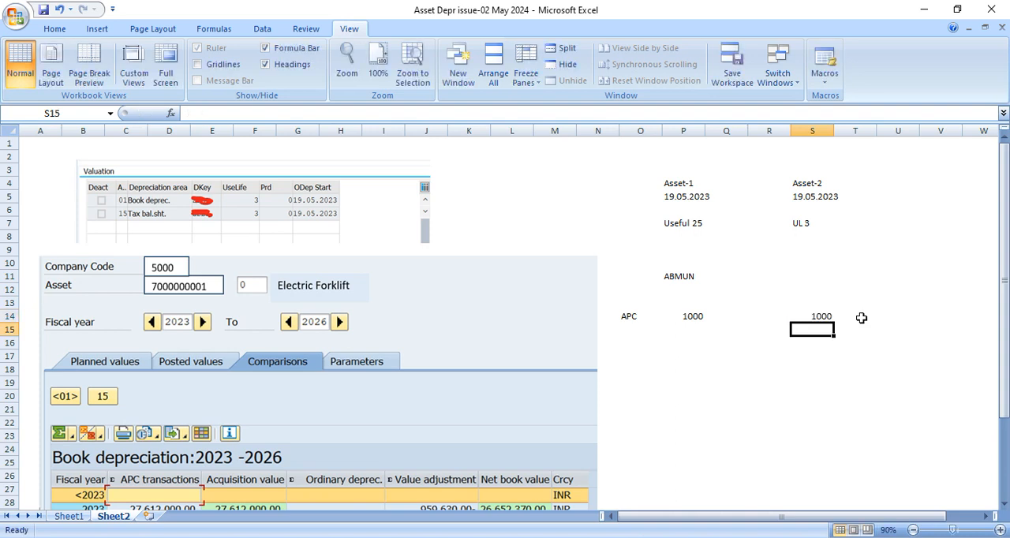
{"action": "left_click", "coordinate": [683, 196]}
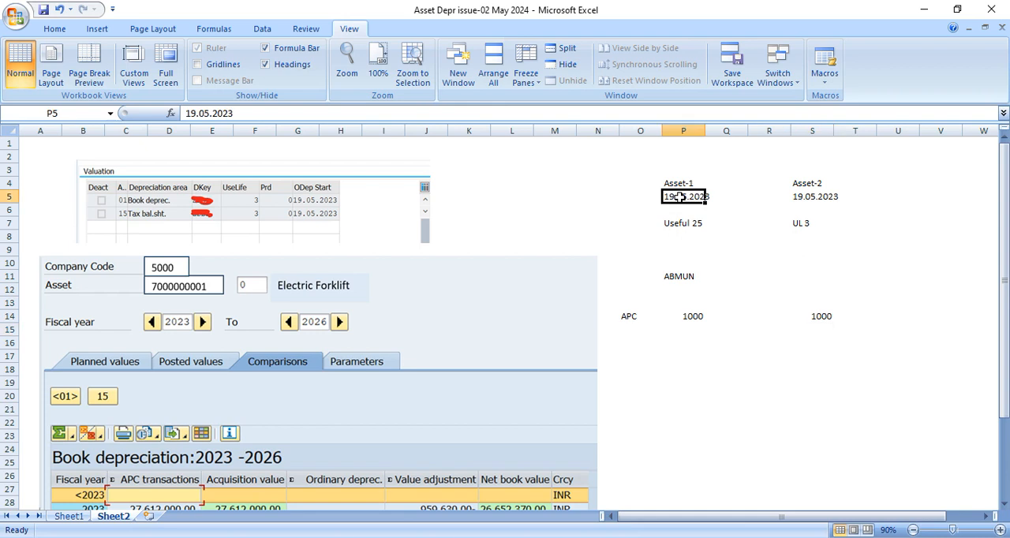
{"action": "left_click", "coordinate": [684, 130]}
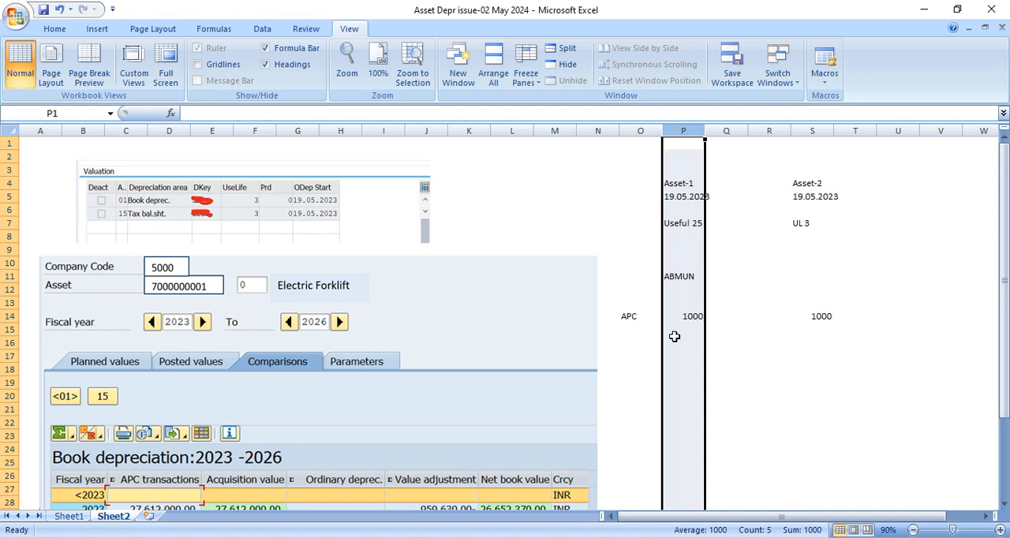
{"action": "mouse_move", "coordinate": [833, 316]}
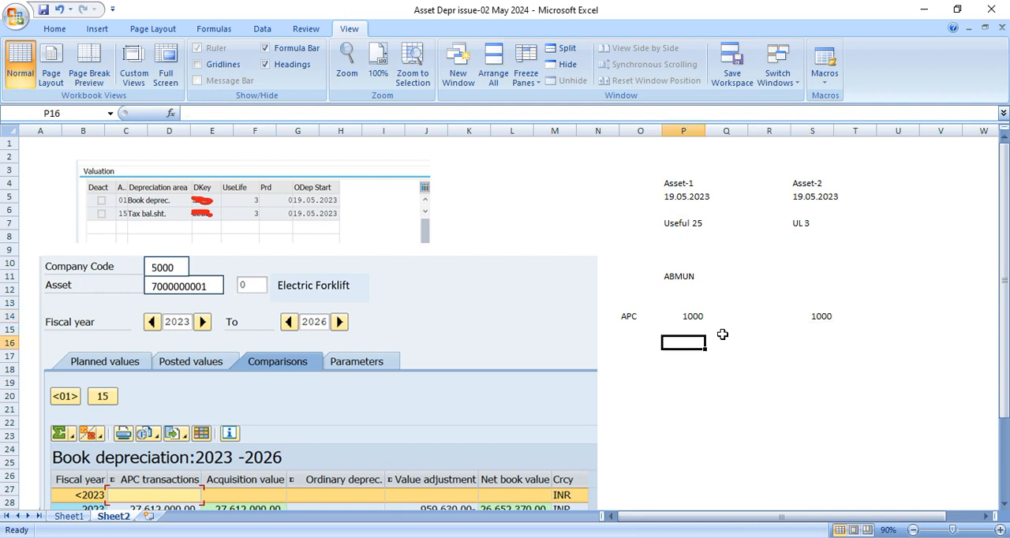
Add an Acm Dpr row with 100 for Asset-1 and 900 for Asset-2
{"action": "left_click", "coordinate": [641, 330]}
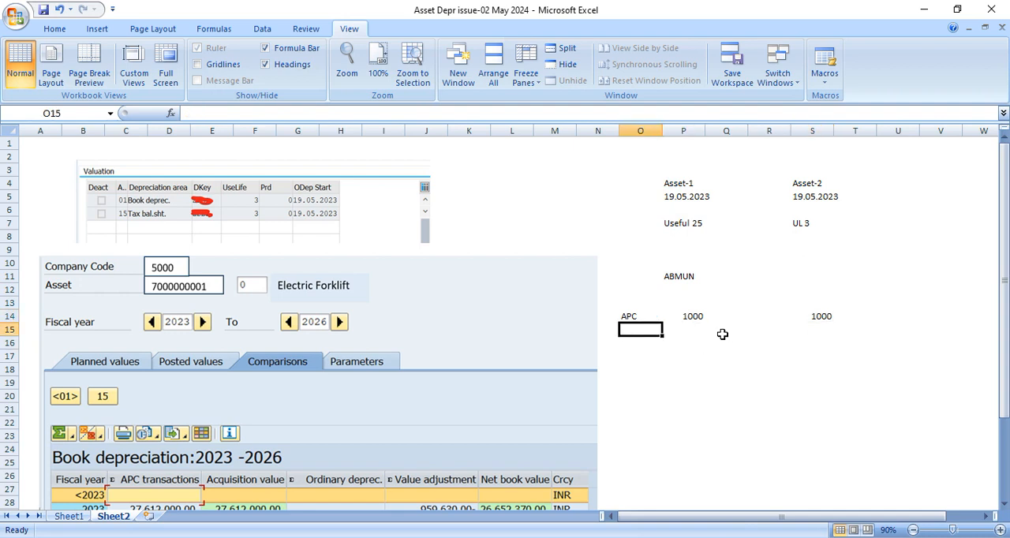
{"action": "type", "text": "APC"}
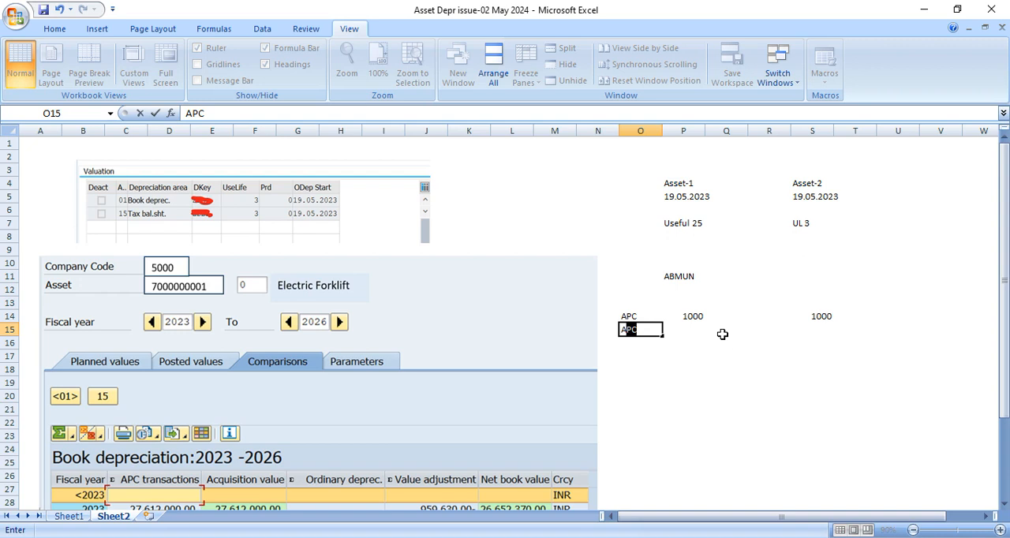
{"action": "type", "text": "Acm Dpr"}
{"action": "left_click", "coordinate": [684, 330]}
{"action": "type", "text": "100"}
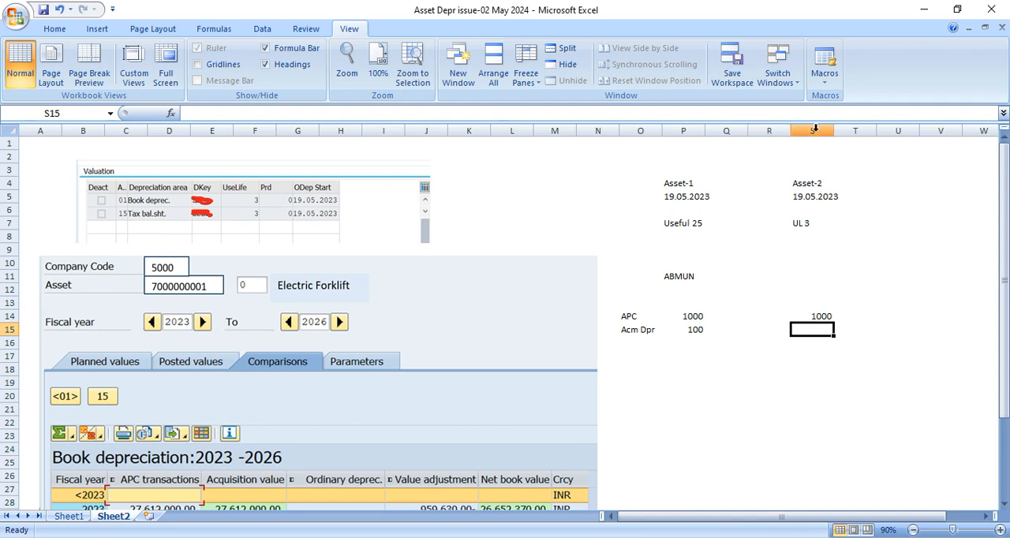
{"action": "left_click", "coordinate": [812, 342]}
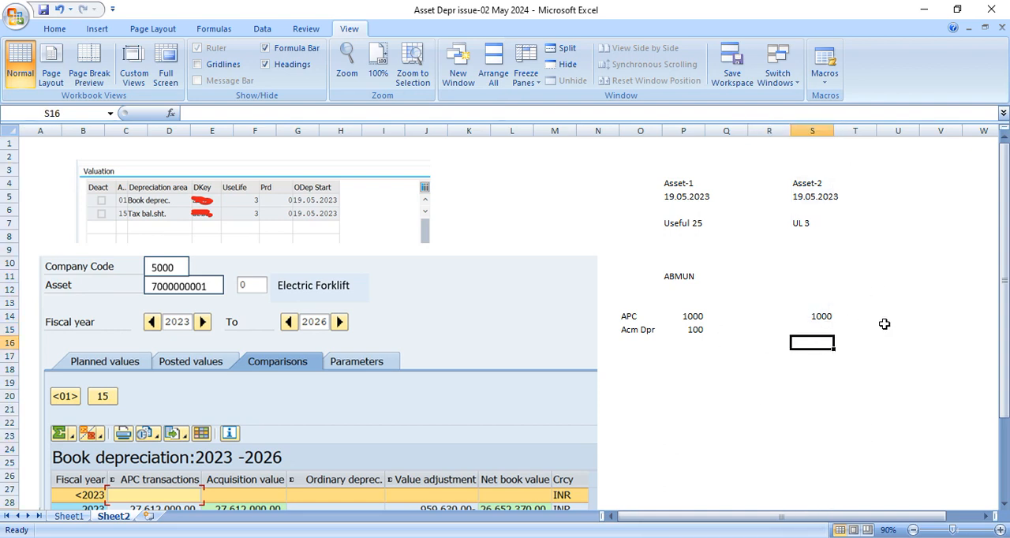
{"action": "type", "text": "900"}
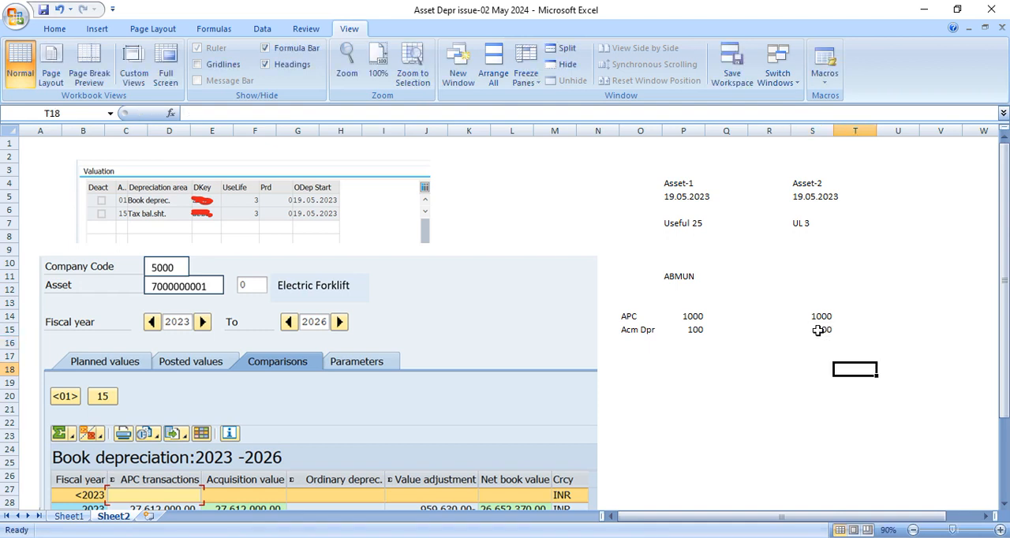
{"action": "left_click", "coordinate": [812, 330]}
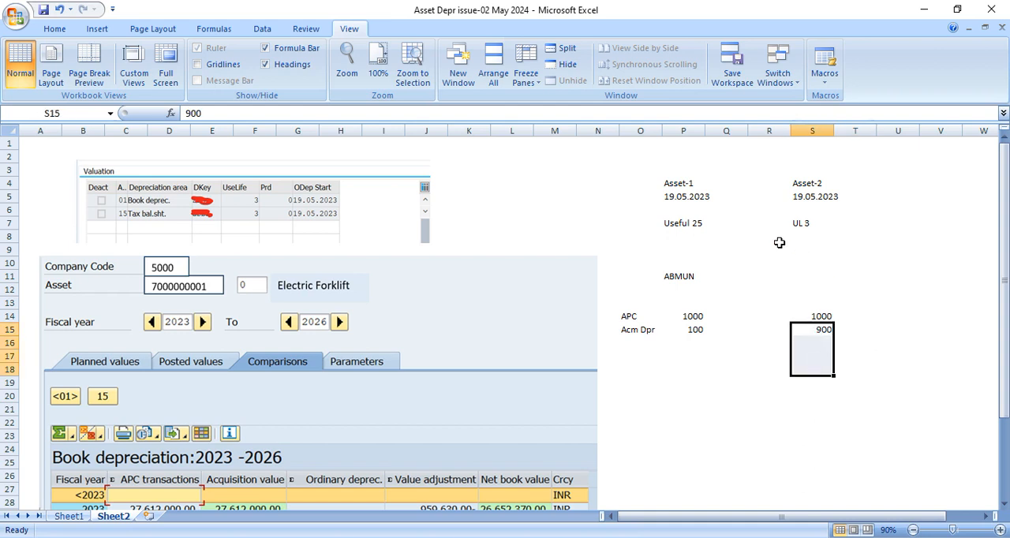
{"action": "mouse_move", "coordinate": [860, 234]}
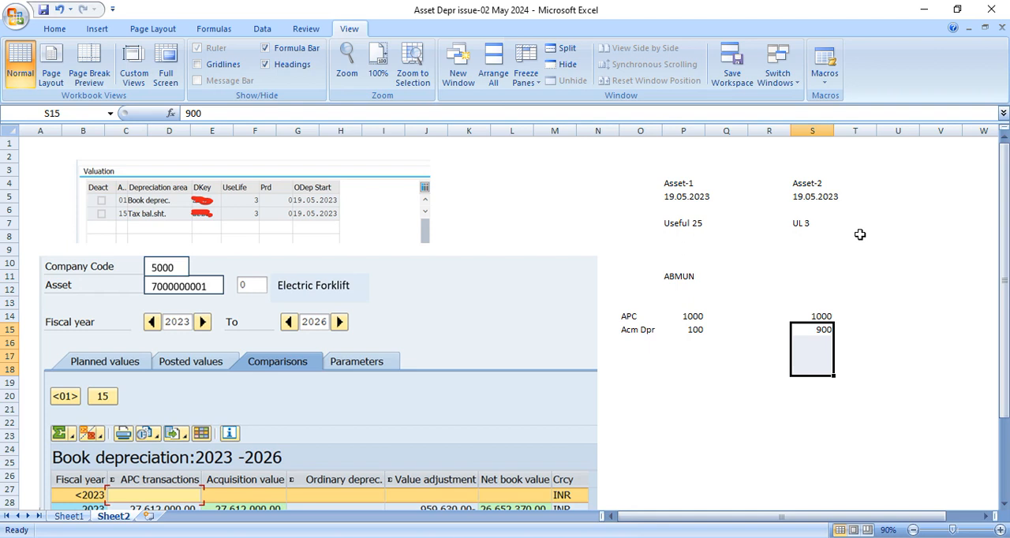
{"action": "mouse_move", "coordinate": [870, 272]}
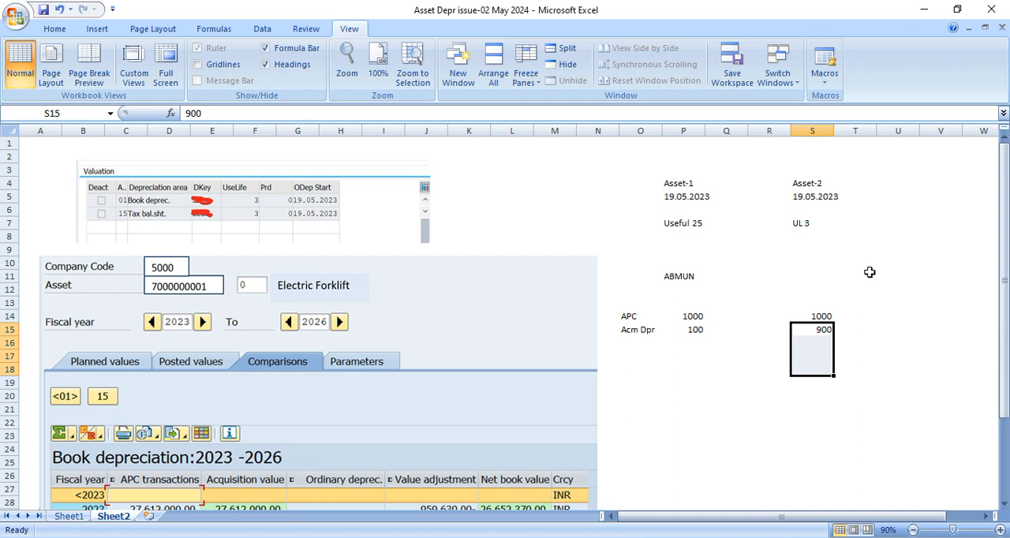
Walk through the asset values: useful lives 25 and 3, APC 1000, depreciation 900
{"action": "left_click", "coordinate": [683, 223]}
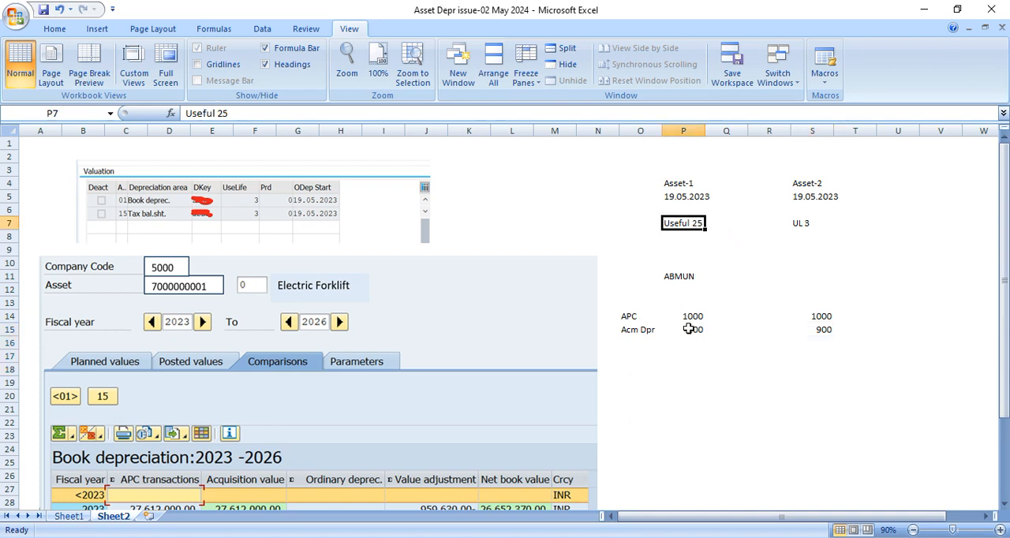
{"action": "left_click", "coordinate": [683, 316]}
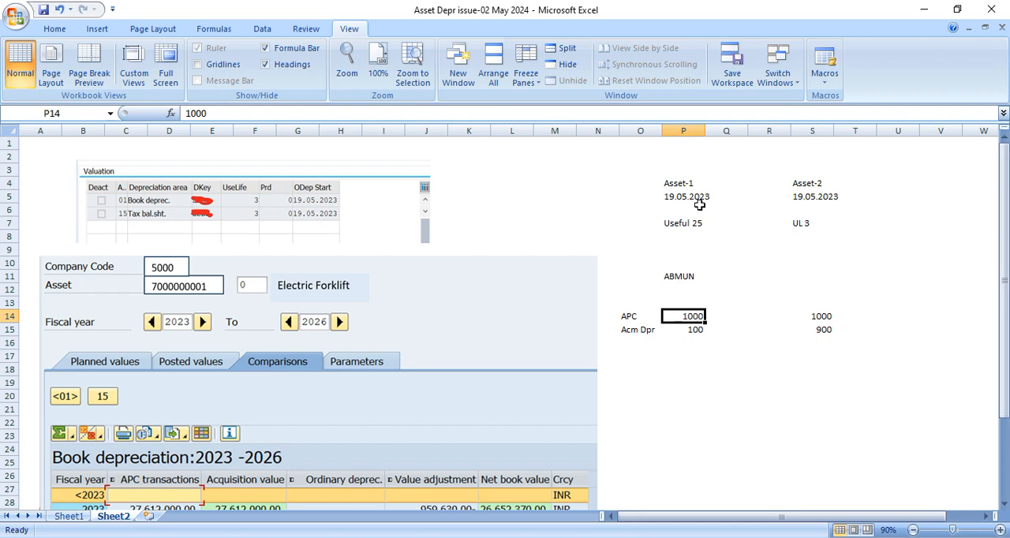
{"action": "mouse_move", "coordinate": [867, 301]}
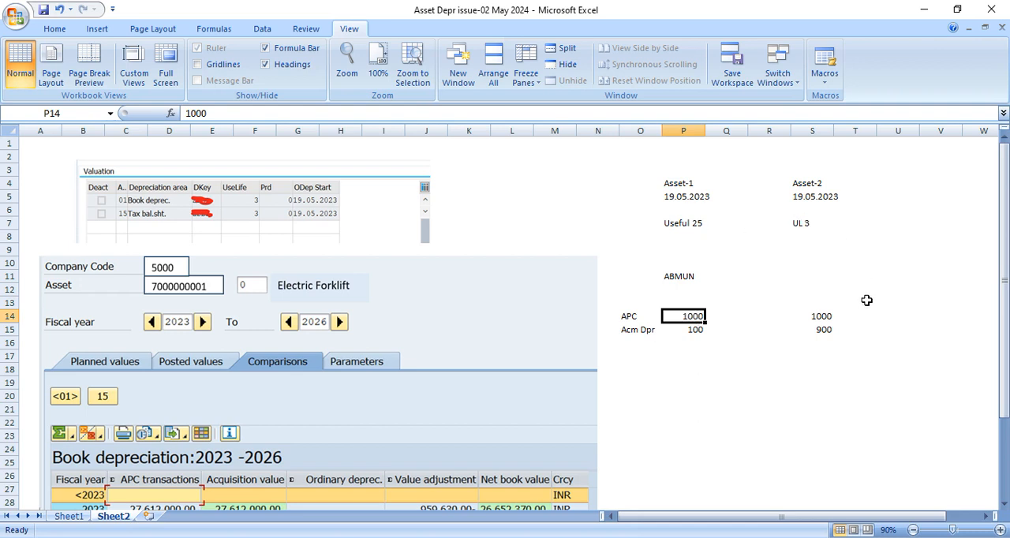
{"action": "left_click", "coordinate": [812, 223]}
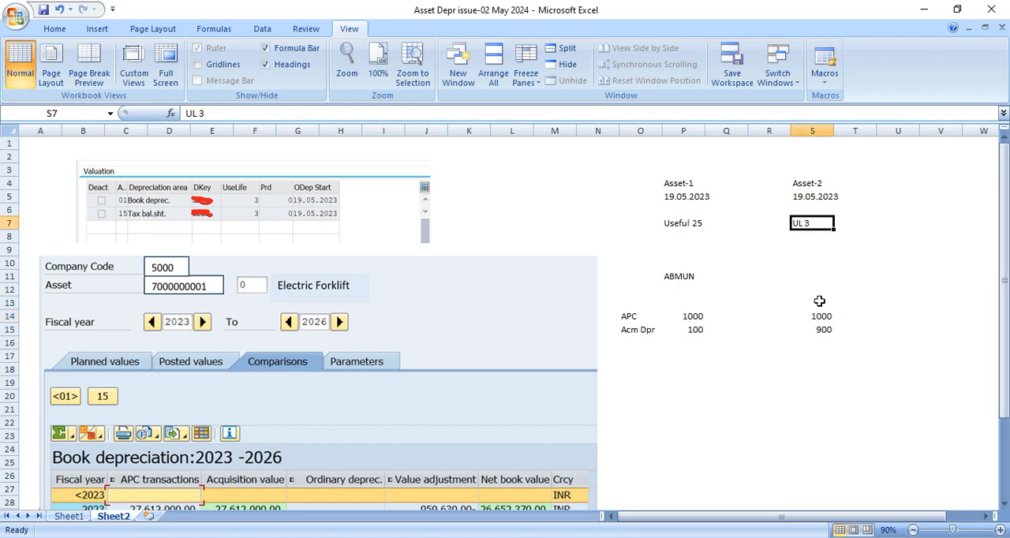
{"action": "left_click", "coordinate": [812, 330]}
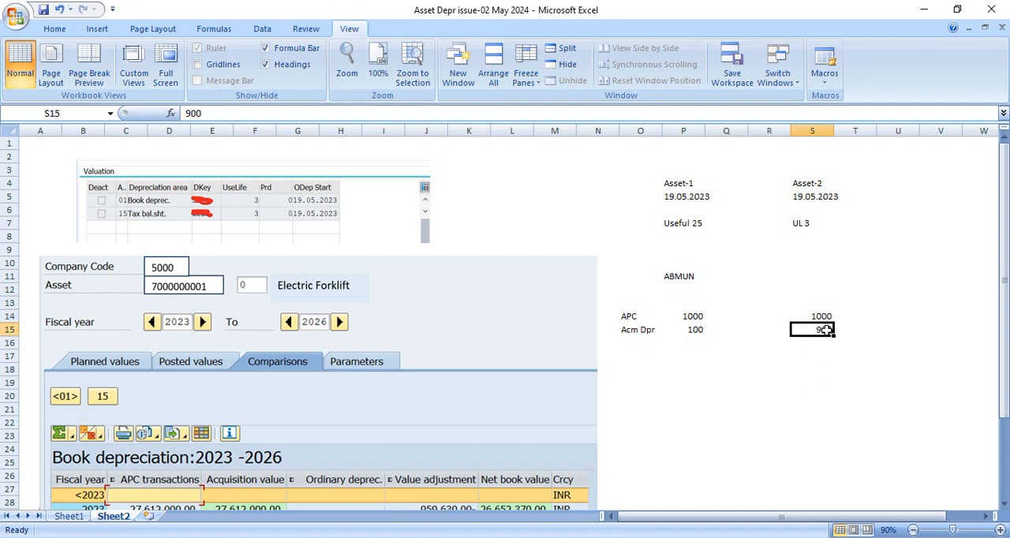
{"action": "left_click", "coordinate": [812, 223]}
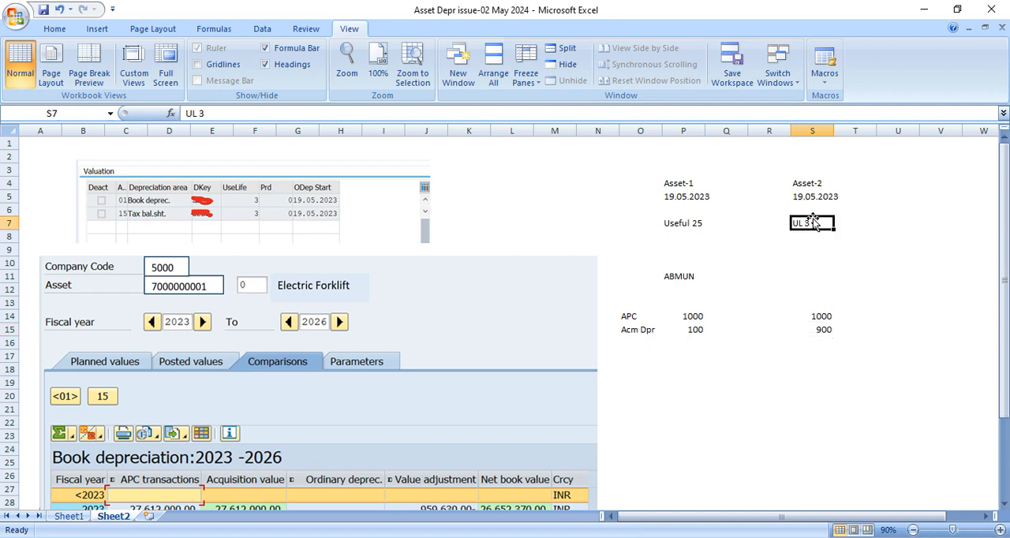
{"action": "mouse_move", "coordinate": [813, 334]}
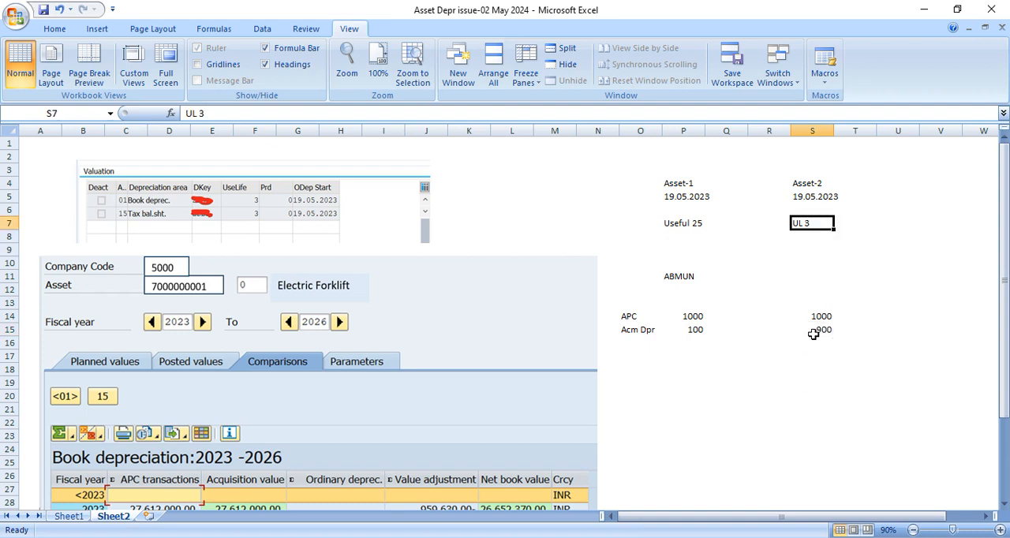
{"action": "mouse_move", "coordinate": [821, 316]}
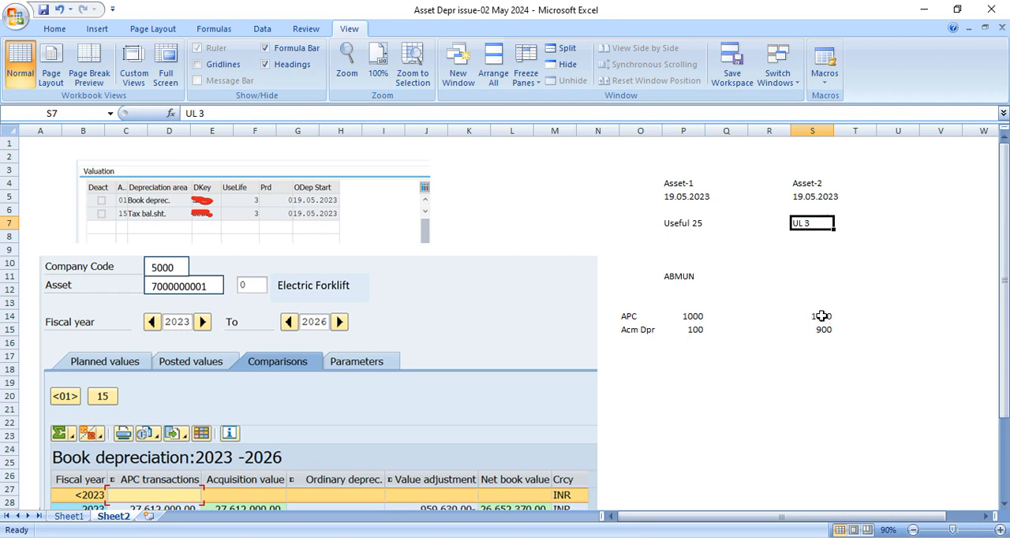
{"action": "left_click", "coordinate": [812, 315]}
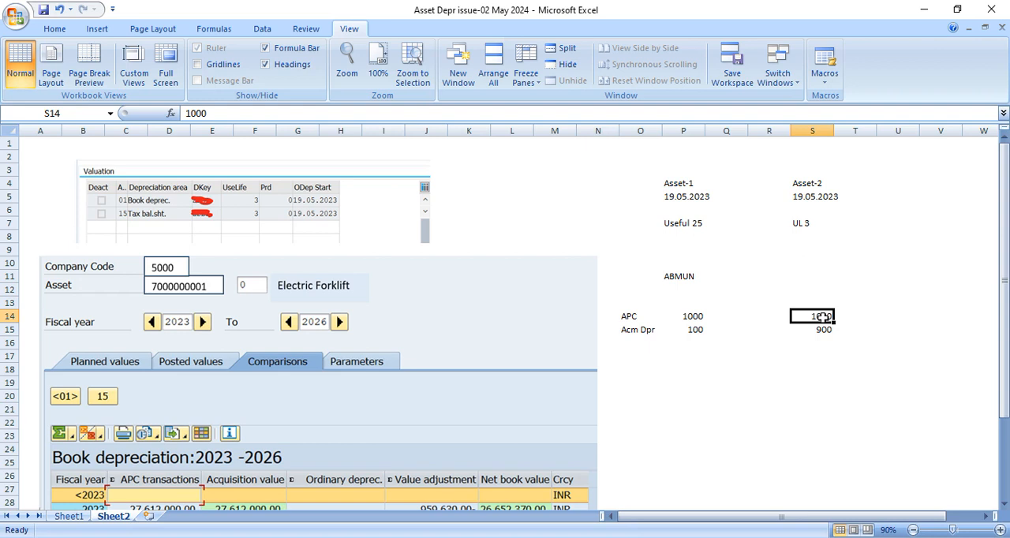
{"action": "left_click", "coordinate": [813, 222]}
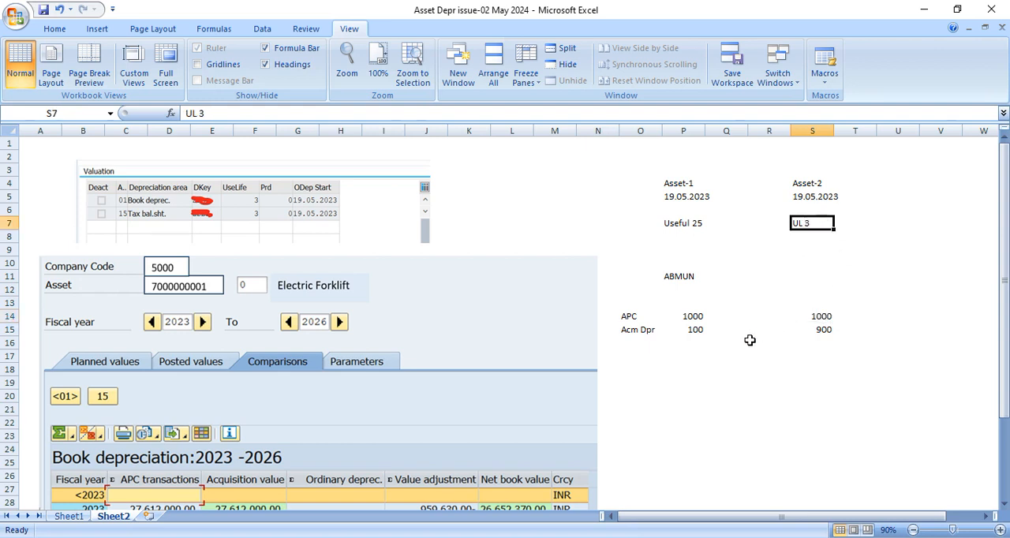
{"action": "mouse_move", "coordinate": [730, 360]}
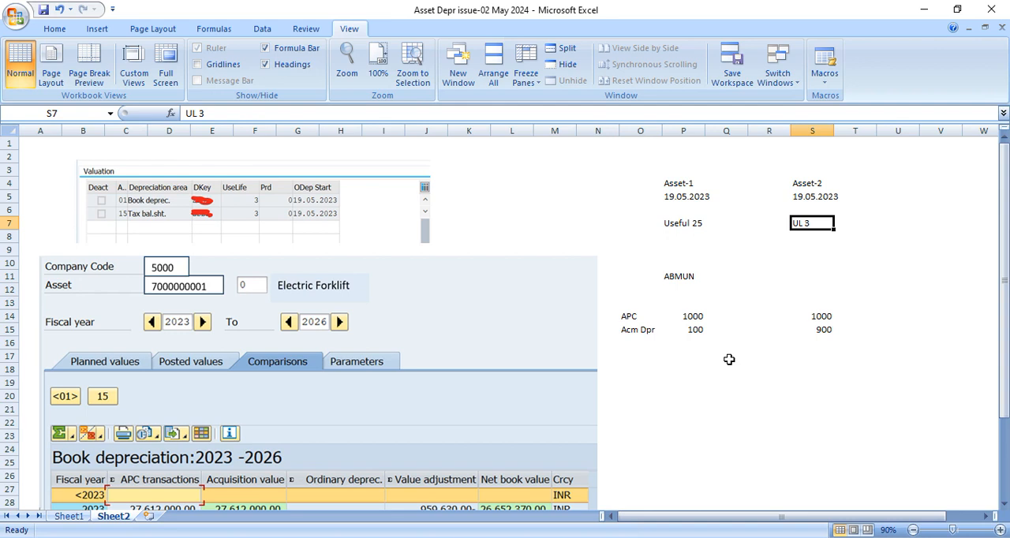
{"action": "mouse_move", "coordinate": [713, 364]}
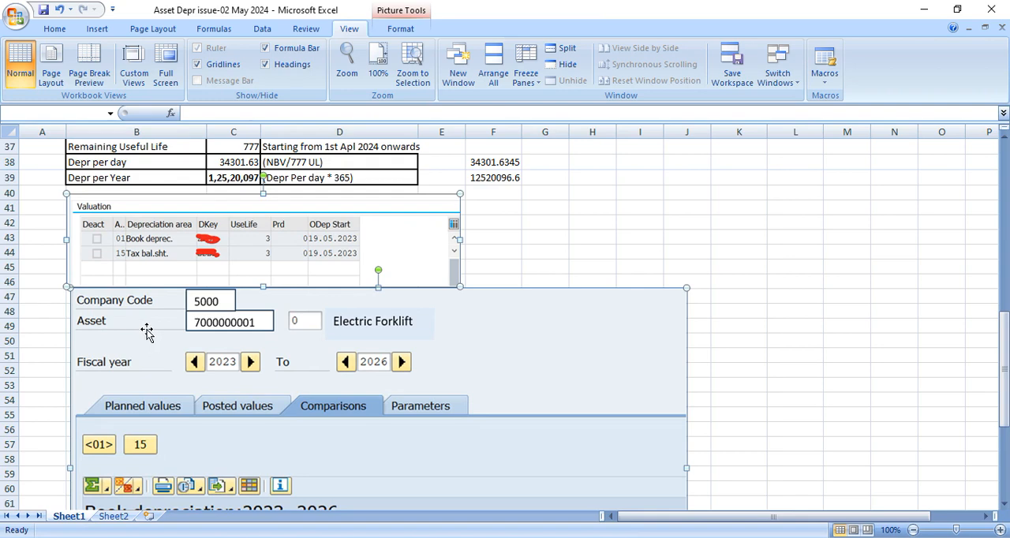
{"action": "left_click", "coordinate": [43, 326]}
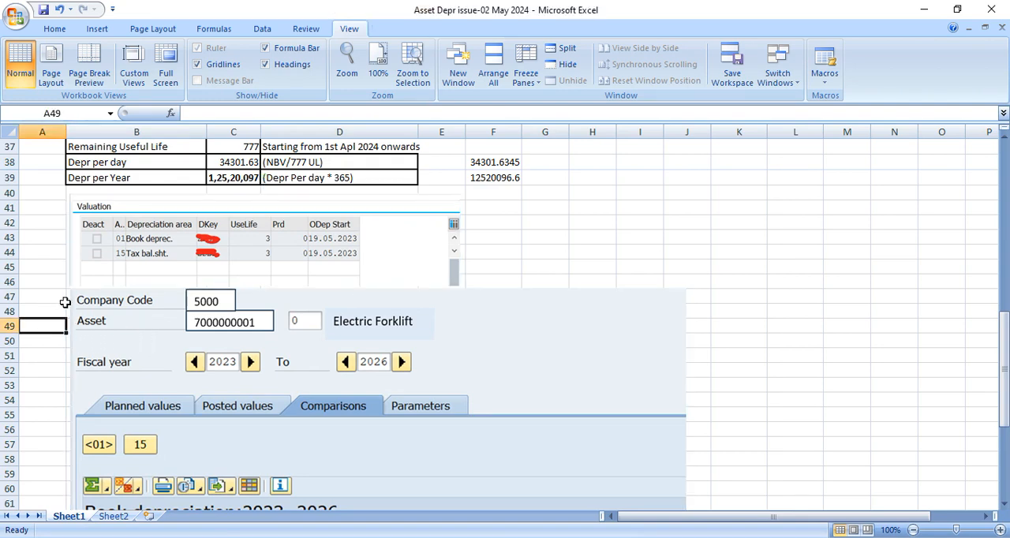
{"action": "scroll", "scroll_direction": "down", "scroll_amount": 3}
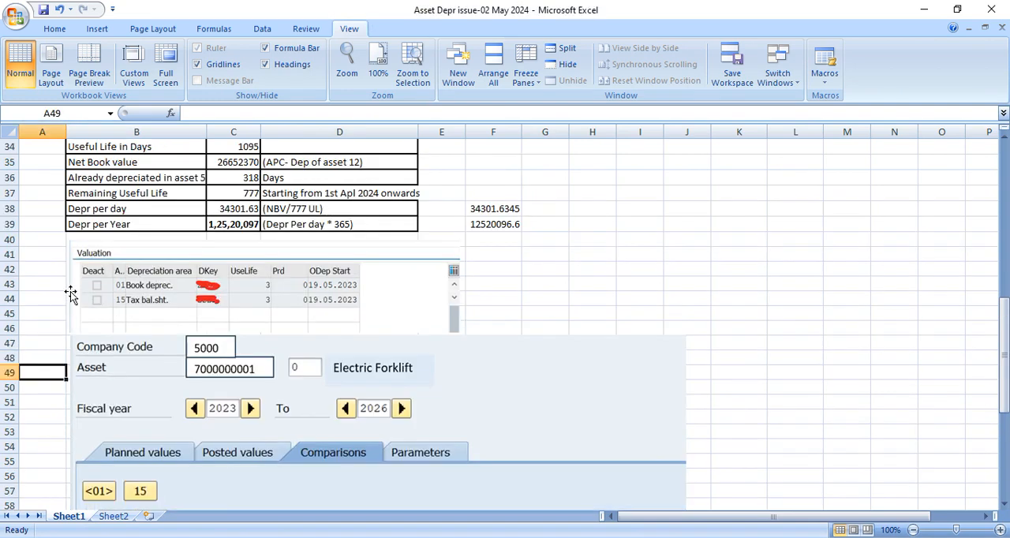
{"action": "scroll", "scroll_direction": "down", "scroll_amount": 3}
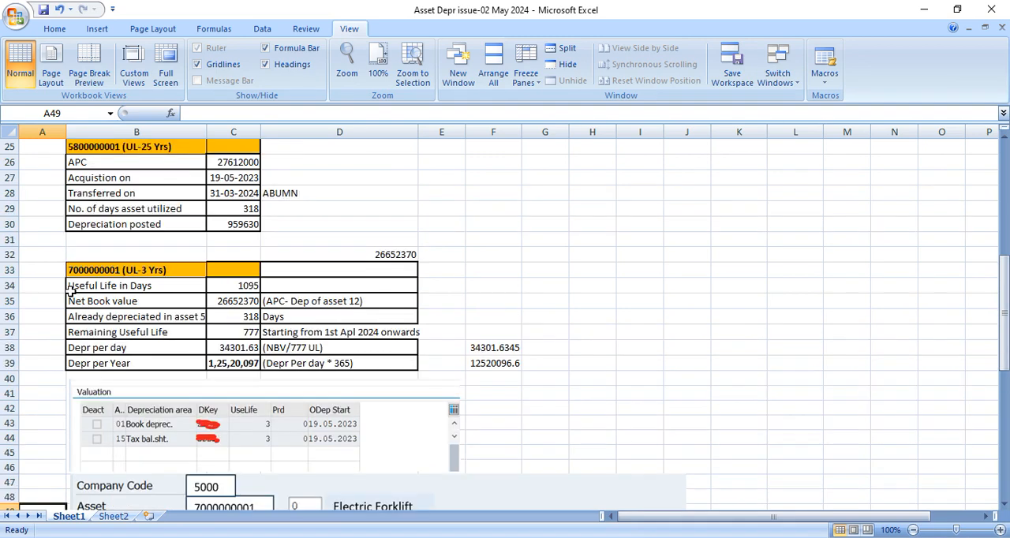
{"action": "left_click", "coordinate": [137, 146]}
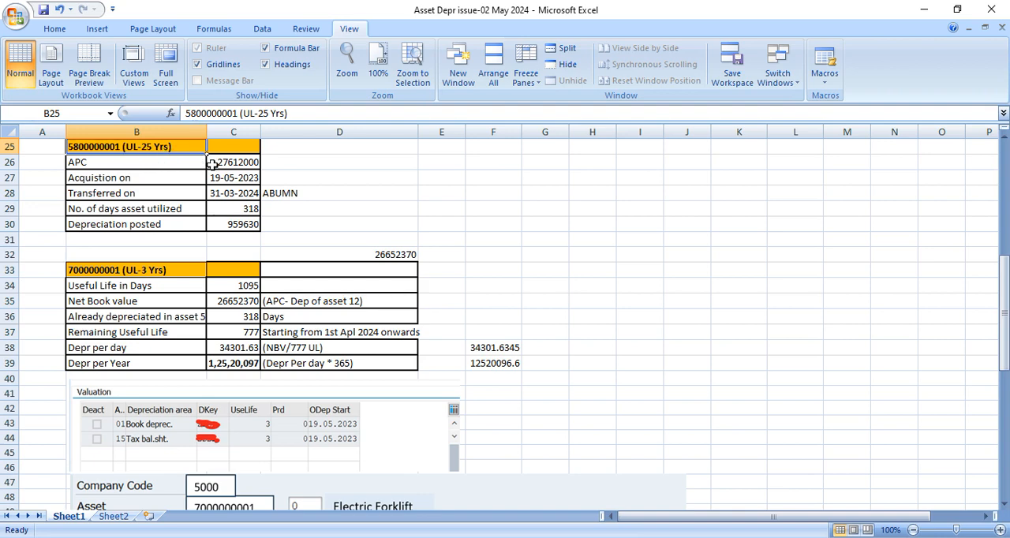
{"action": "left_click", "coordinate": [234, 162]}
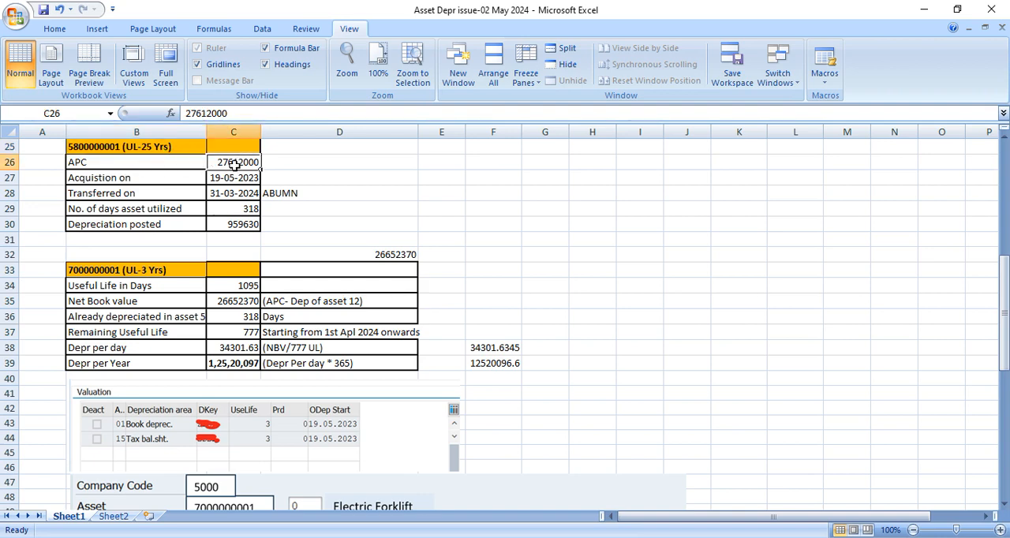
{"action": "mouse_move", "coordinate": [296, 162]}
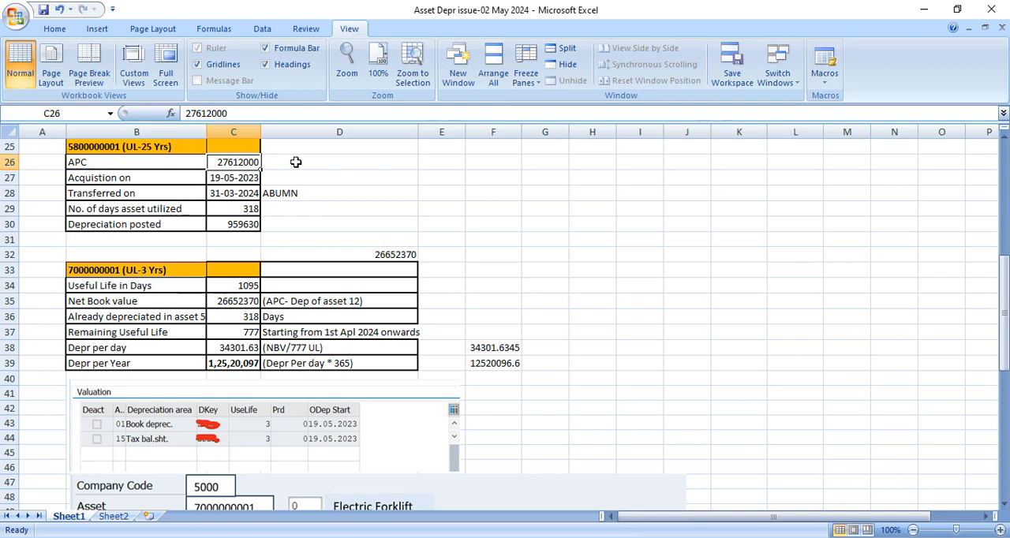
{"action": "left_click", "coordinate": [339, 161]}
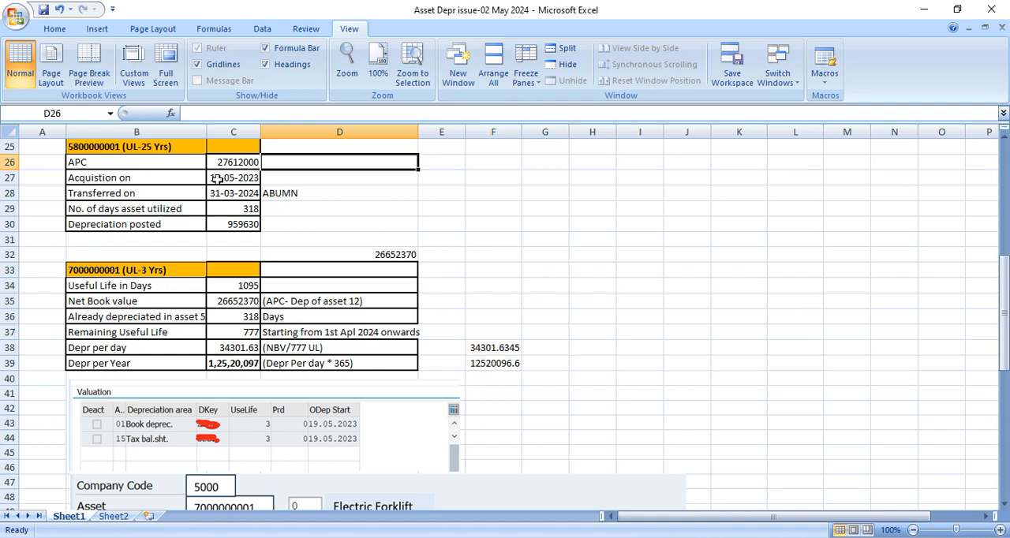
{"action": "left_click", "coordinate": [234, 178]}
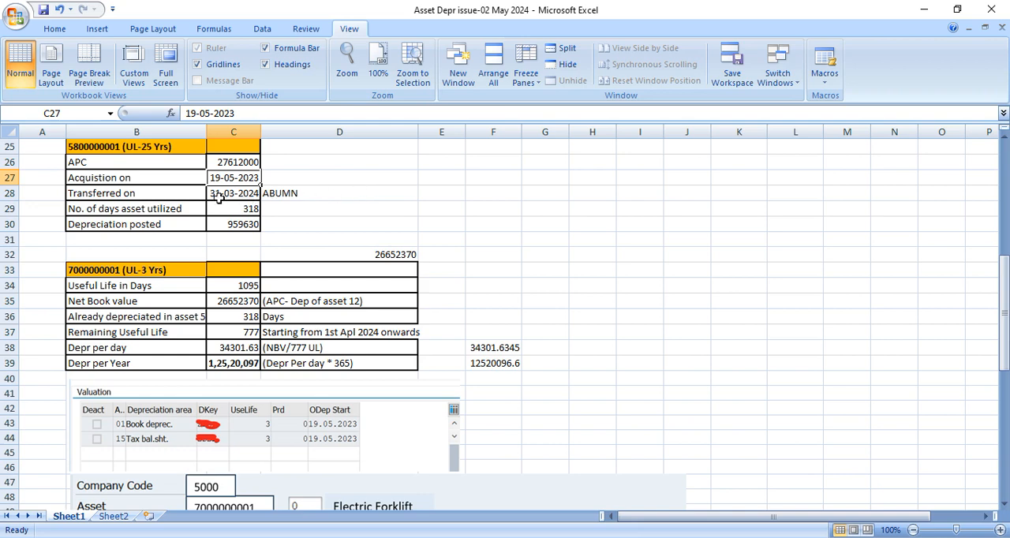
{"action": "left_click", "coordinate": [234, 194]}
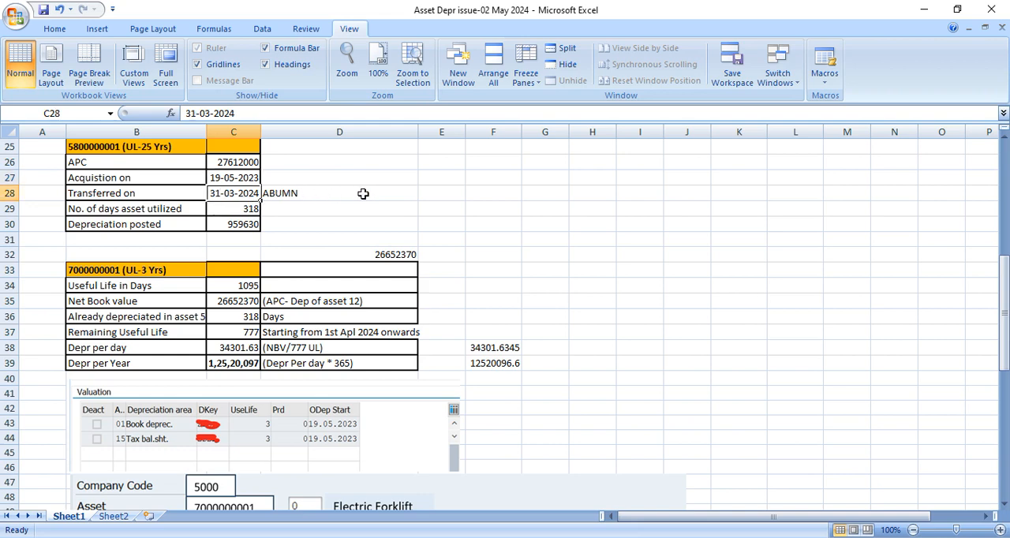
{"action": "left_click", "coordinate": [339, 193]}
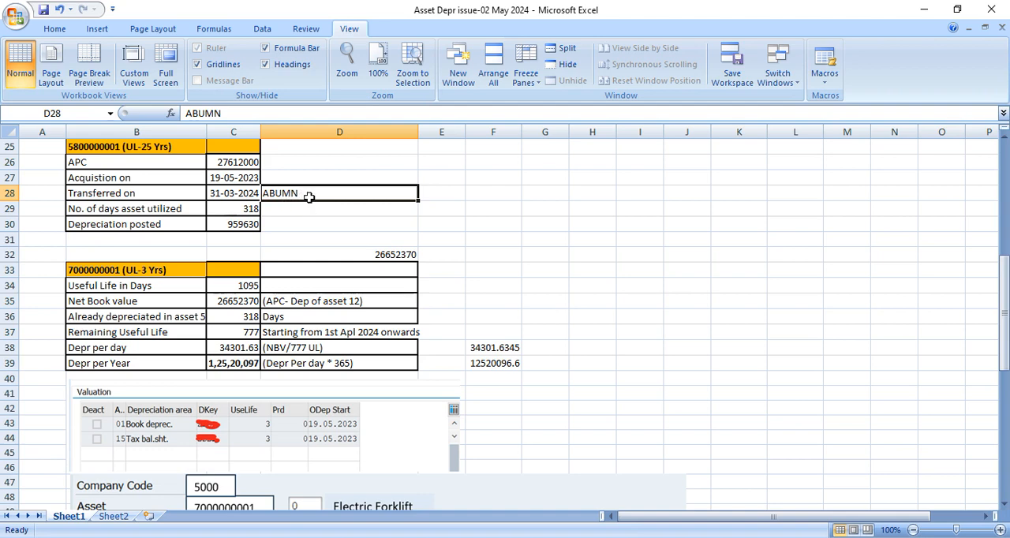
{"action": "mouse_move", "coordinate": [235, 196]}
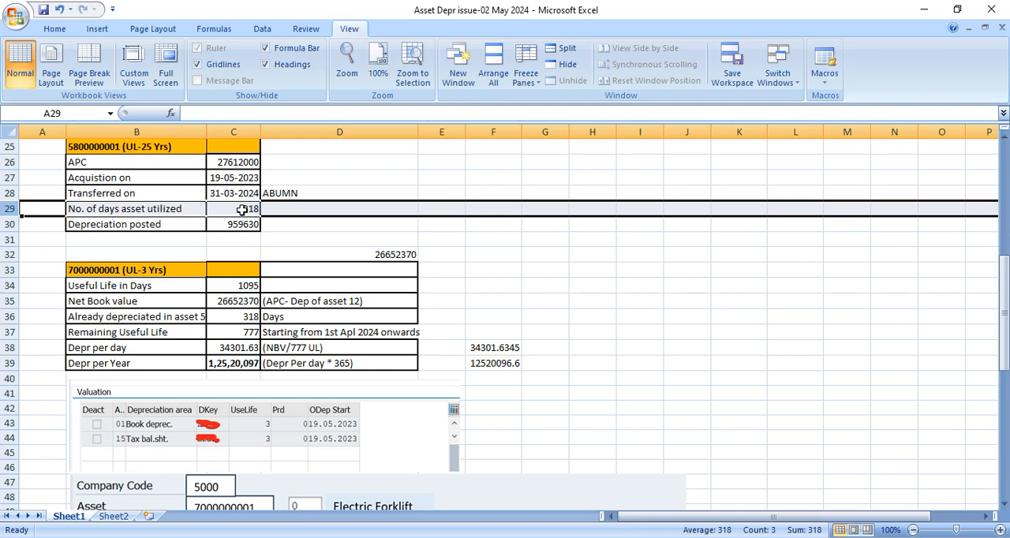
{"action": "left_click", "coordinate": [234, 208]}
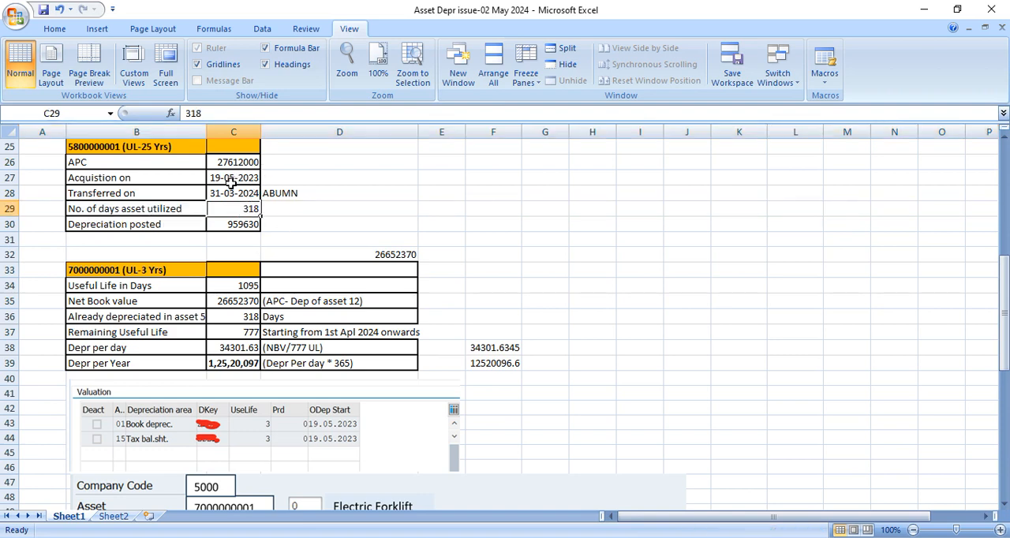
{"action": "left_click", "coordinate": [234, 193]}
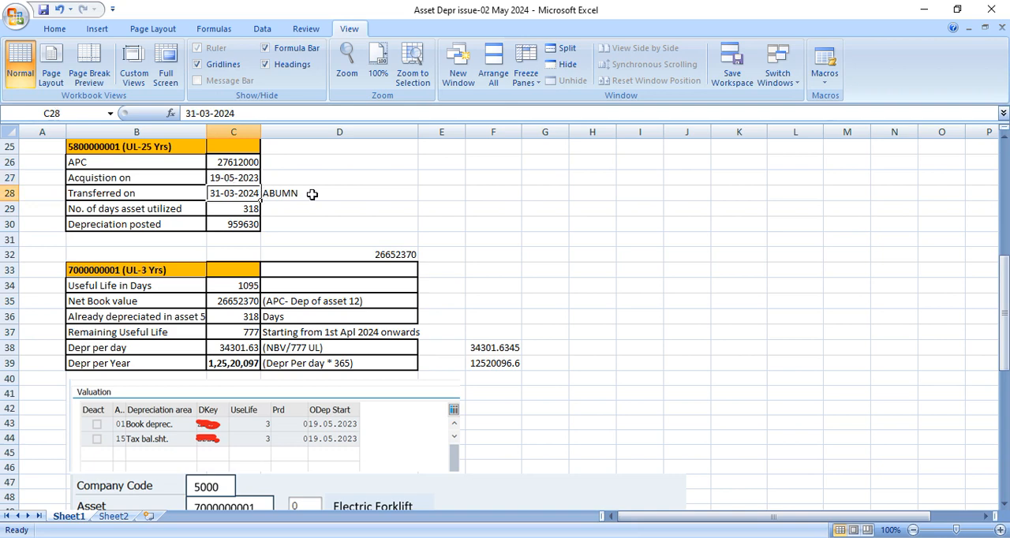
{"action": "left_click", "coordinate": [340, 208]}
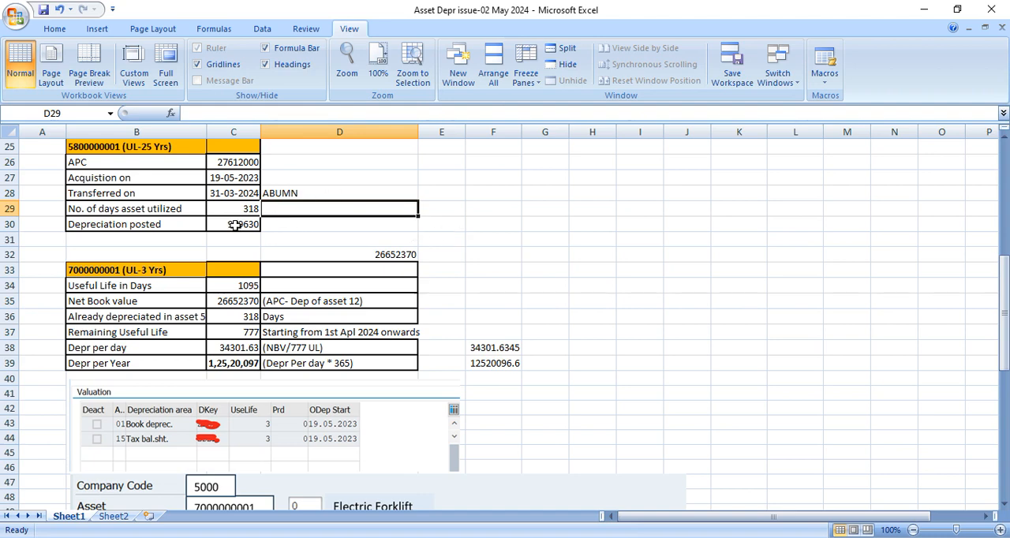
{"action": "left_click", "coordinate": [234, 224]}
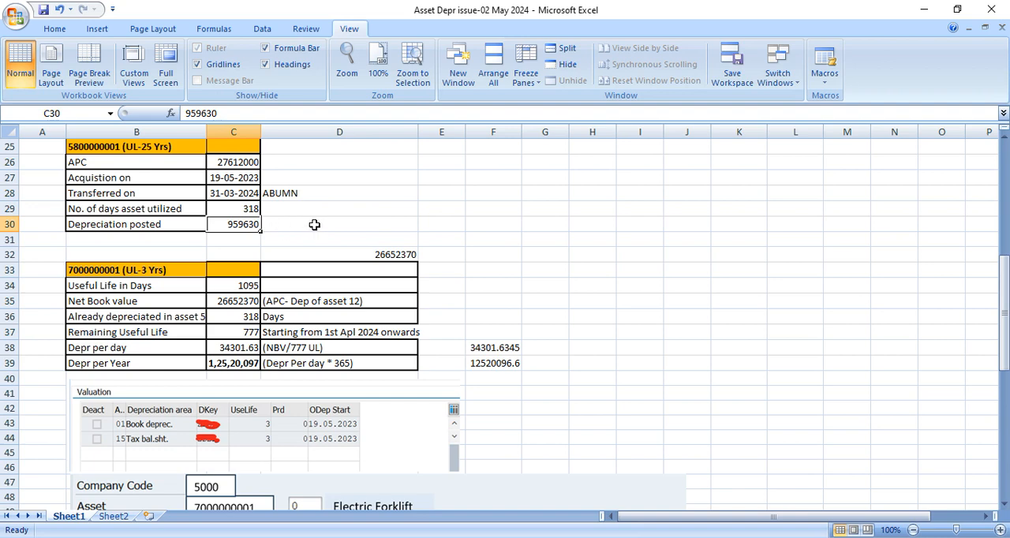
{"action": "left_click", "coordinate": [339, 225]}
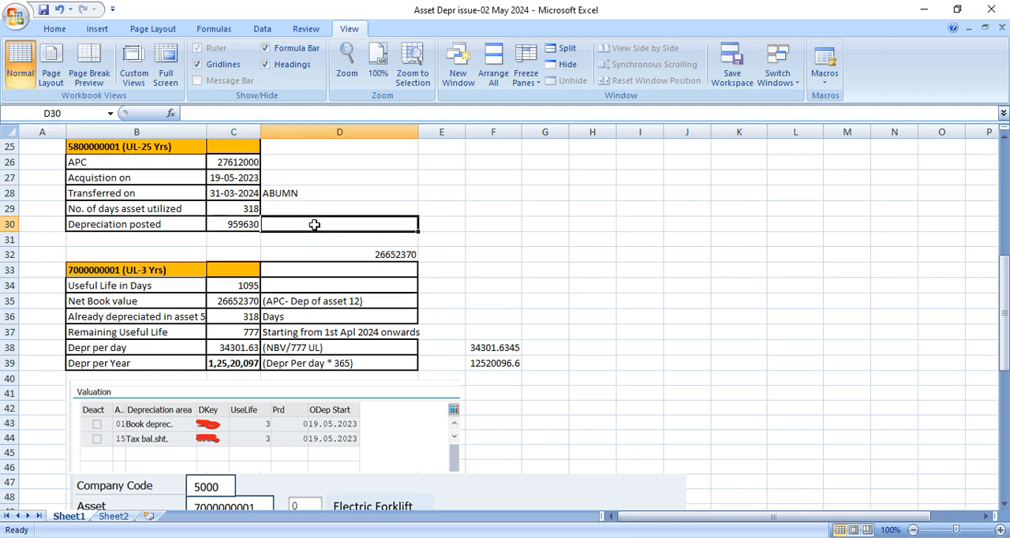
{"action": "left_click", "coordinate": [234, 208]}
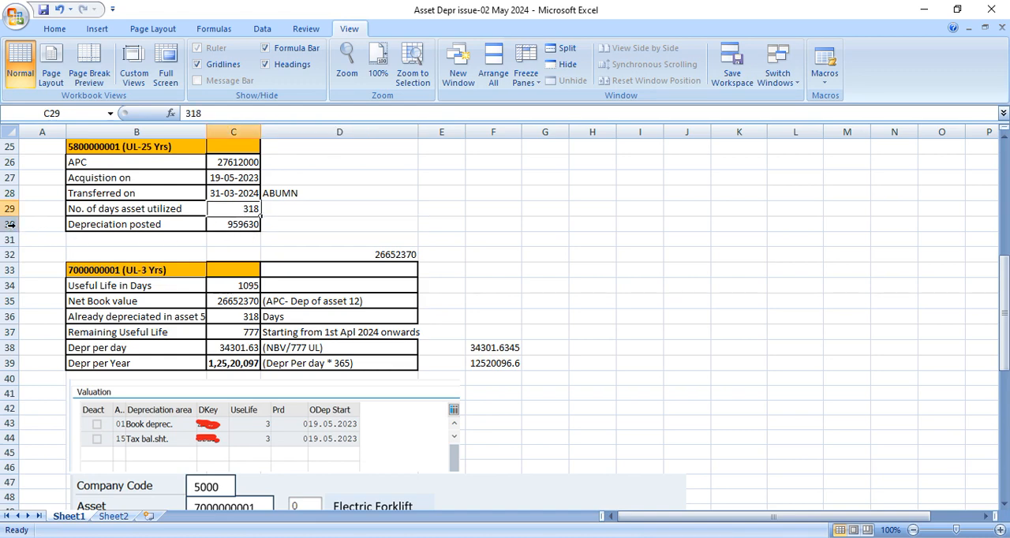
{"action": "left_click", "coordinate": [233, 224]}
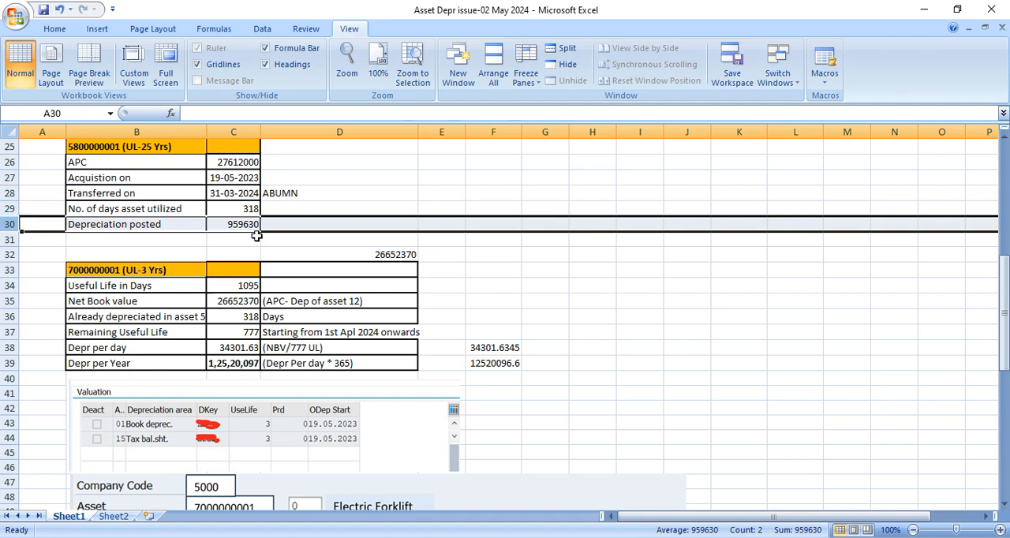
{"action": "mouse_move", "coordinate": [290, 235]}
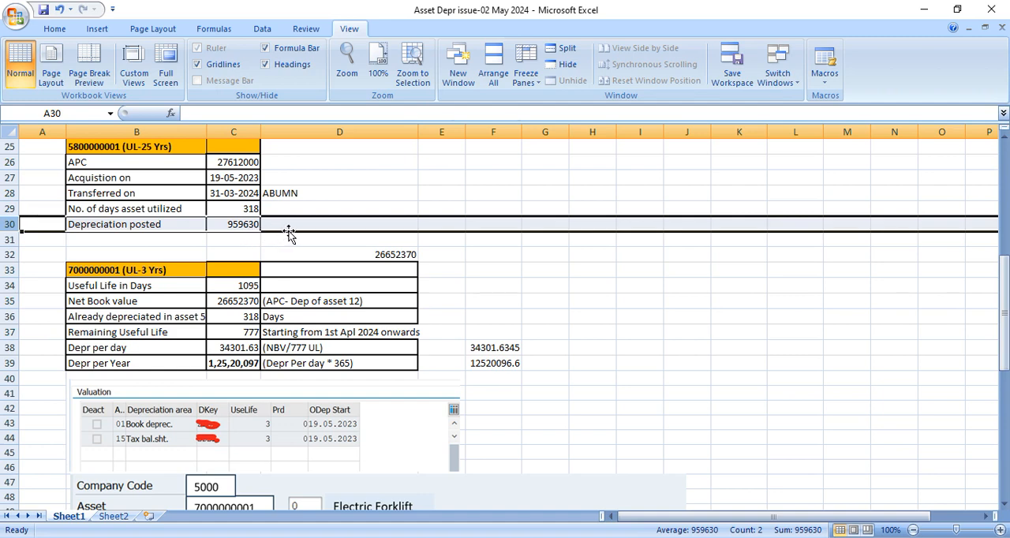
{"action": "mouse_move", "coordinate": [356, 224]}
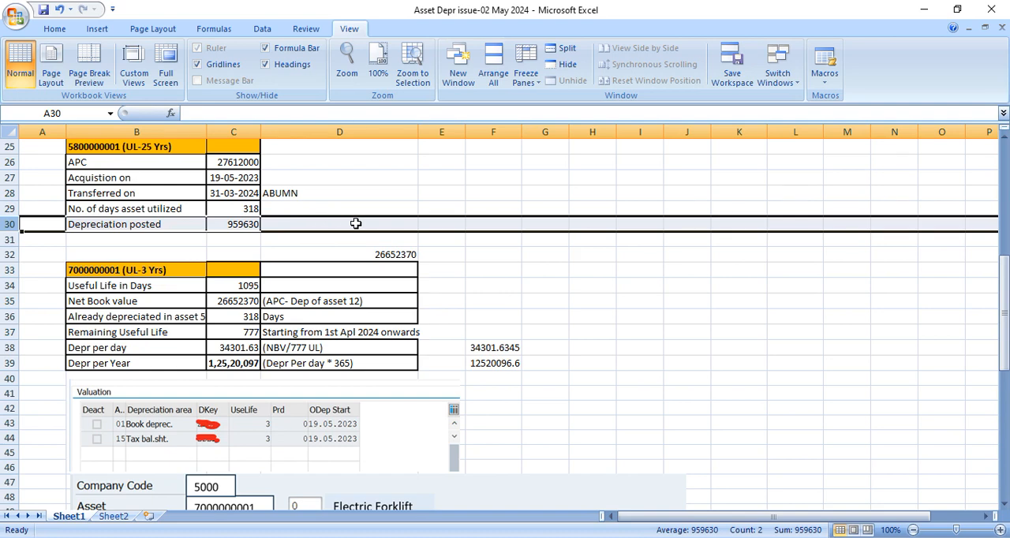
{"action": "left_click", "coordinate": [119, 146]}
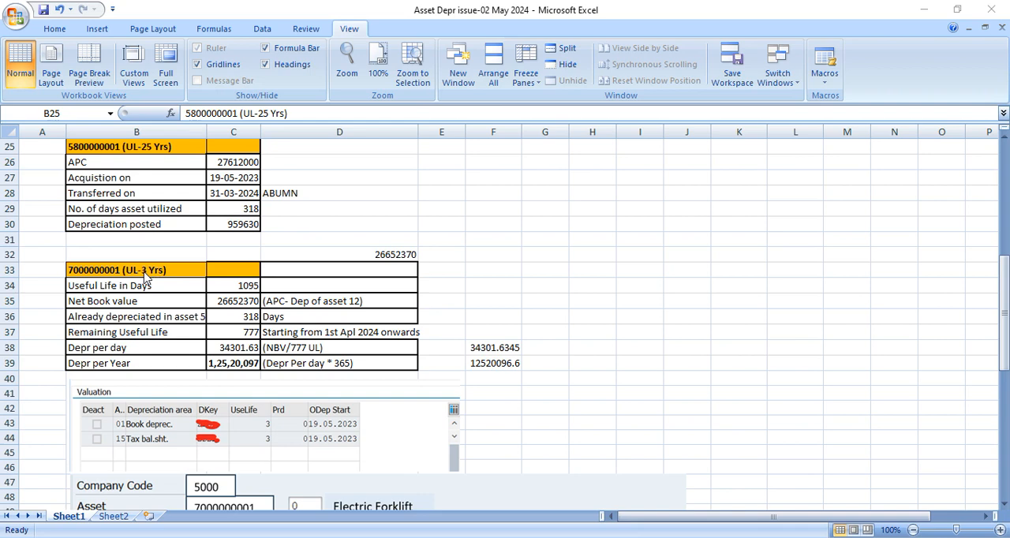
{"action": "left_click", "coordinate": [339, 193]}
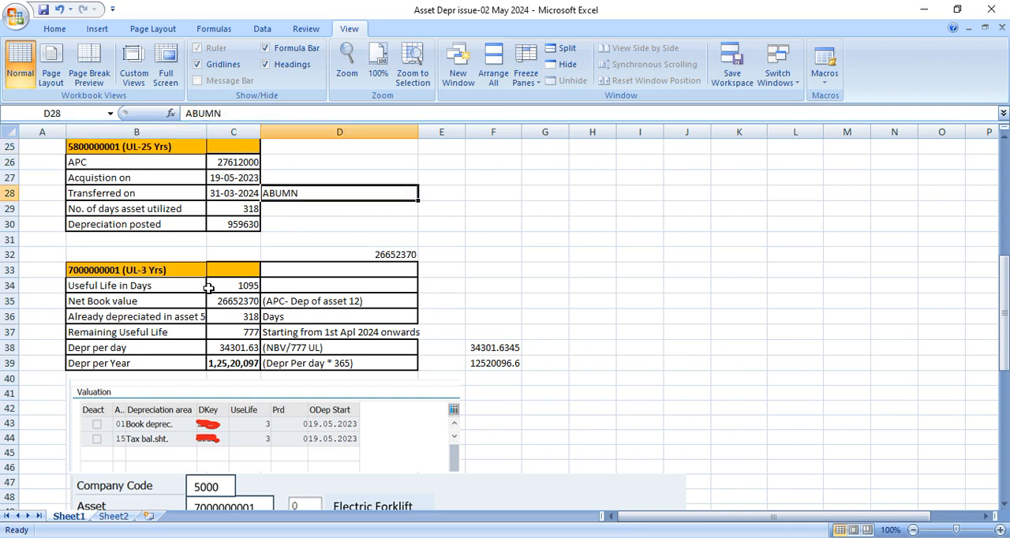
{"action": "left_click", "coordinate": [135, 269]}
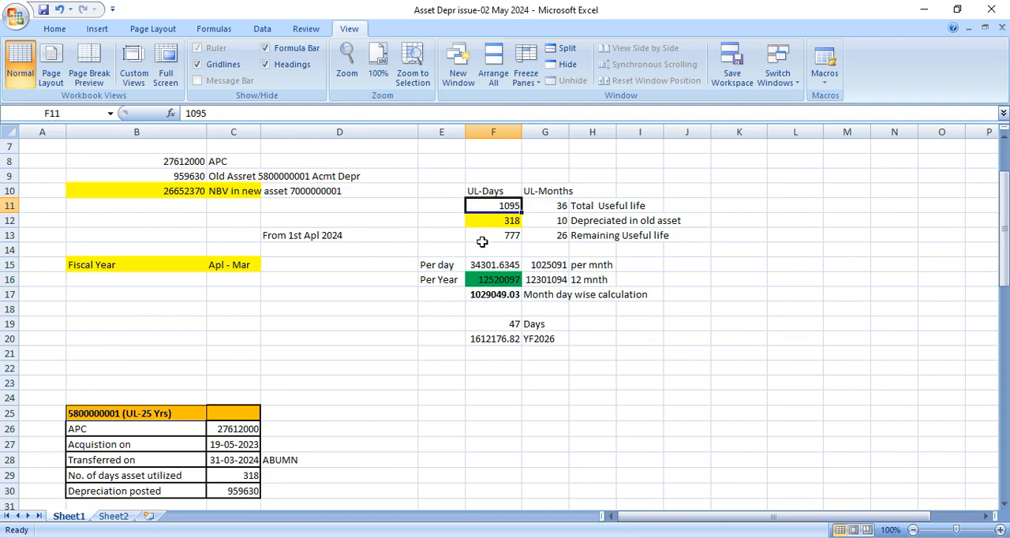
{"action": "mouse_move", "coordinate": [506, 220]}
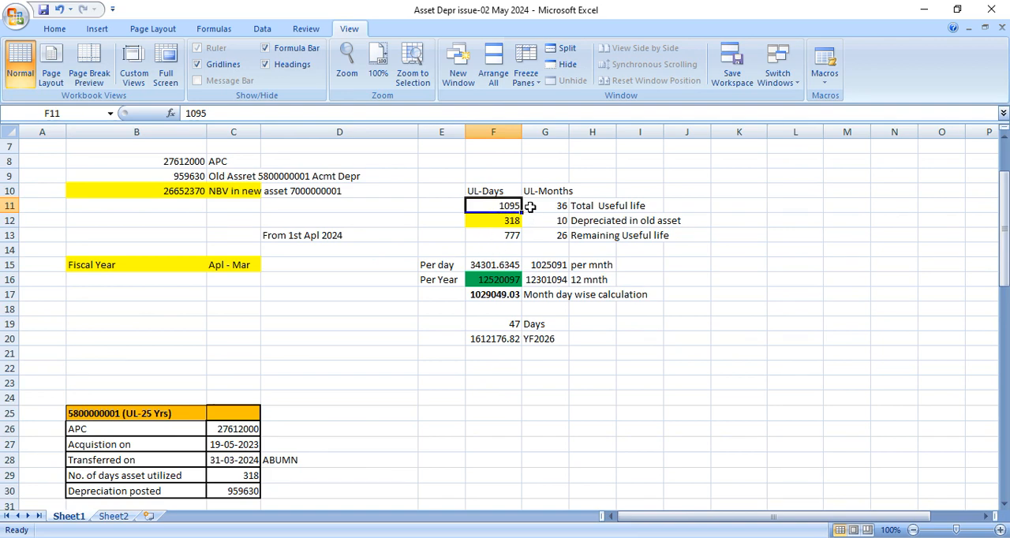
{"action": "left_click", "coordinate": [493, 221]}
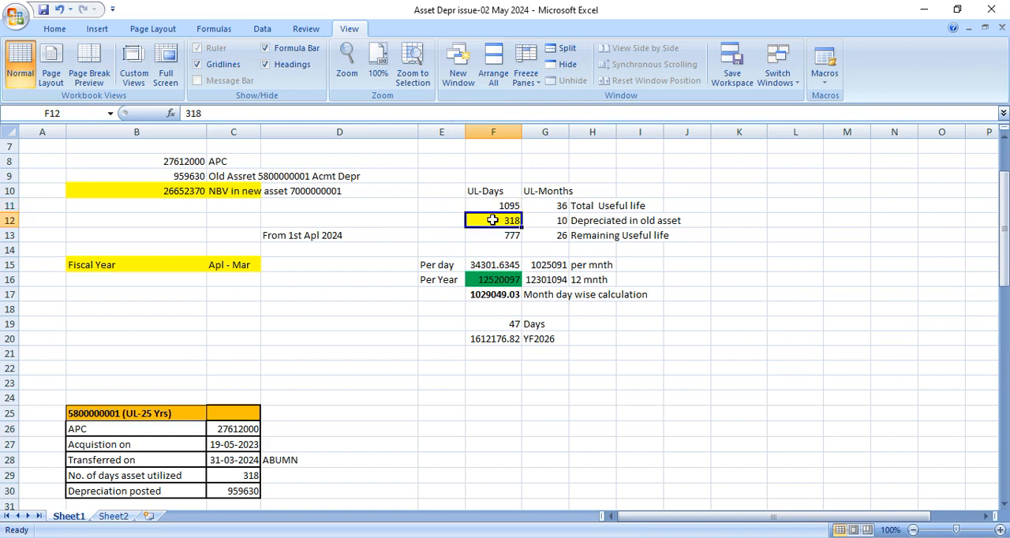
{"action": "mouse_move", "coordinate": [277, 398]}
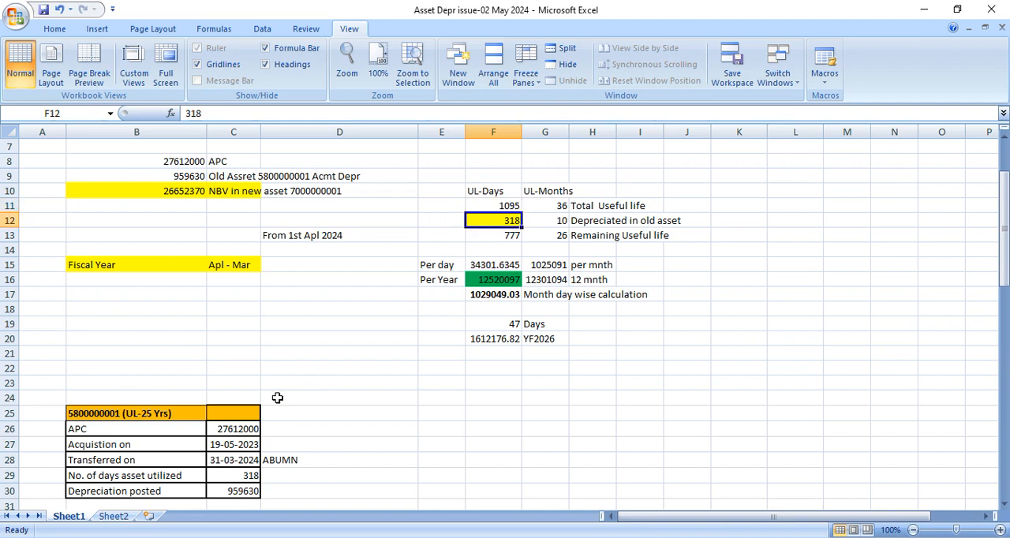
{"action": "left_click", "coordinate": [233, 475]}
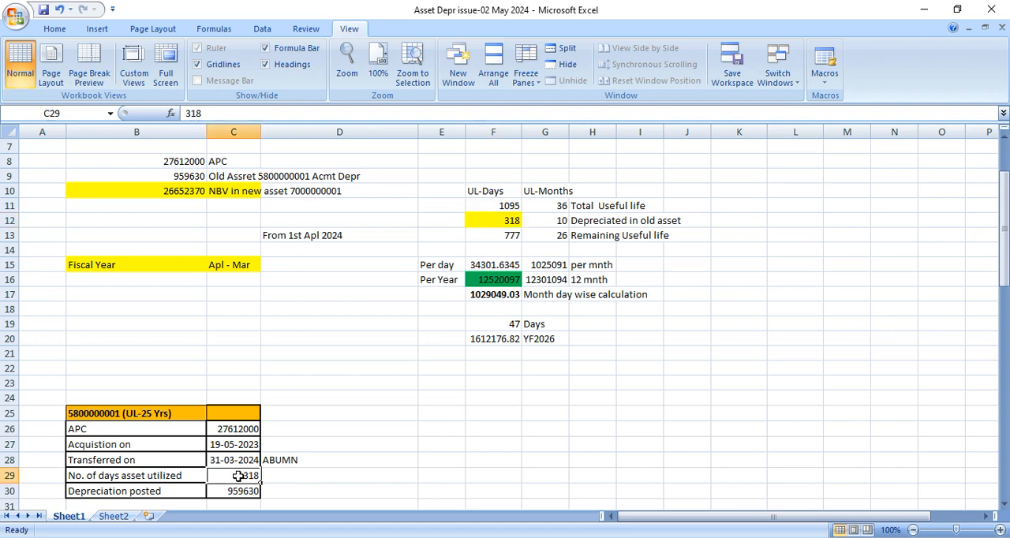
{"action": "mouse_move", "coordinate": [481, 272]}
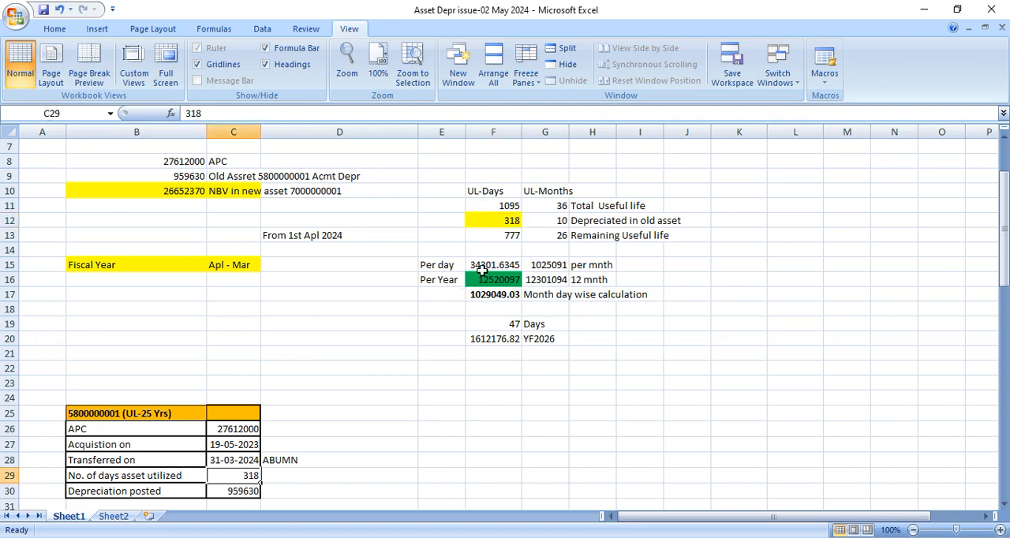
{"action": "left_click", "coordinate": [493, 236]}
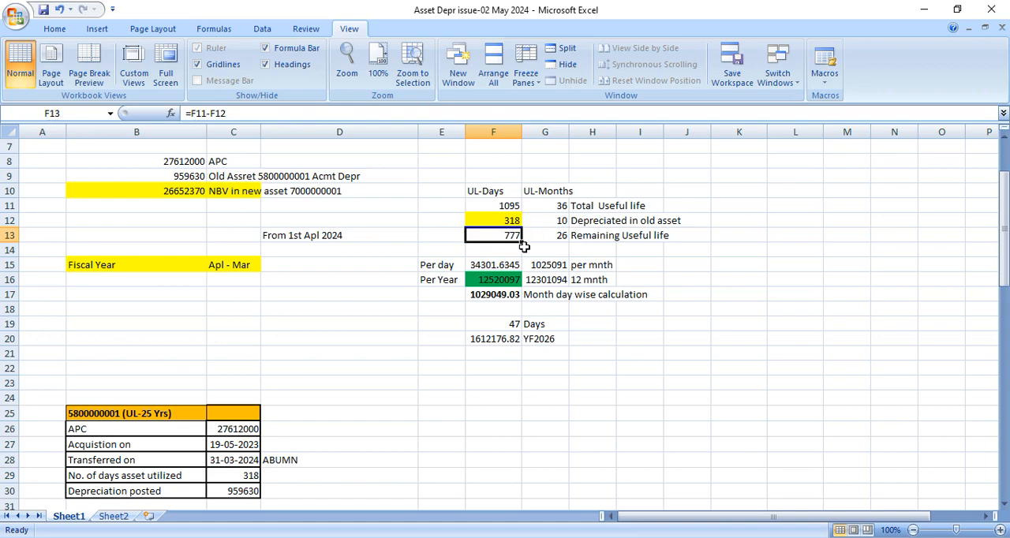
{"action": "mouse_move", "coordinate": [465, 305]}
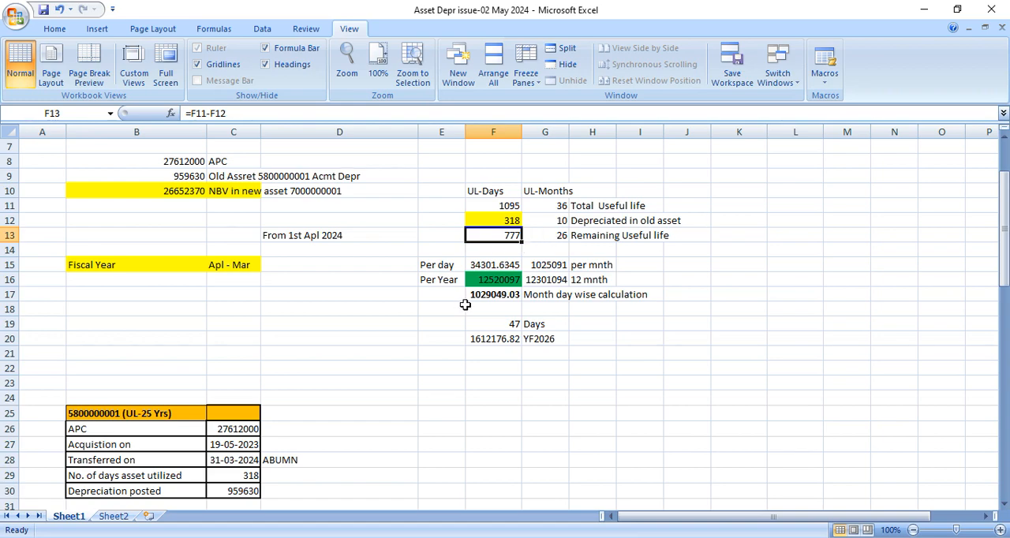
{"action": "scroll", "scroll_direction": "down", "scroll_amount": 3}
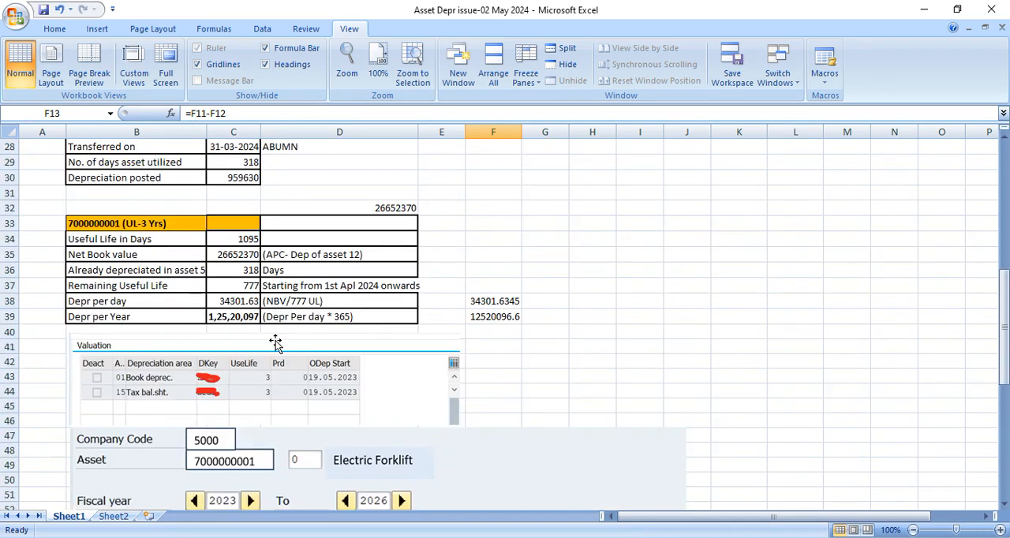
{"action": "scroll", "scroll_direction": "down", "scroll_amount": 3}
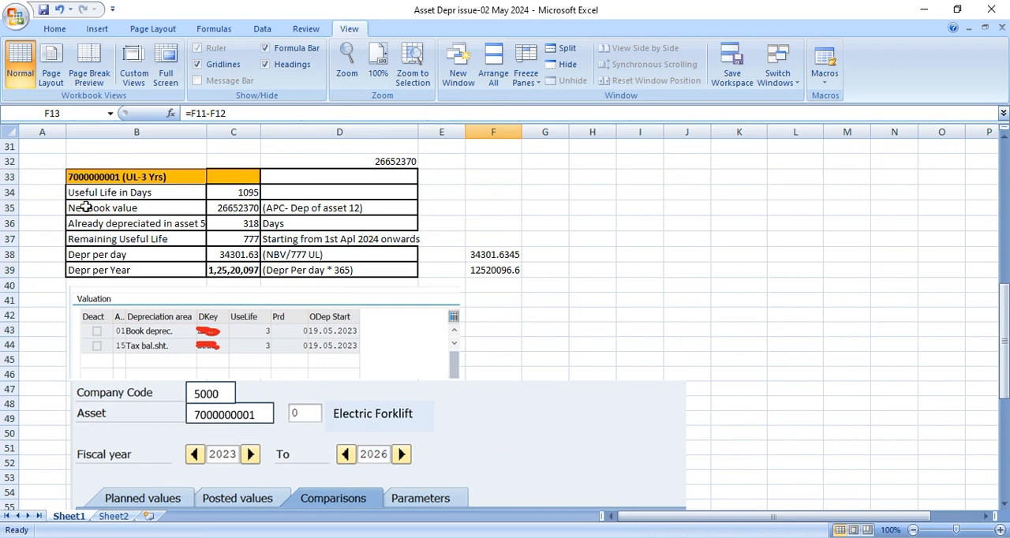
{"action": "left_click", "coordinate": [234, 207]}
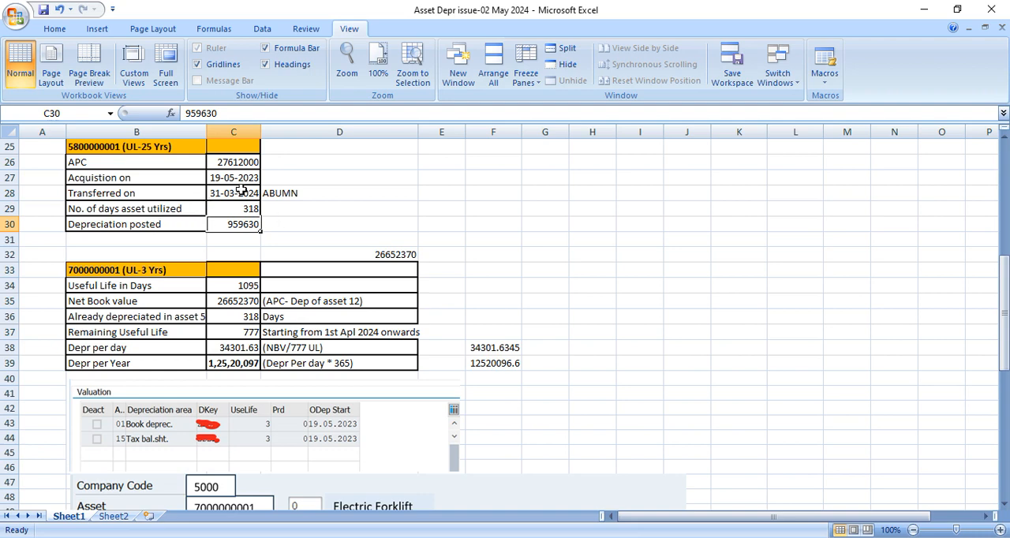
{"action": "left_click", "coordinate": [234, 301]}
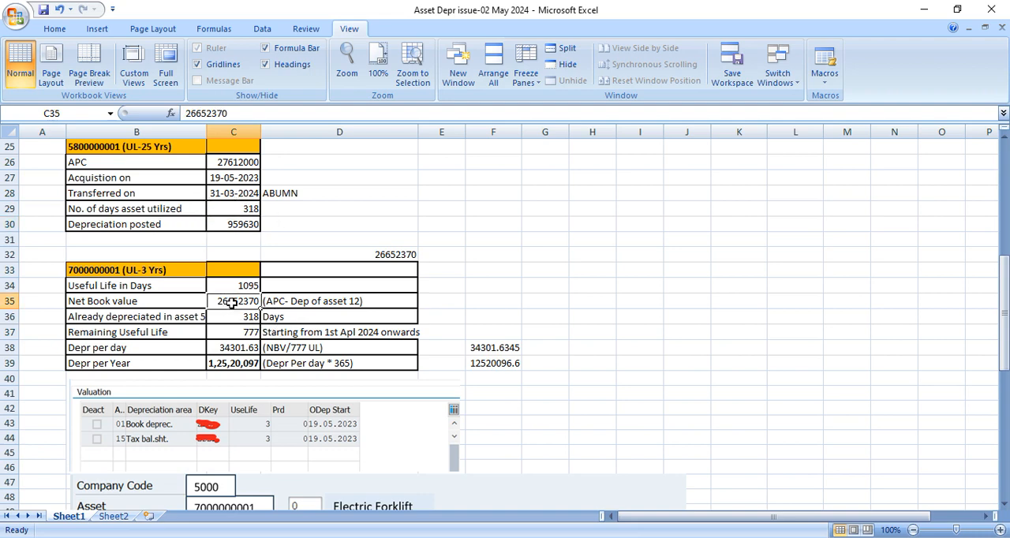
{"action": "mouse_move", "coordinate": [310, 307]}
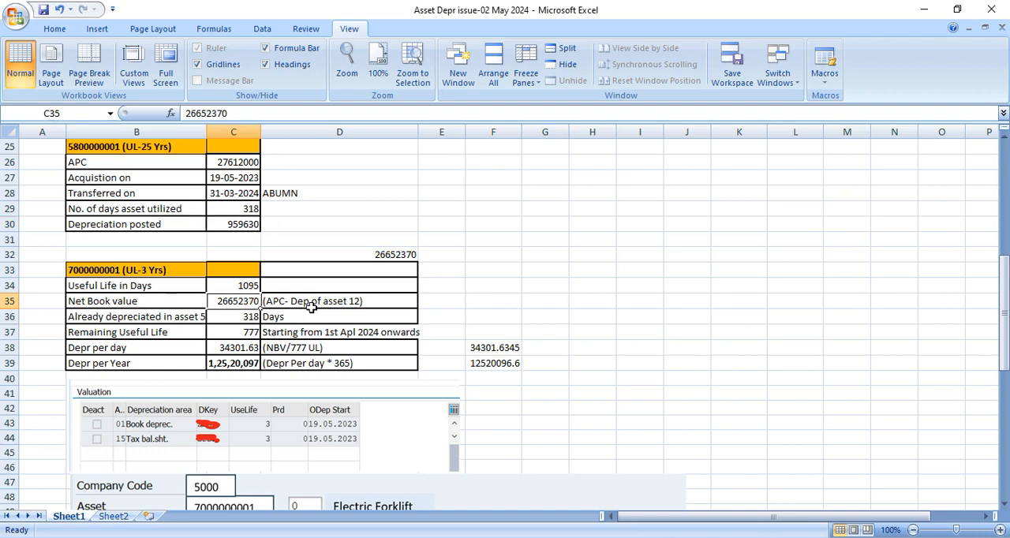
{"action": "left_click", "coordinate": [441, 301]}
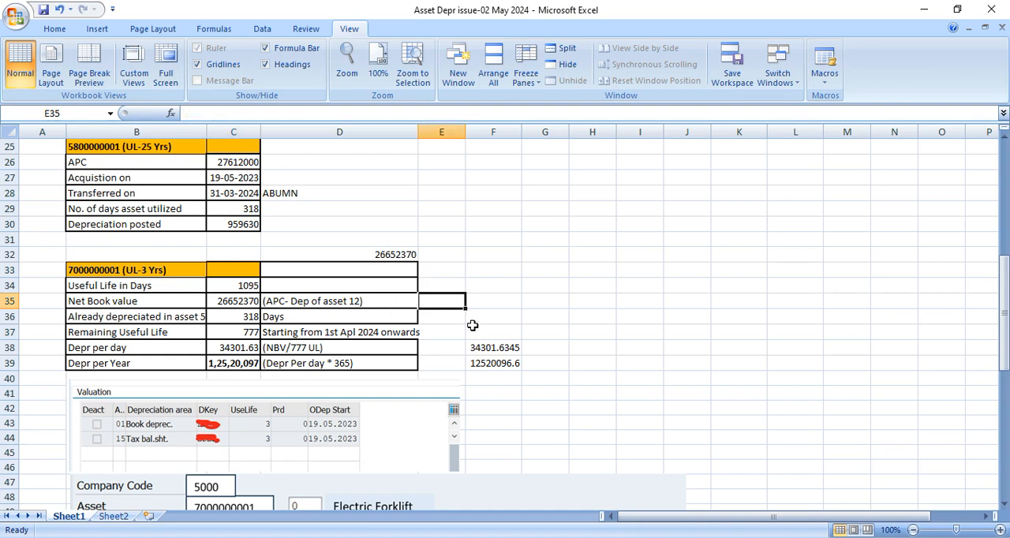
{"action": "mouse_move", "coordinate": [472, 327]}
{"action": "type", "text": "58"}
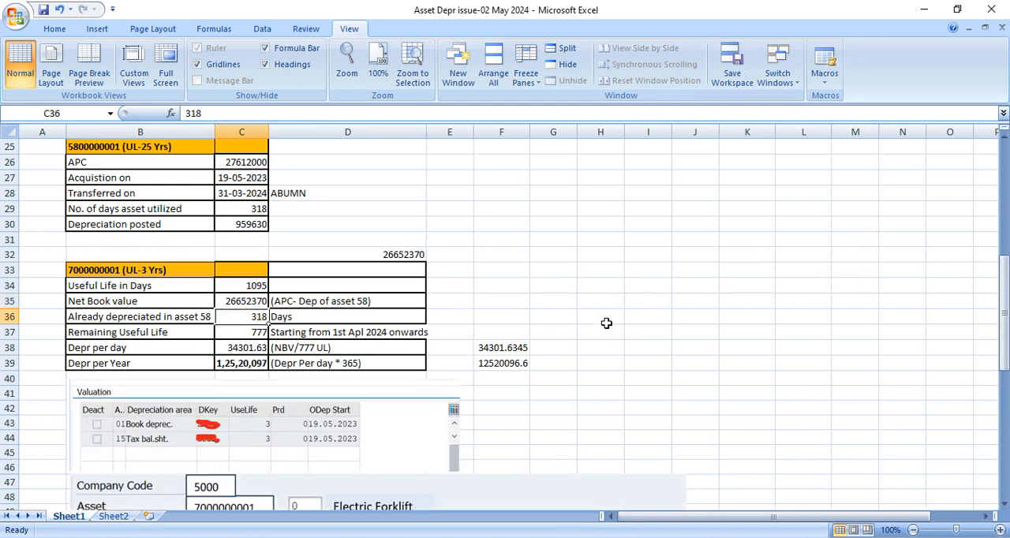
Check remaining life, useful life in days and days depreciated, then select the SAP screenshot
{"action": "left_click", "coordinate": [241, 332]}
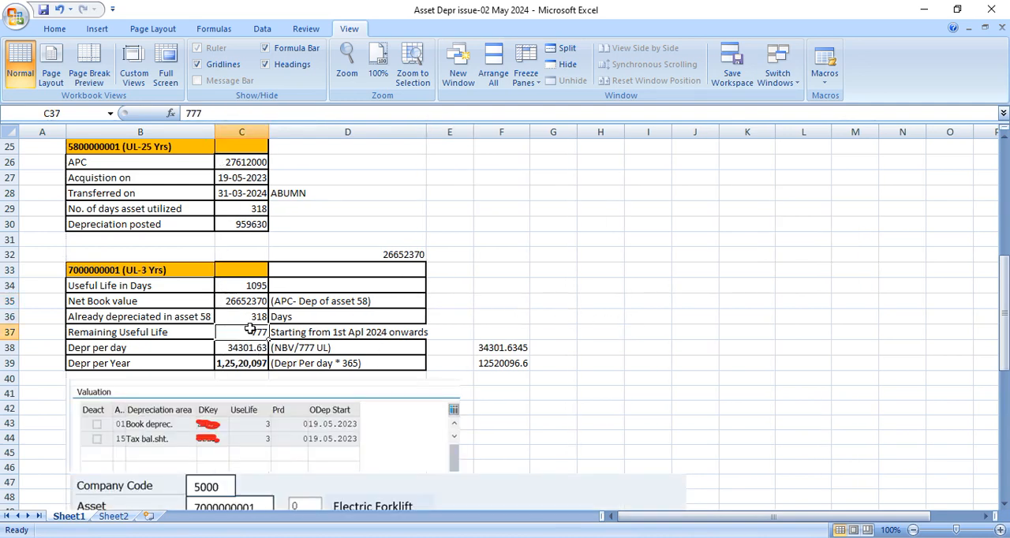
{"action": "left_click", "coordinate": [552, 300]}
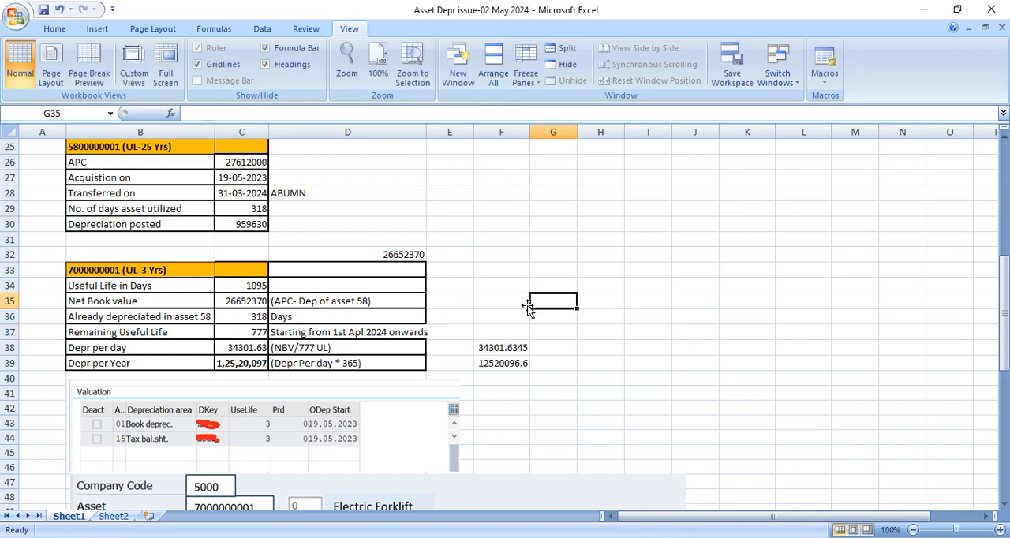
{"action": "left_click", "coordinate": [241, 285]}
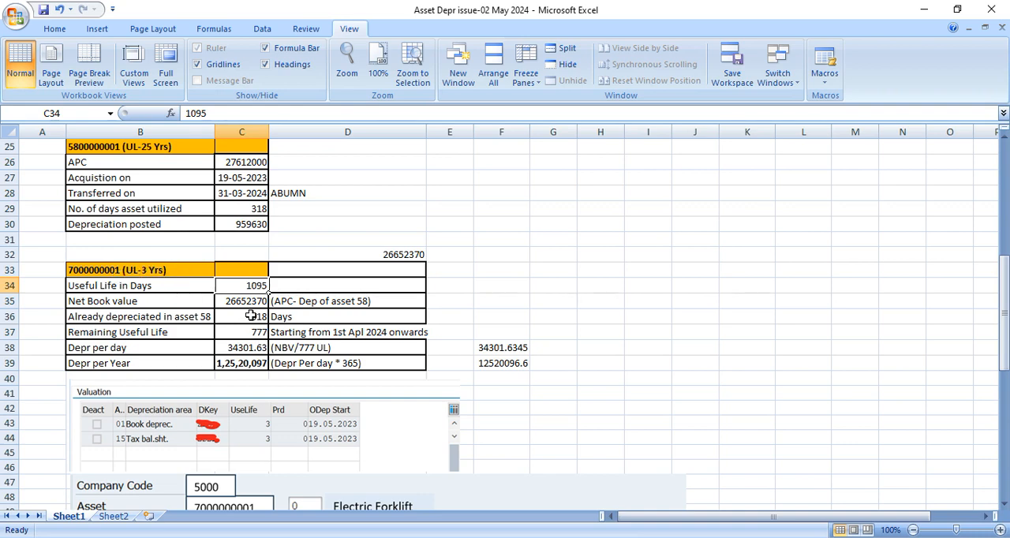
{"action": "left_click", "coordinate": [242, 317]}
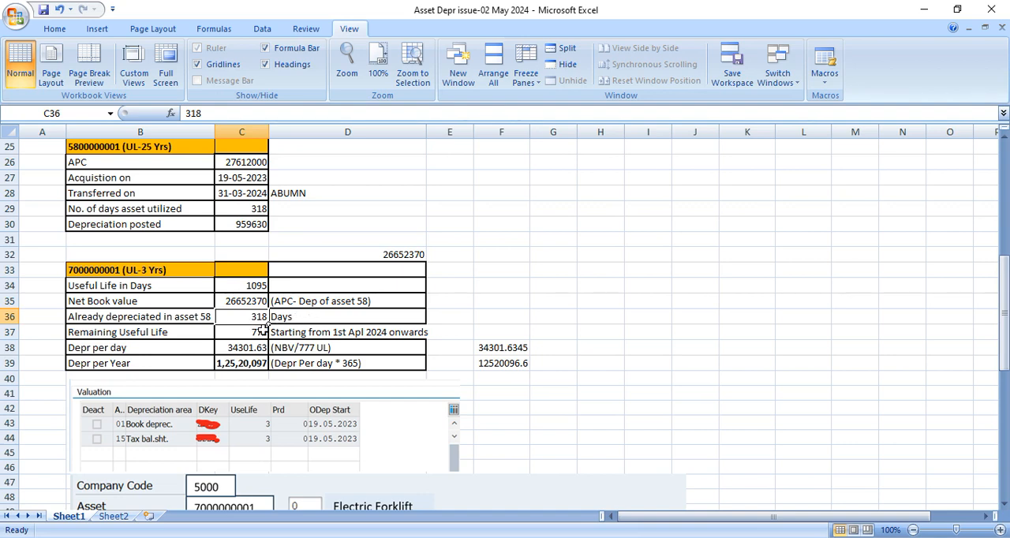
{"action": "left_click", "coordinate": [242, 332]}
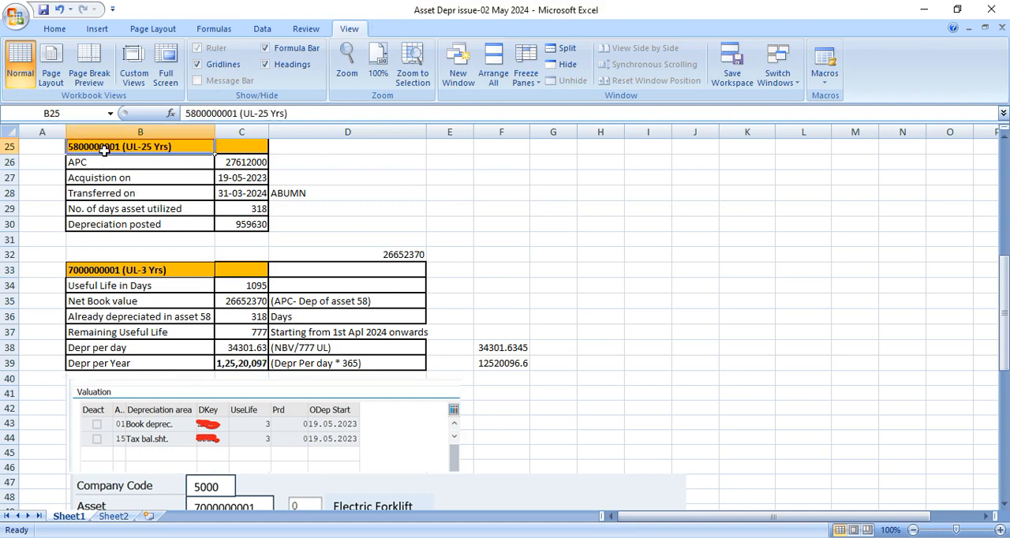
{"action": "left_click", "coordinate": [140, 269]}
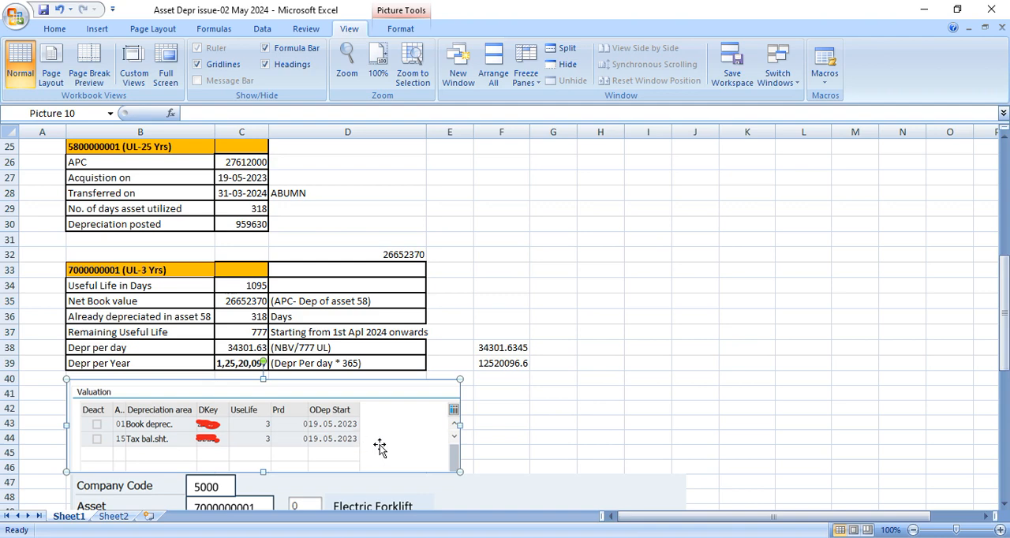
{"action": "left_click", "coordinate": [501, 424]}
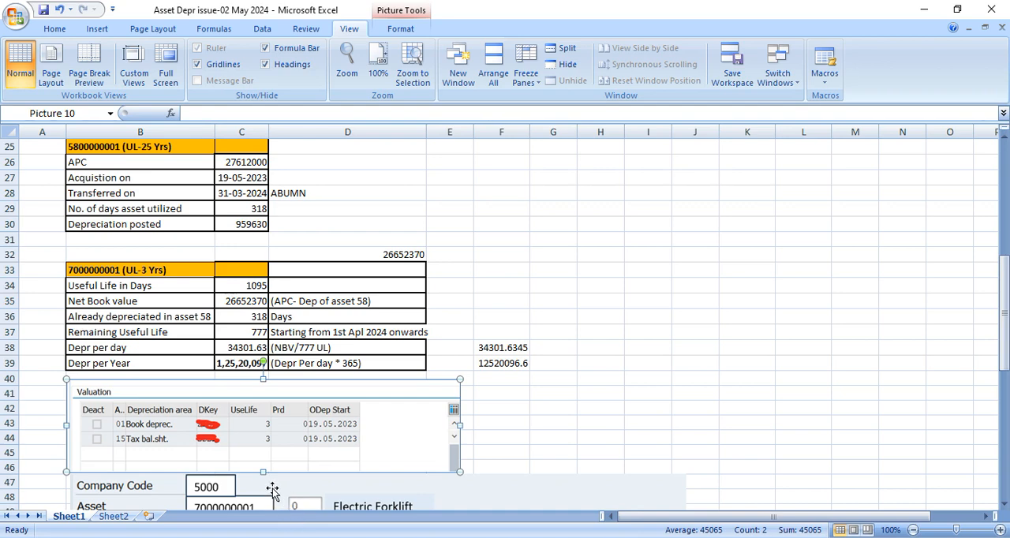
{"action": "mouse_move", "coordinate": [330, 440]}
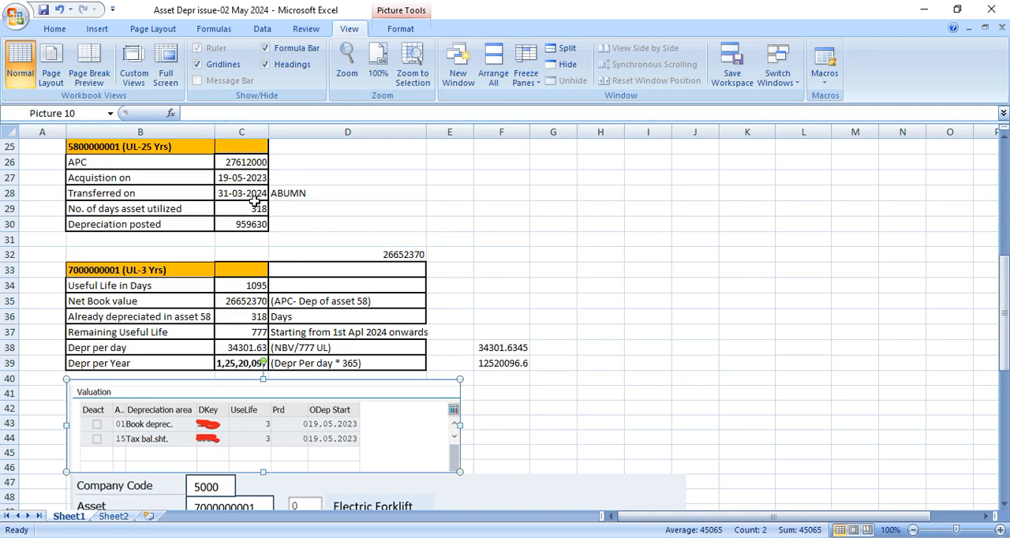
{"action": "left_click", "coordinate": [241, 194]}
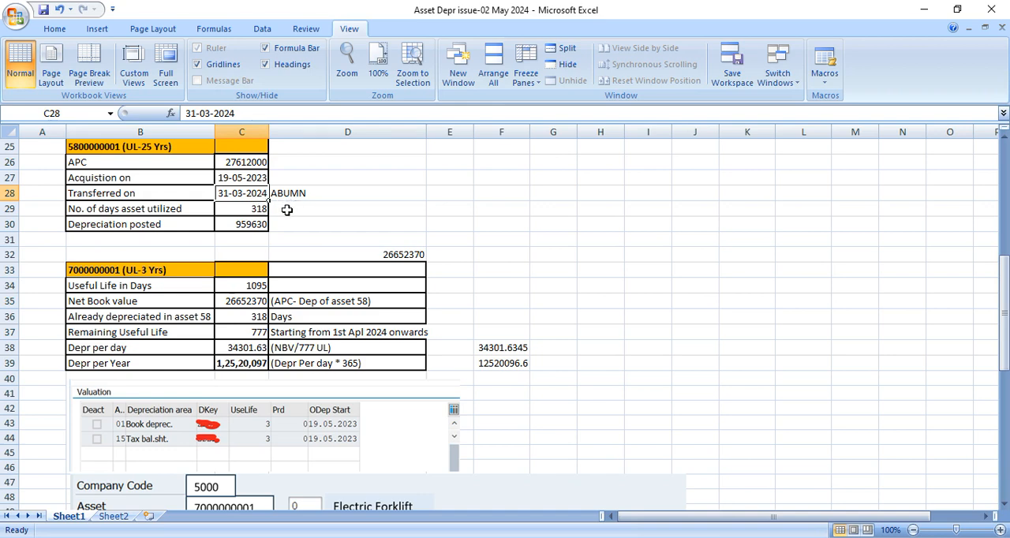
{"action": "mouse_move", "coordinate": [332, 435]}
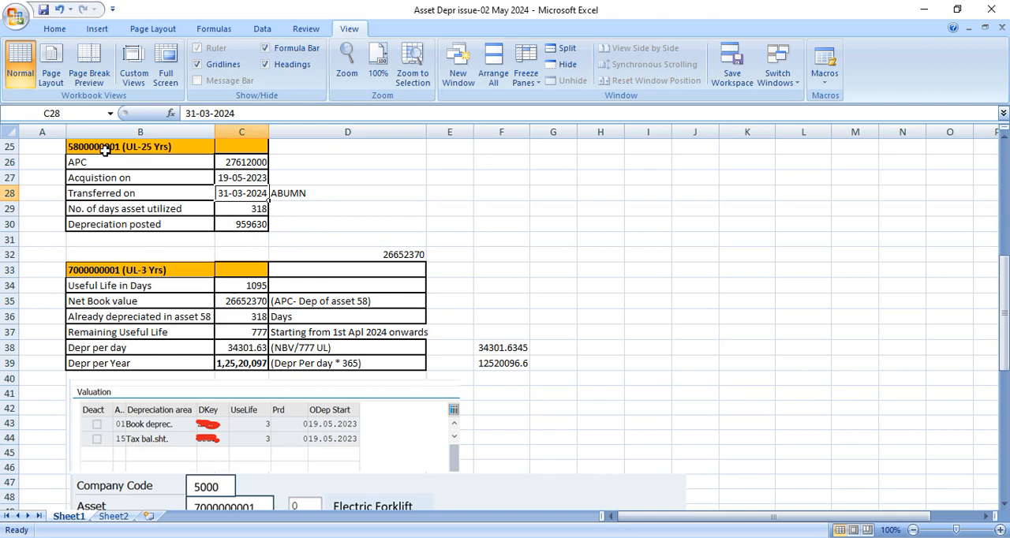
{"action": "left_click", "coordinate": [139, 146]}
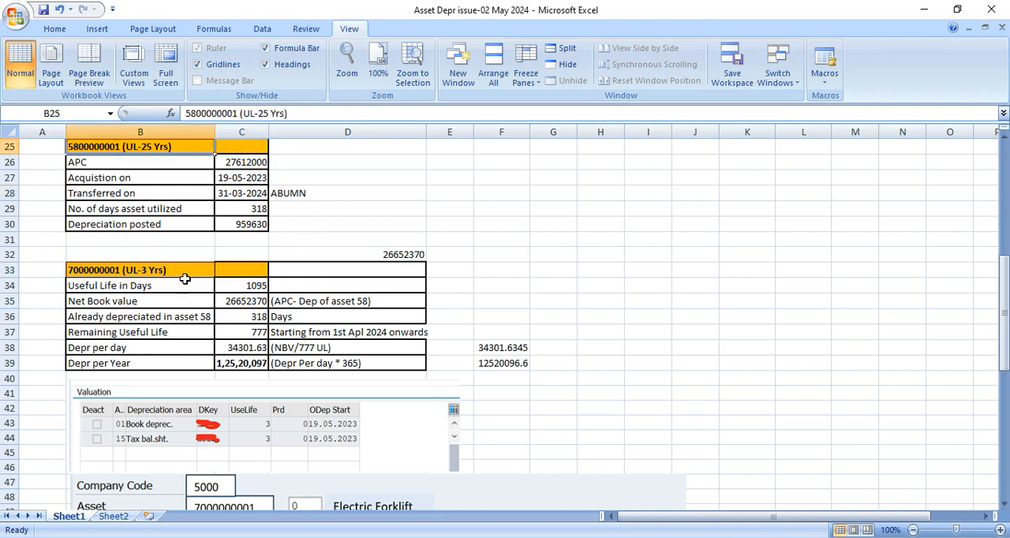
{"action": "left_click", "coordinate": [140, 270]}
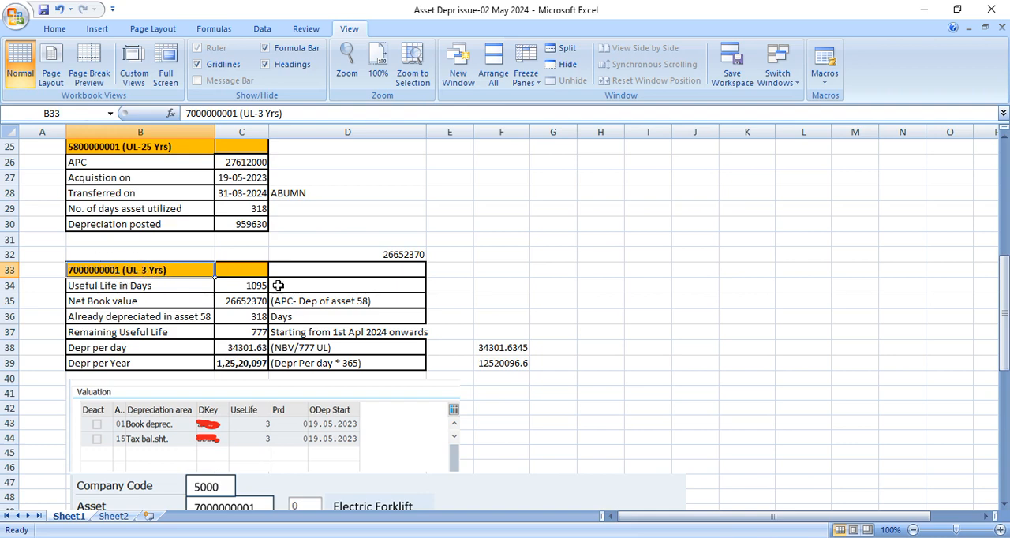
{"action": "left_click", "coordinate": [241, 285]}
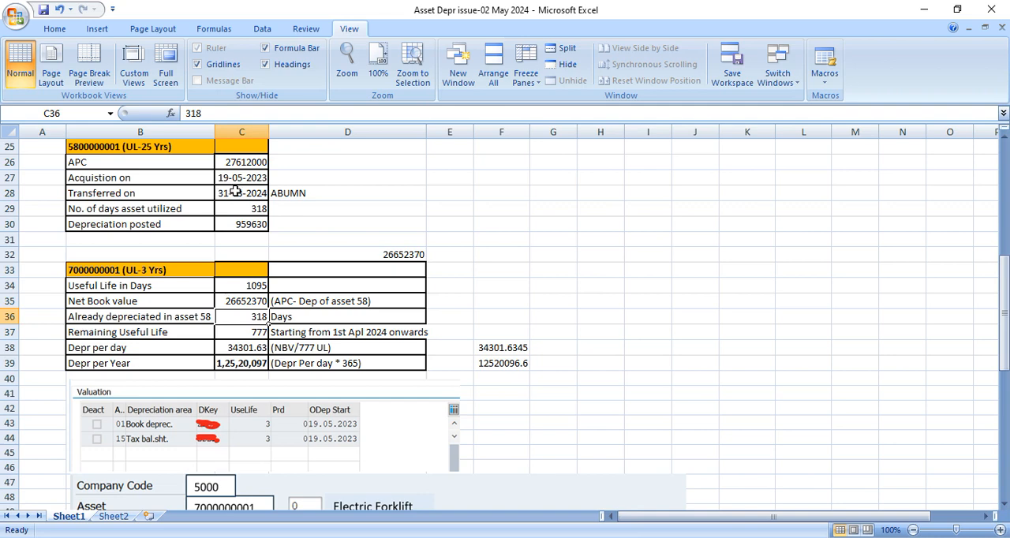
{"action": "left_click", "coordinate": [241, 194]}
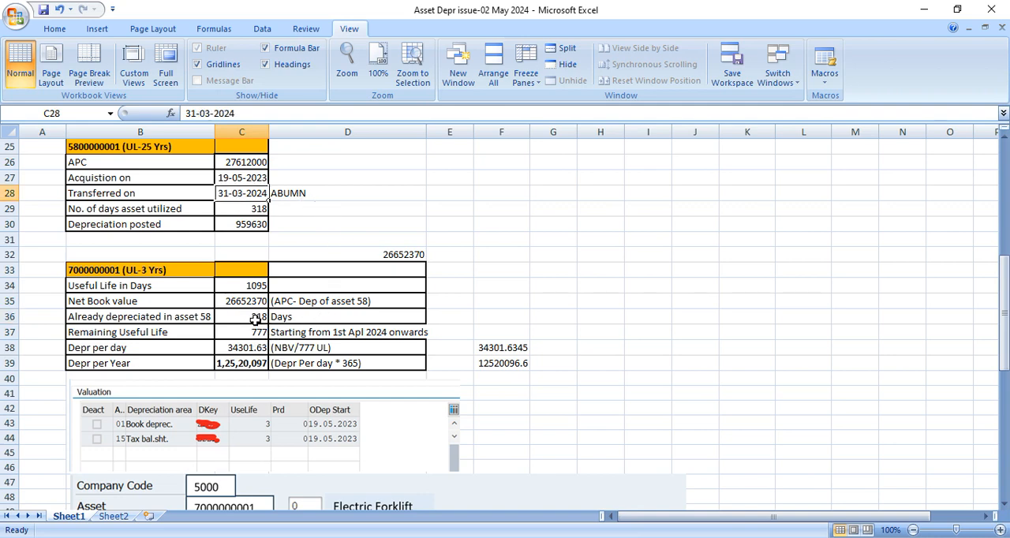
{"action": "left_click", "coordinate": [241, 317]}
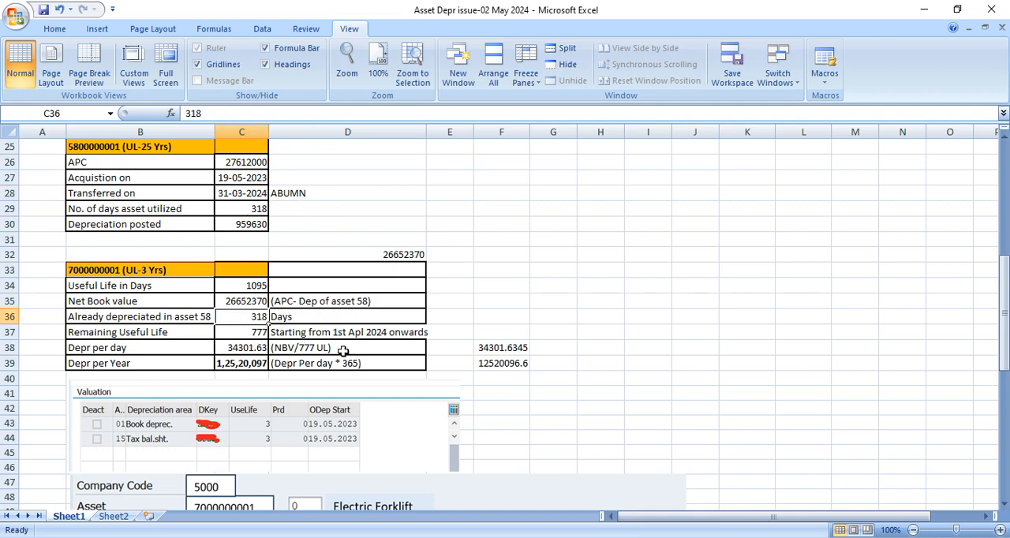
{"action": "mouse_move", "coordinate": [330, 435]}
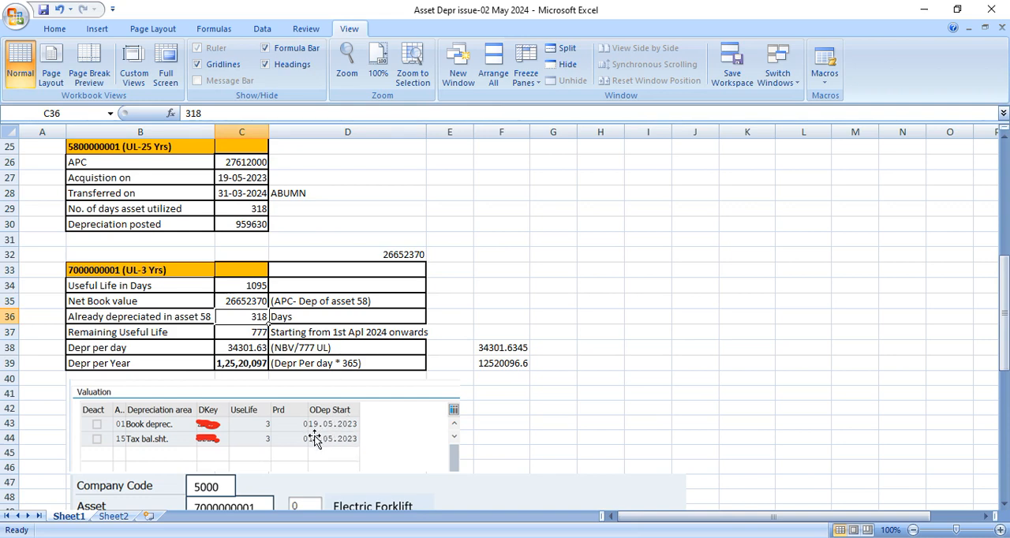
{"action": "left_click", "coordinate": [348, 317]}
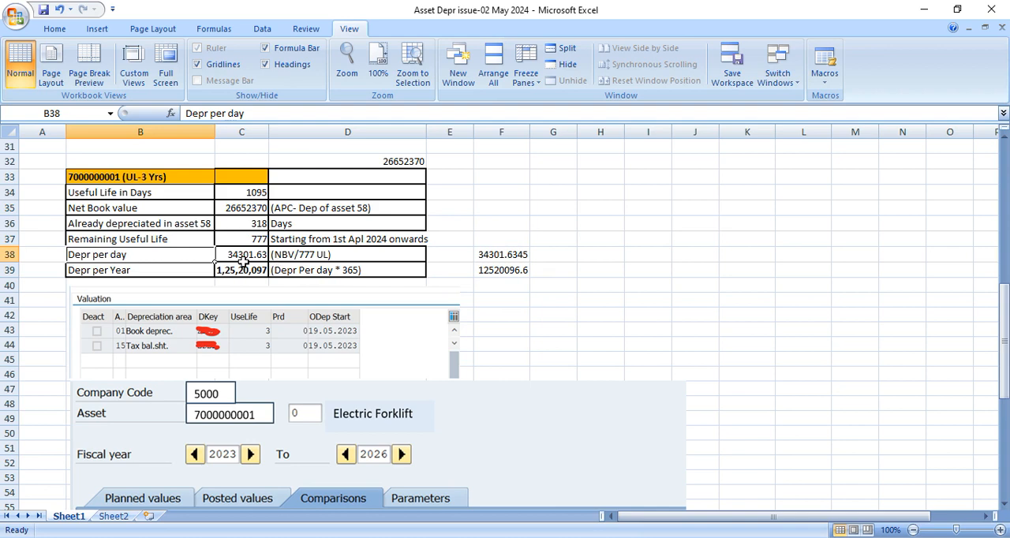
{"action": "left_click", "coordinate": [242, 254]}
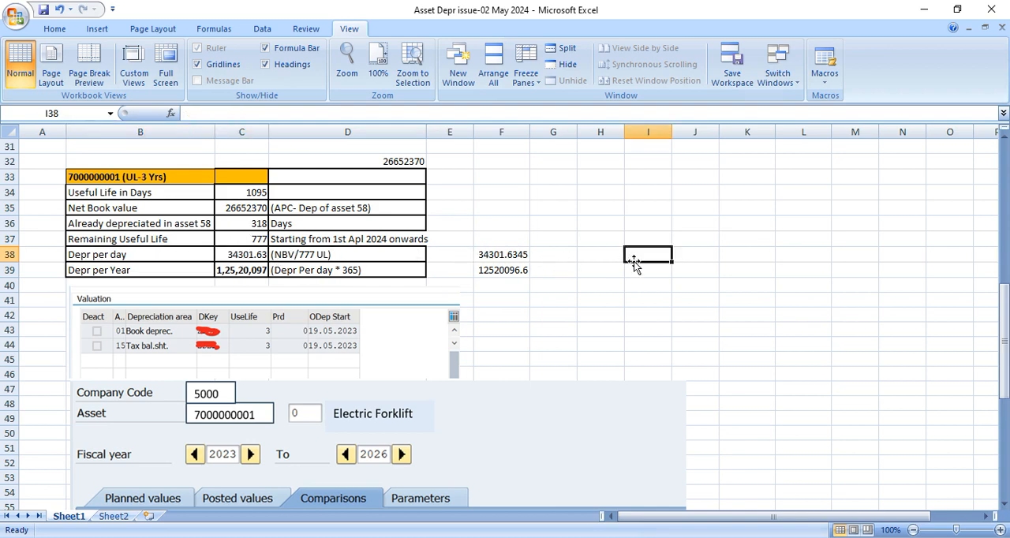
{"action": "type", "text": "=C35"}
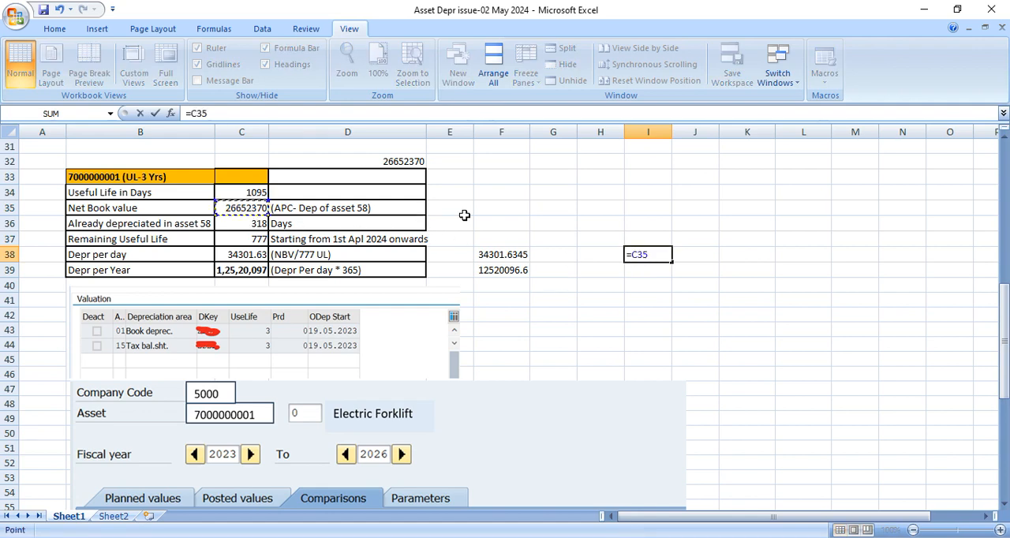
{"action": "type", "text": "/"}
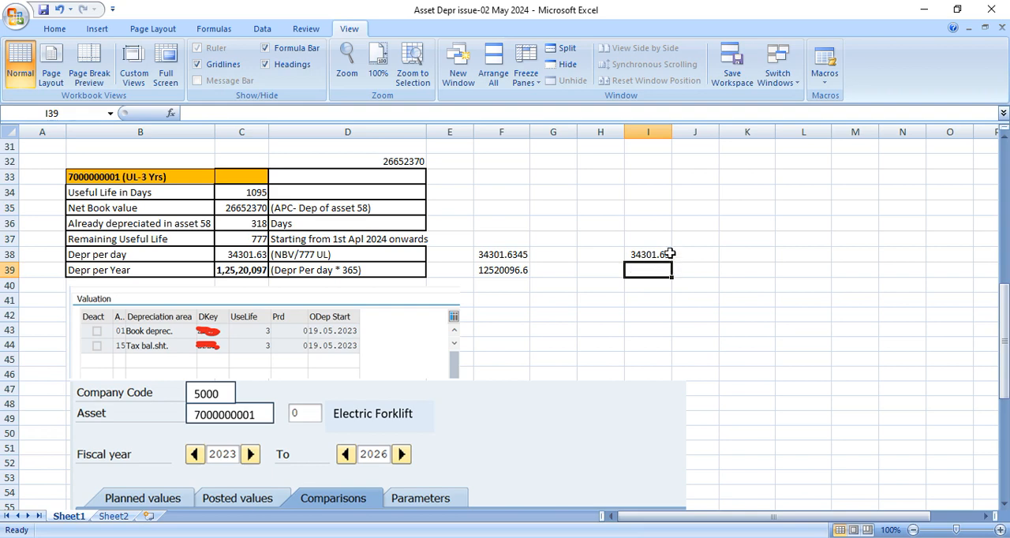
{"action": "left_click", "coordinate": [648, 254]}
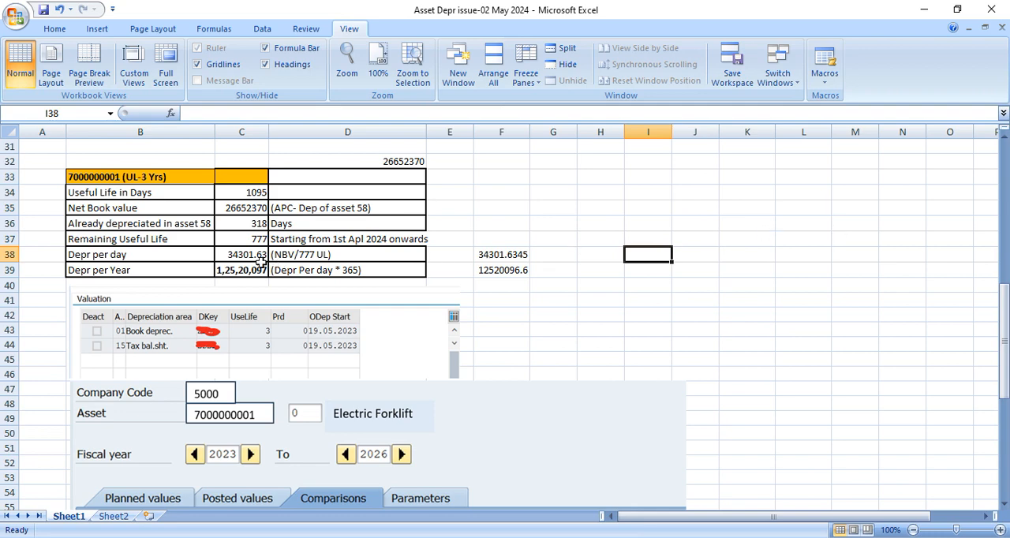
{"action": "left_click", "coordinate": [242, 254]}
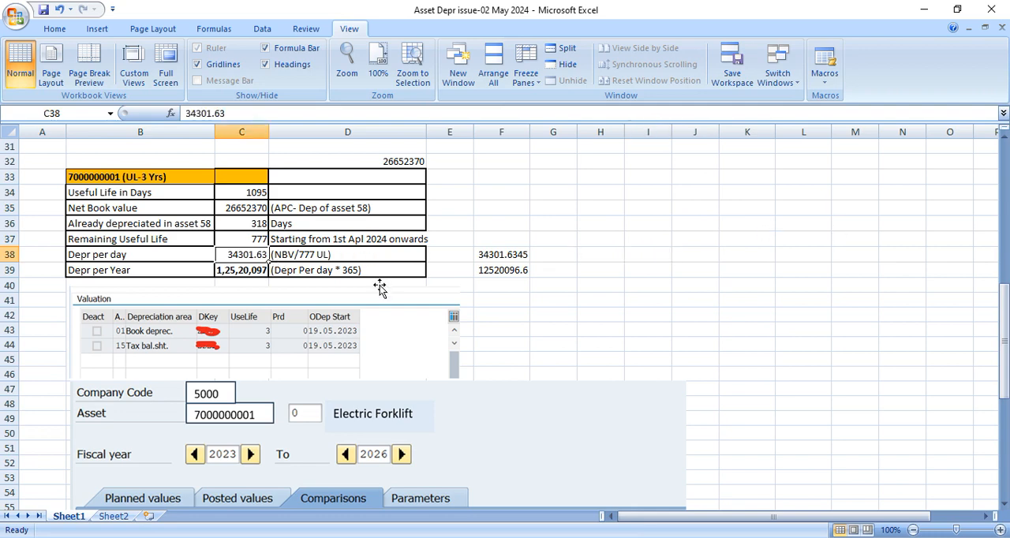
{"action": "left_click", "coordinate": [139, 269]}
{"action": "type", "text": "=C38"}
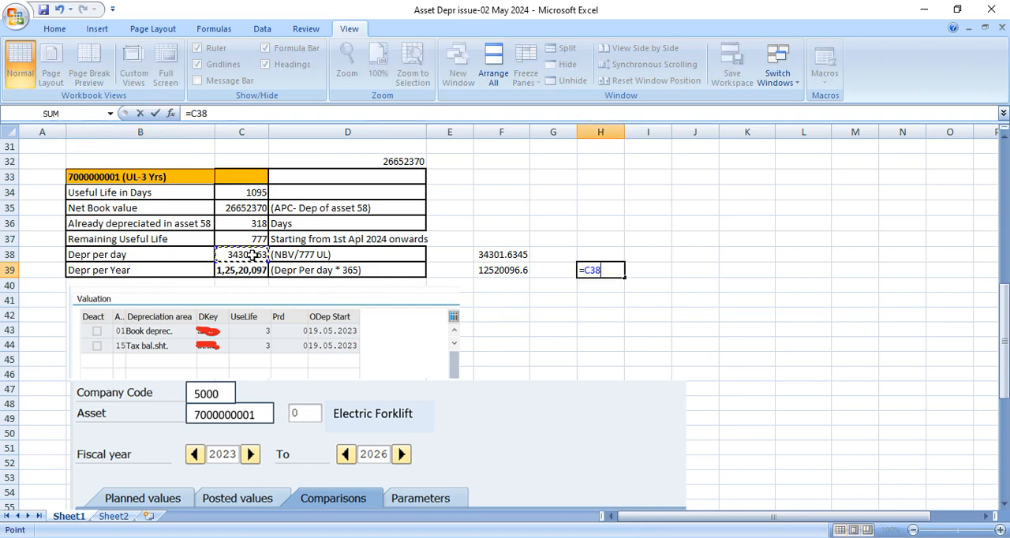
{"action": "type", "text": "*36"}
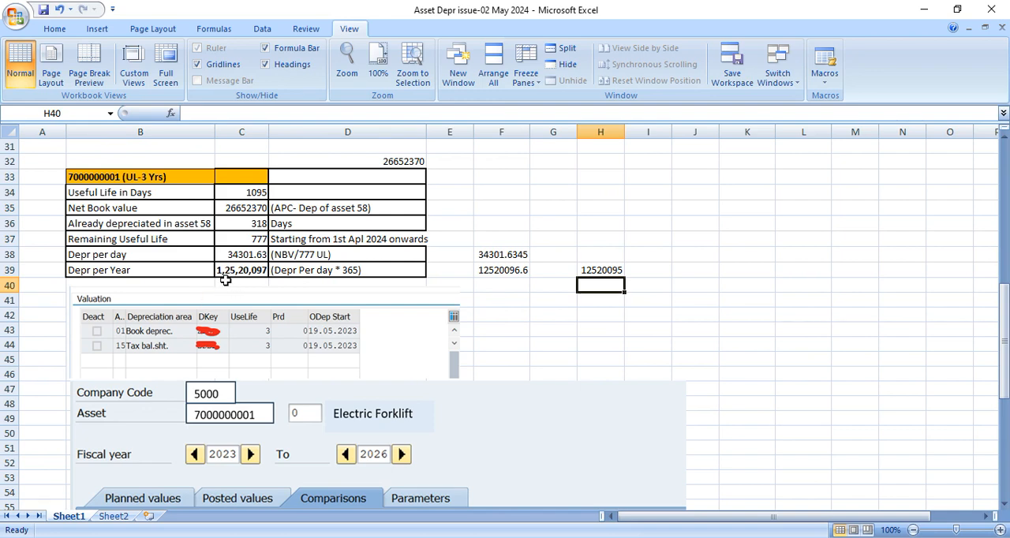
{"action": "mouse_move", "coordinate": [258, 281]}
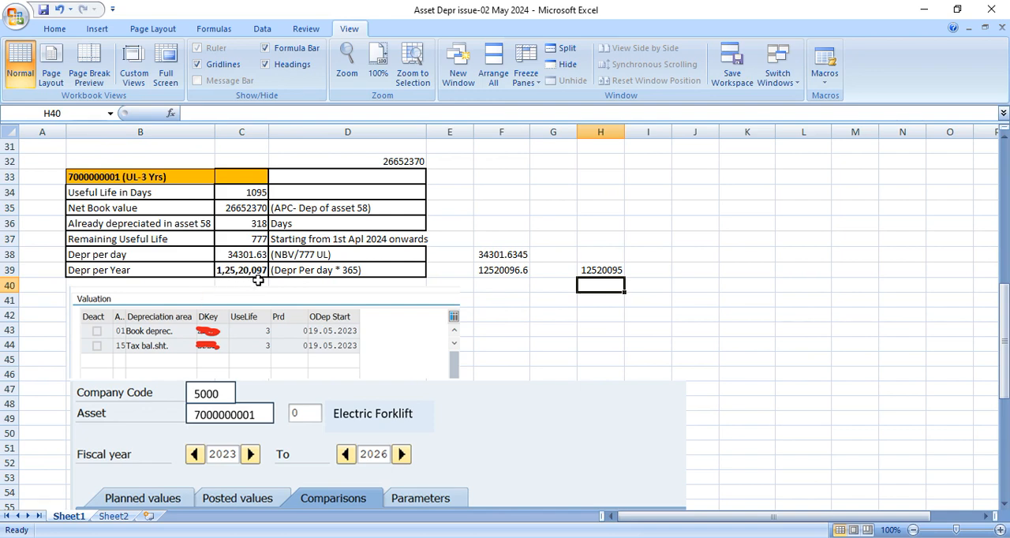
{"action": "left_click", "coordinate": [600, 270]}
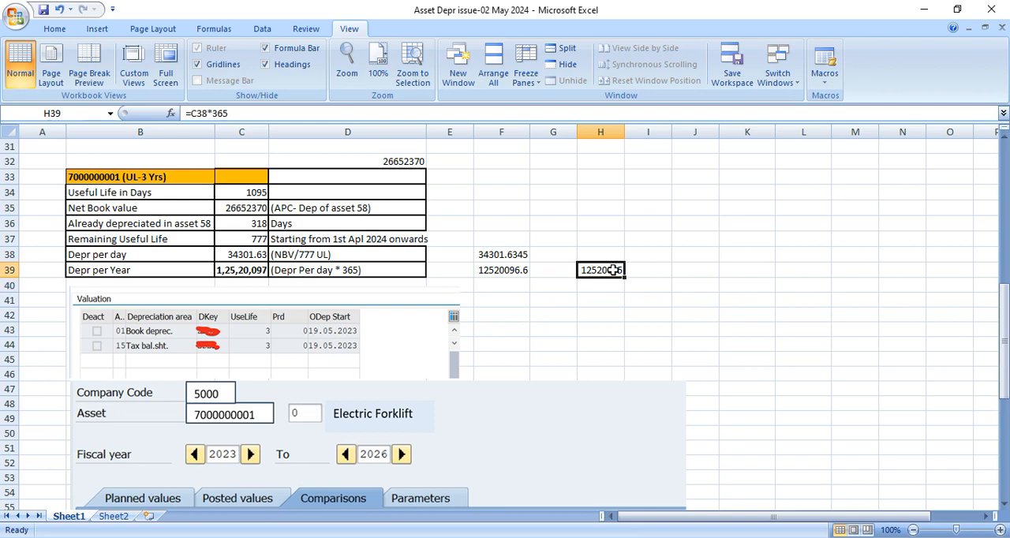
{"action": "left_click", "coordinate": [554, 300]}
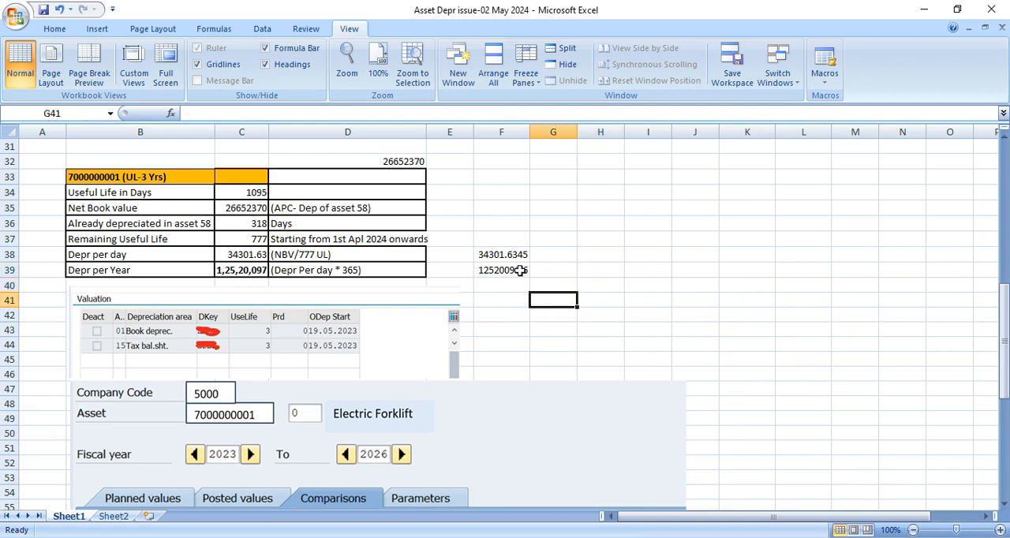
{"action": "left_click", "coordinate": [648, 270]}
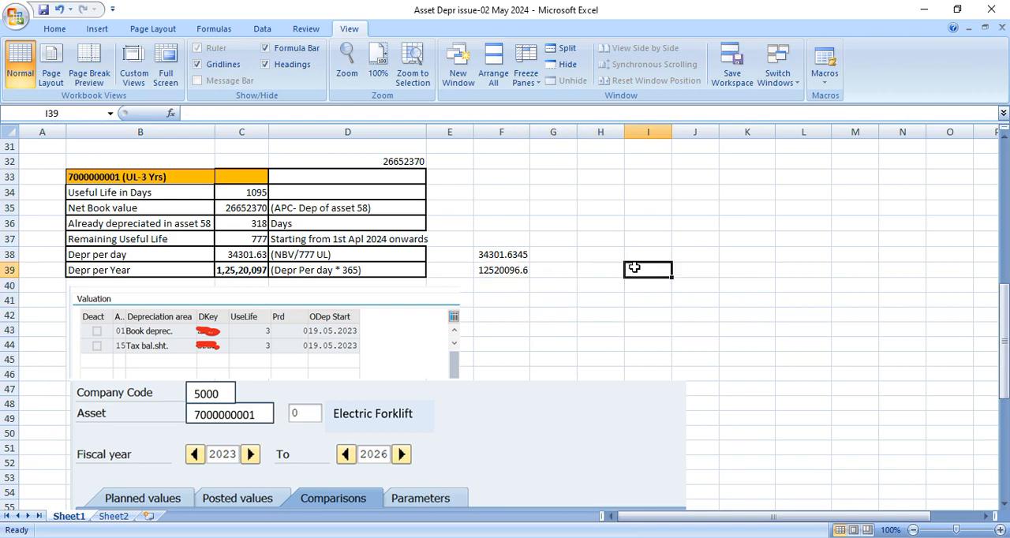
{"action": "scroll", "scroll_direction": "down", "scroll_amount": 3}
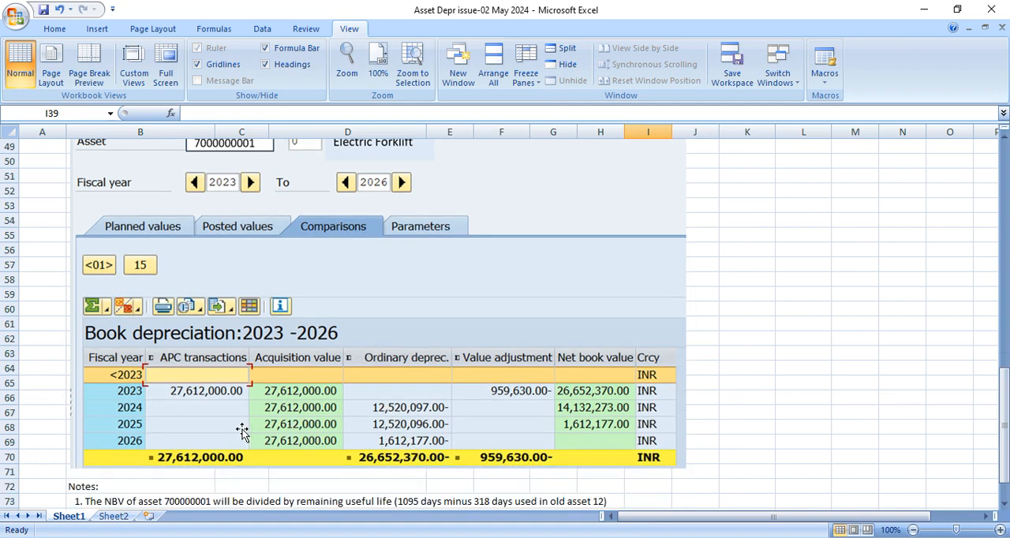
{"action": "mouse_move", "coordinate": [376, 417]}
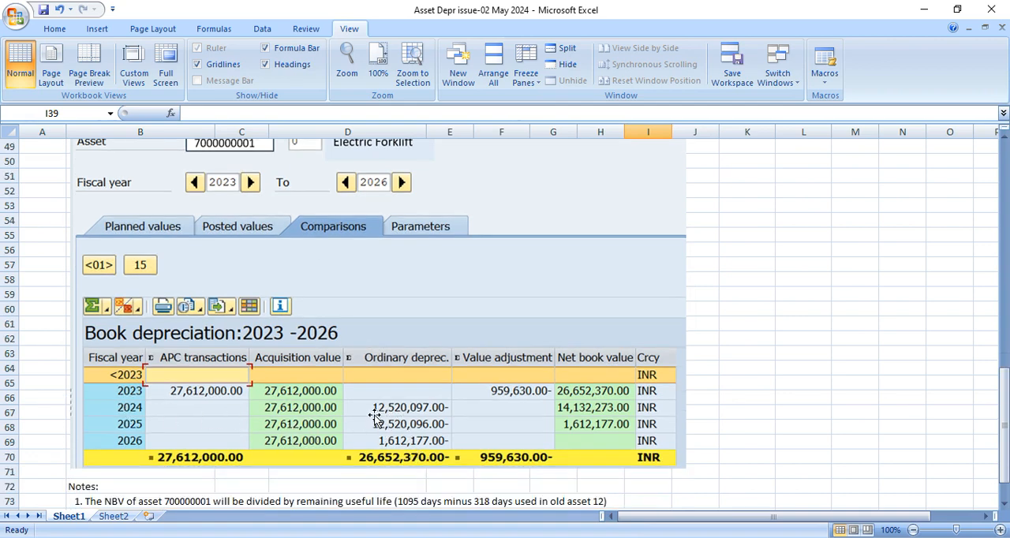
{"action": "mouse_move", "coordinate": [402, 416]}
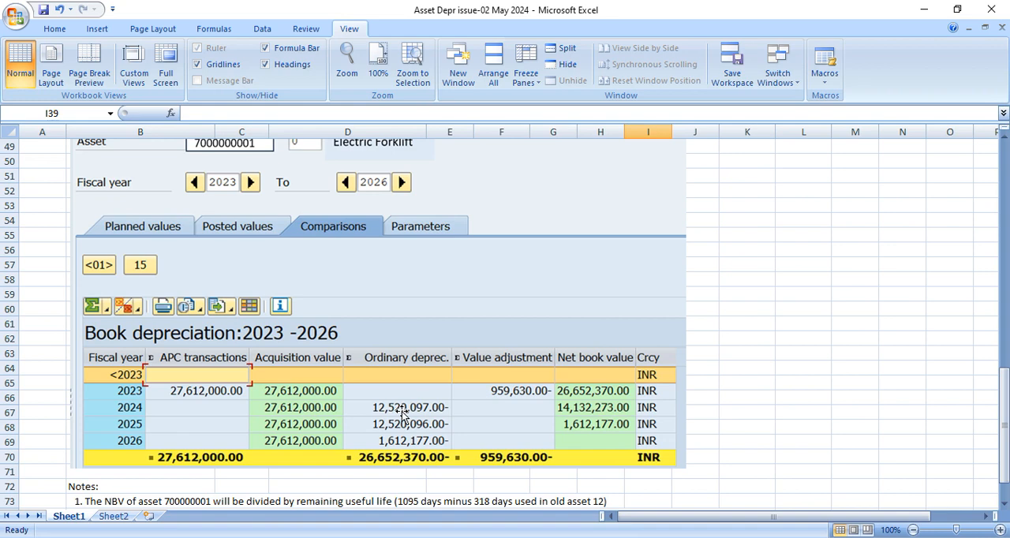
{"action": "mouse_move", "coordinate": [152, 425]}
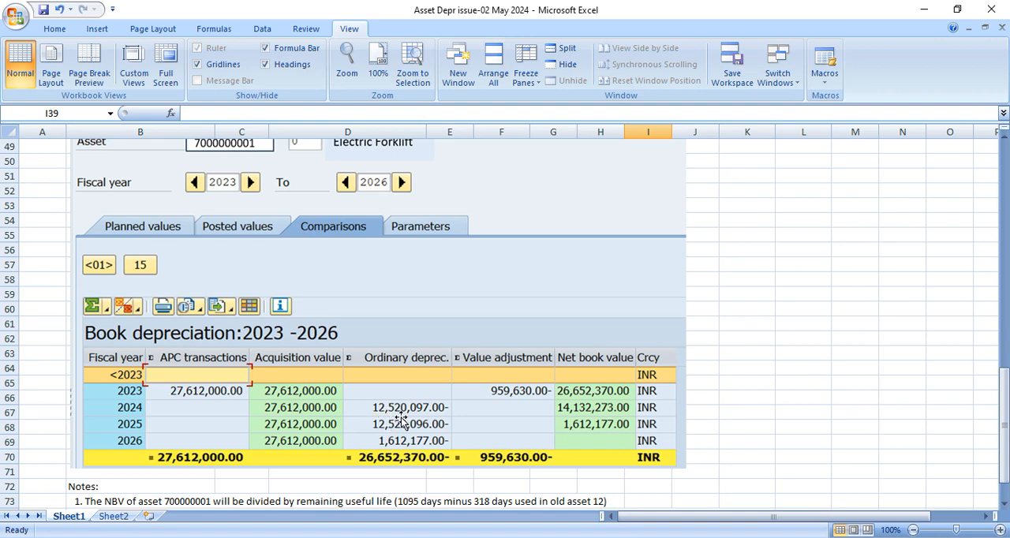
{"action": "scroll", "scroll_direction": "up", "scroll_amount": 3}
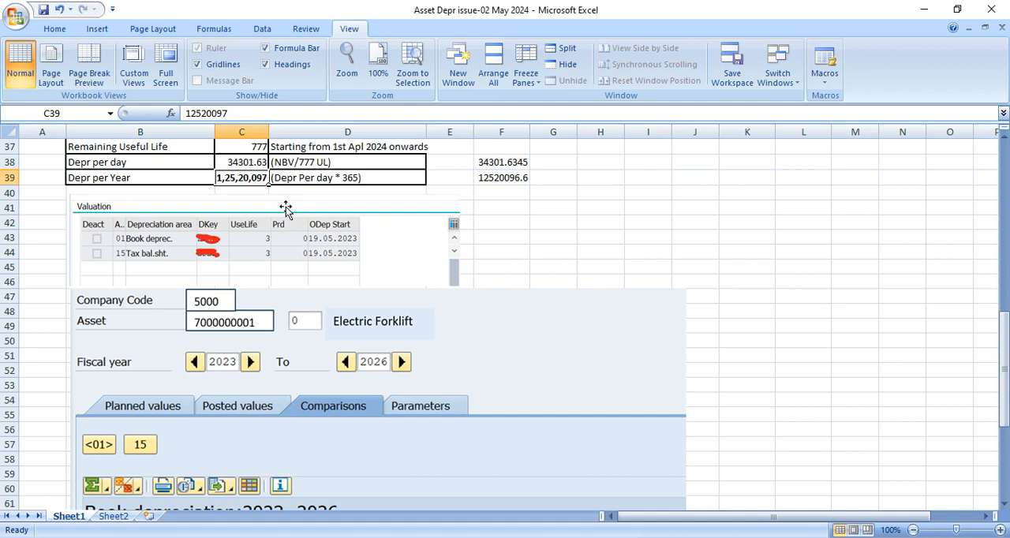
{"action": "scroll", "scroll_direction": "down", "scroll_amount": 3}
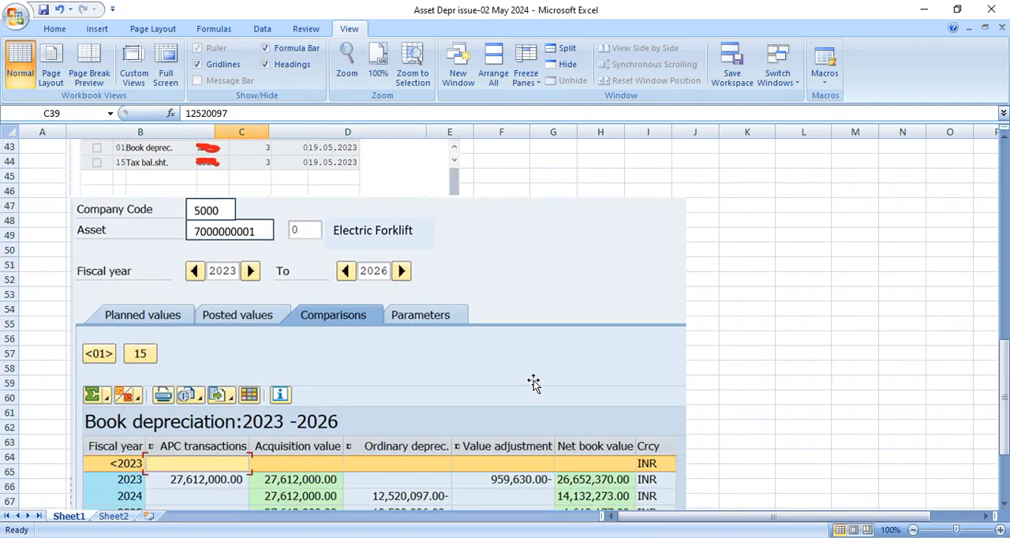
{"action": "scroll", "scroll_direction": "down", "scroll_amount": 3}
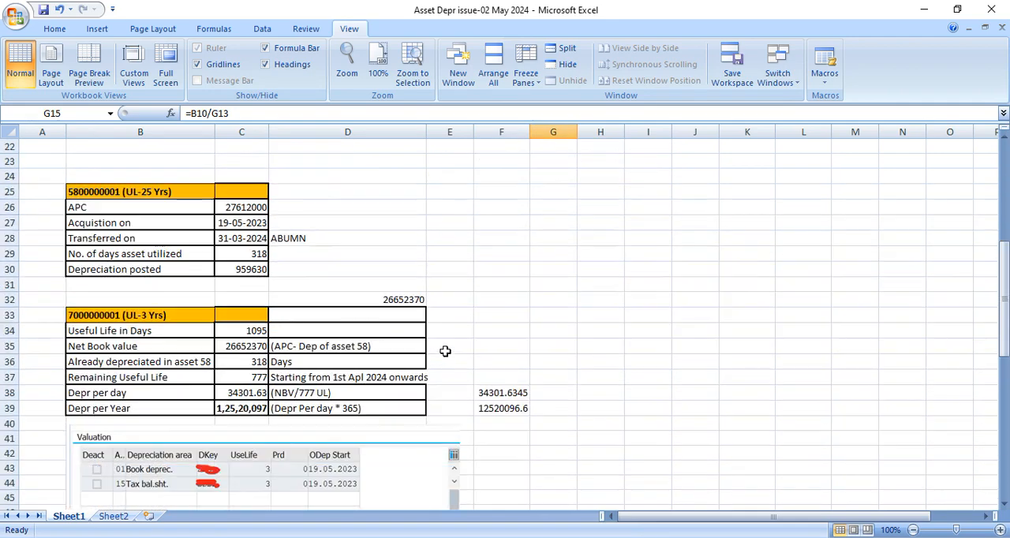
{"action": "scroll", "scroll_direction": "down", "scroll_amount": 3}
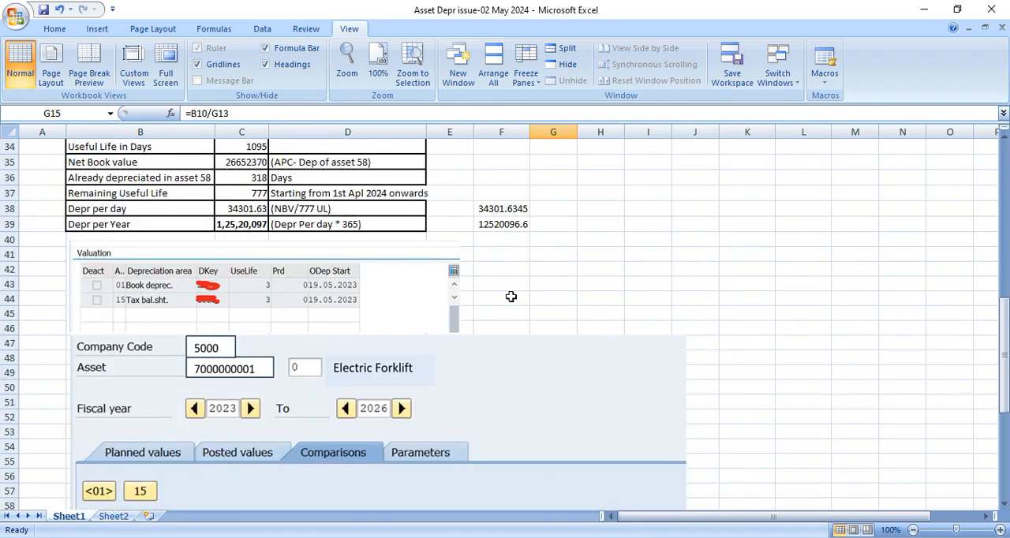
Enter 365-day counts, compute =K66-K67-K68 for 47 days, and begin I38's per-day formula
{"action": "scroll", "scroll_direction": "down", "scroll_amount": 3}
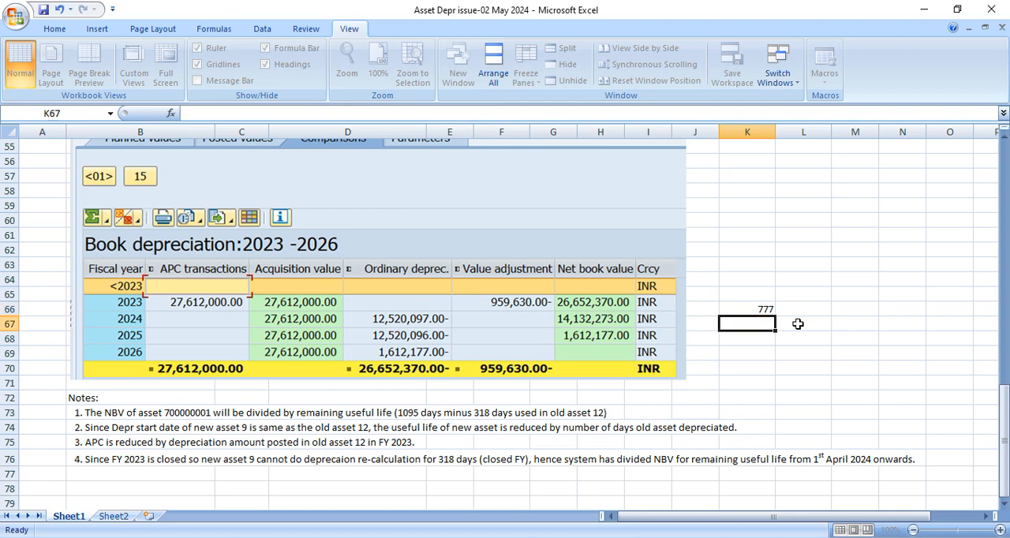
{"action": "type", "text": "-"}
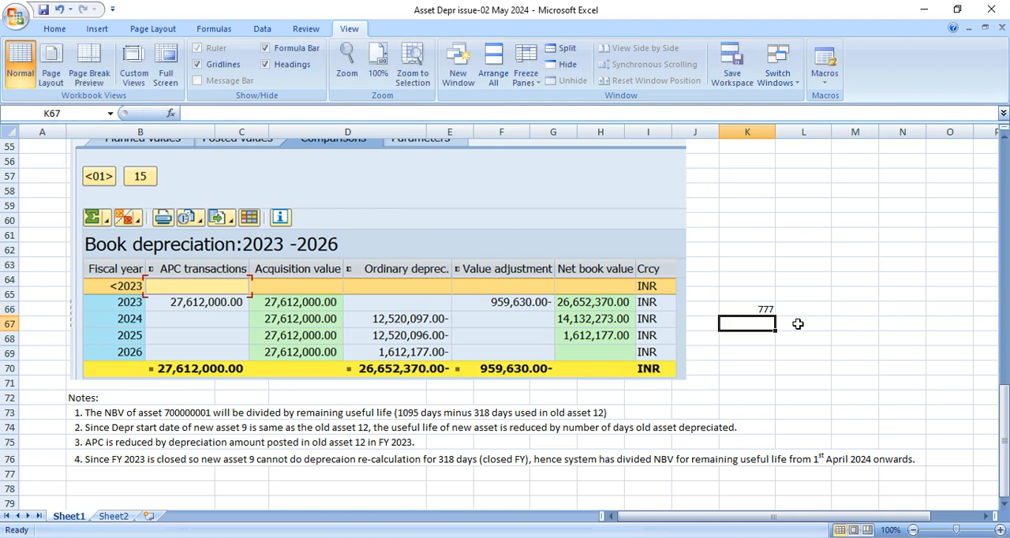
{"action": "type", "text": "365"}
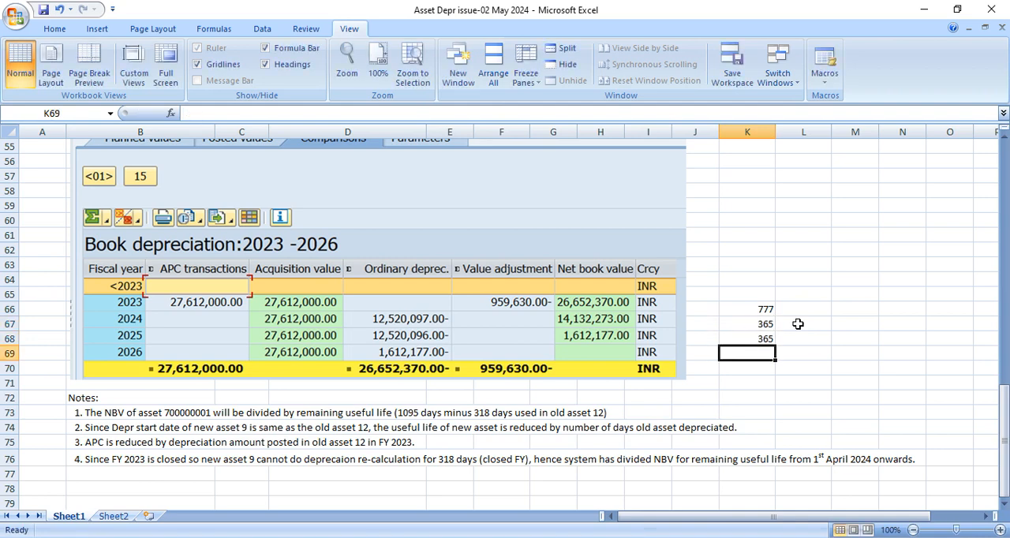
{"action": "type", "text": "=K66-"}
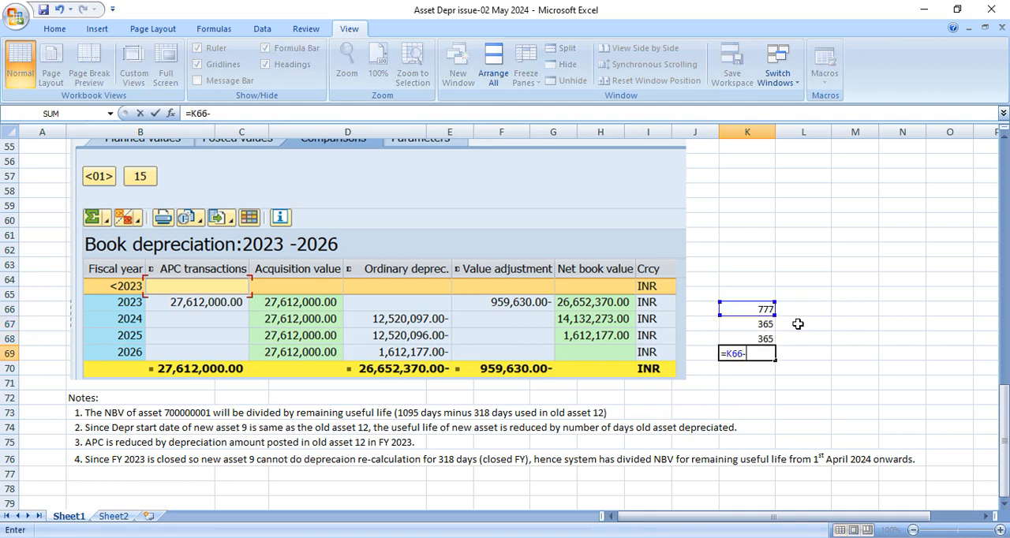
{"action": "left_click", "coordinate": [747, 323]}
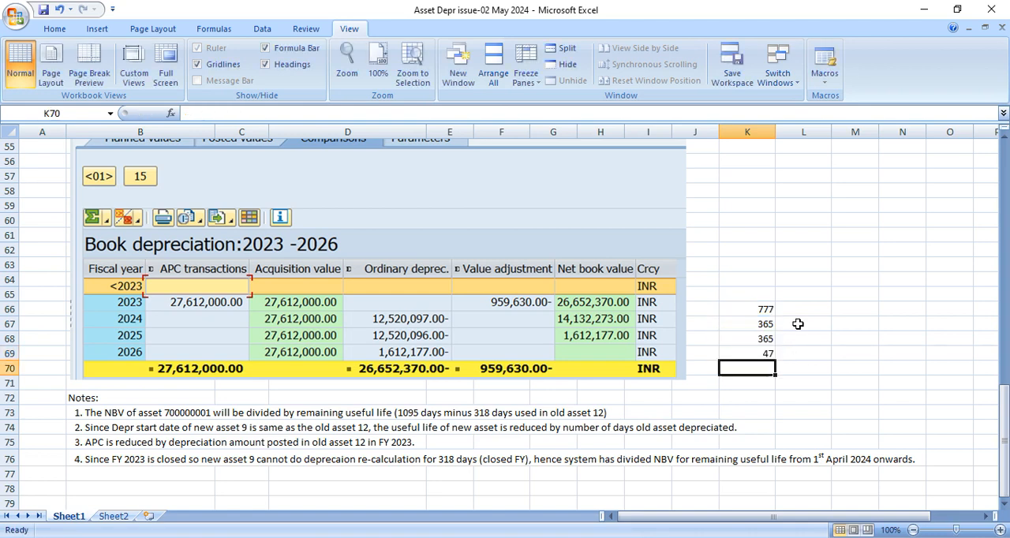
{"action": "mouse_move", "coordinate": [762, 353]}
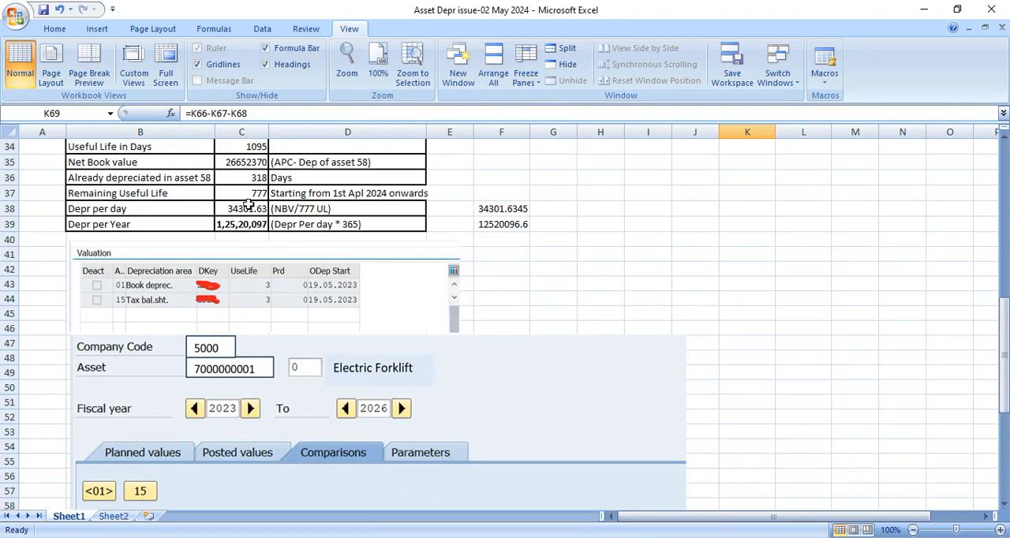
{"action": "left_click", "coordinate": [649, 209]}
{"action": "type", "text": "="}
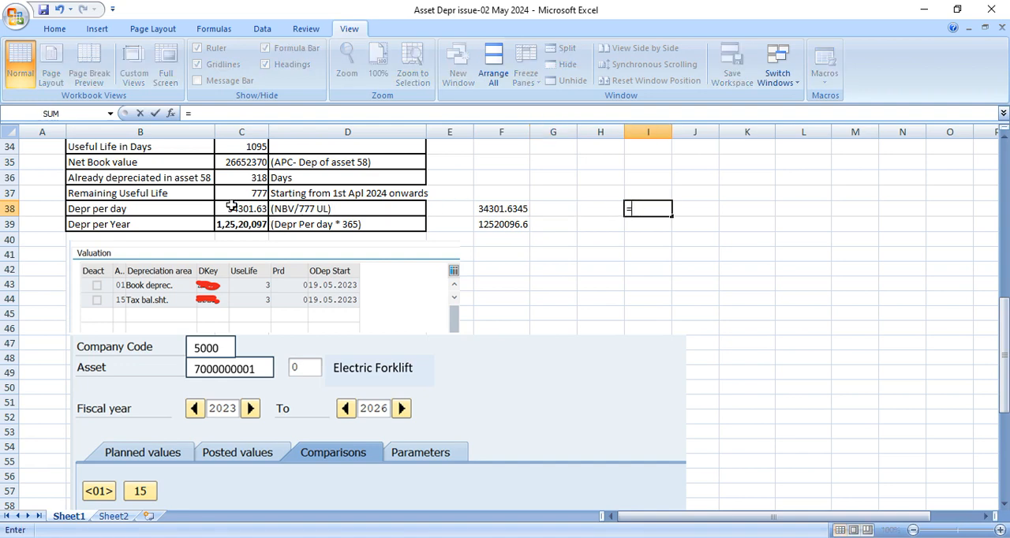
{"action": "left_click", "coordinate": [242, 208]}
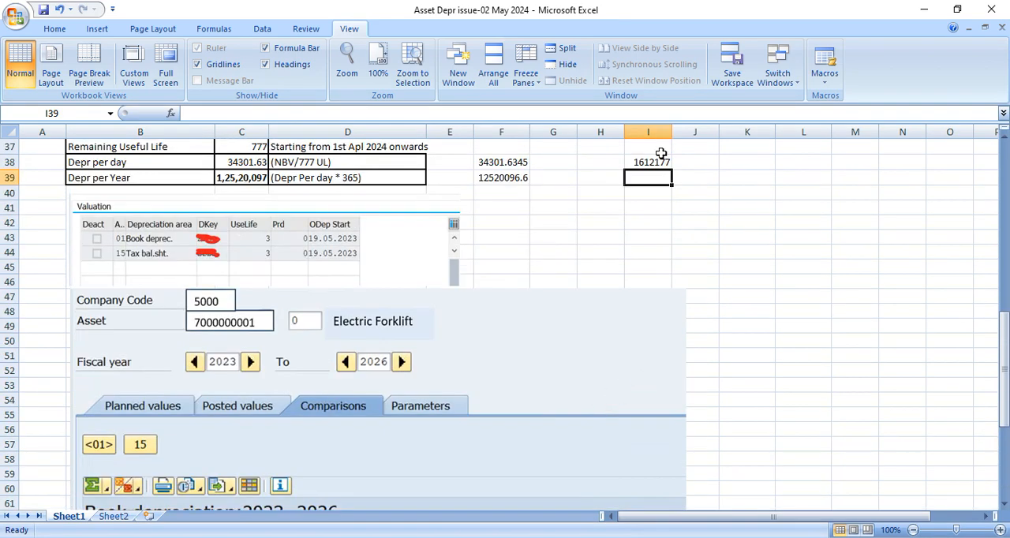
Inspect the I38 formula (Depr per day × 47) giving 1612177
{"action": "left_click", "coordinate": [648, 162]}
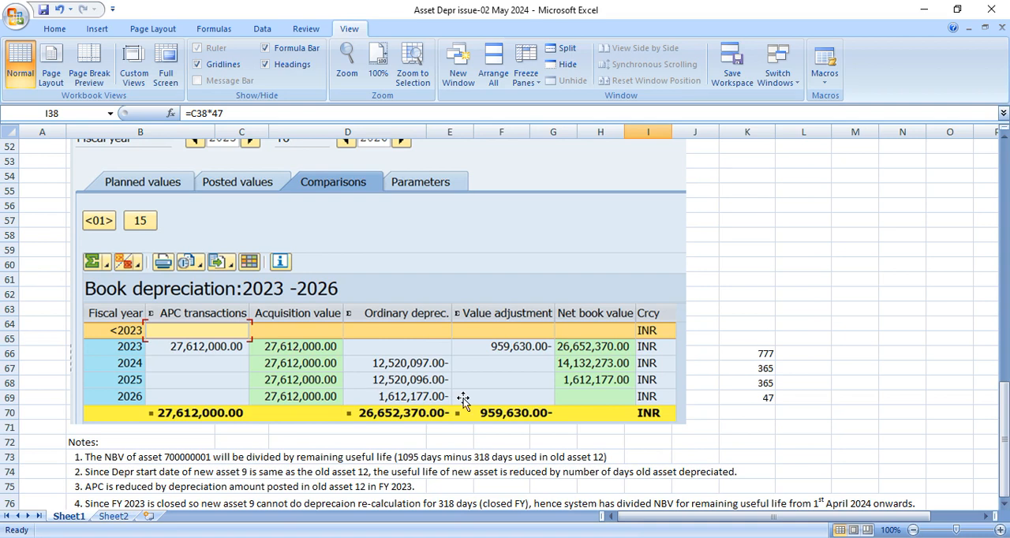
{"action": "mouse_move", "coordinate": [480, 383]}
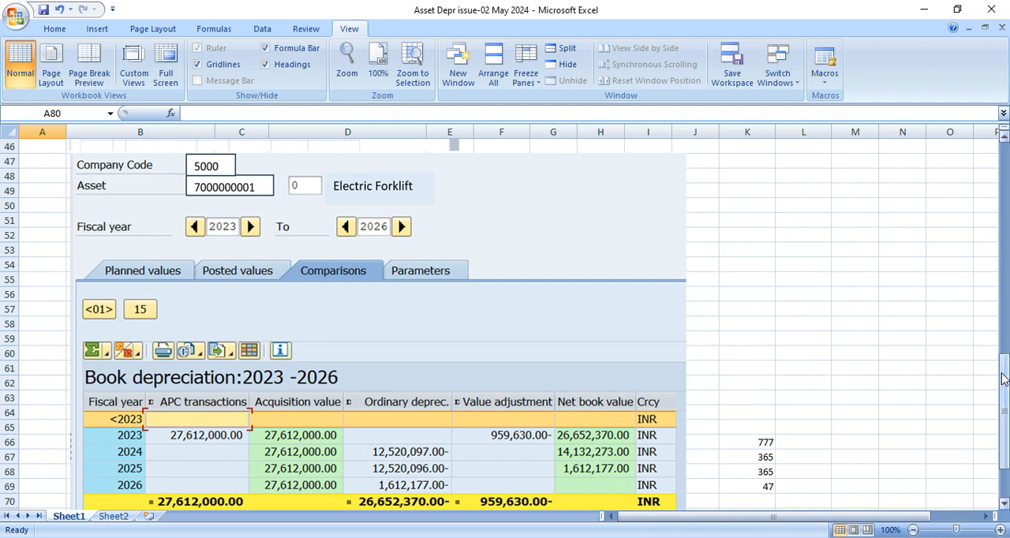
Review the first explanatory note below the SAP screenshot
{"action": "scroll", "scroll_direction": "down", "scroll_amount": 3}
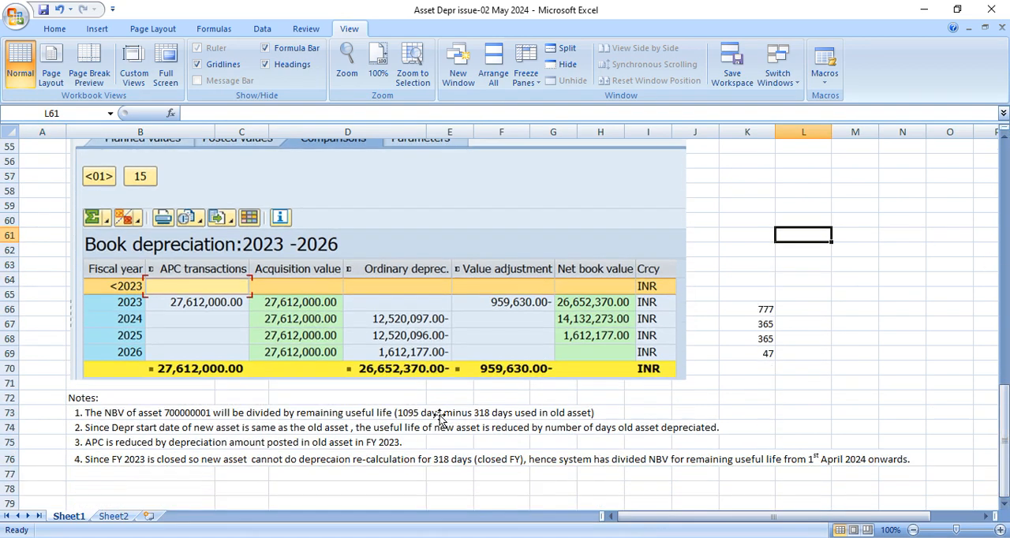
{"action": "left_click", "coordinate": [41, 412]}
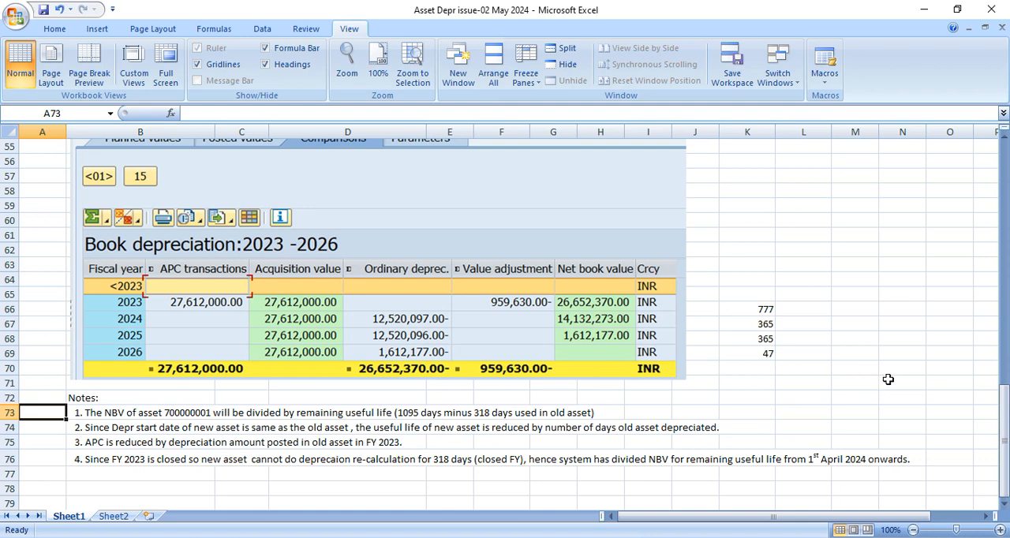
{"action": "mouse_move", "coordinate": [131, 457]}
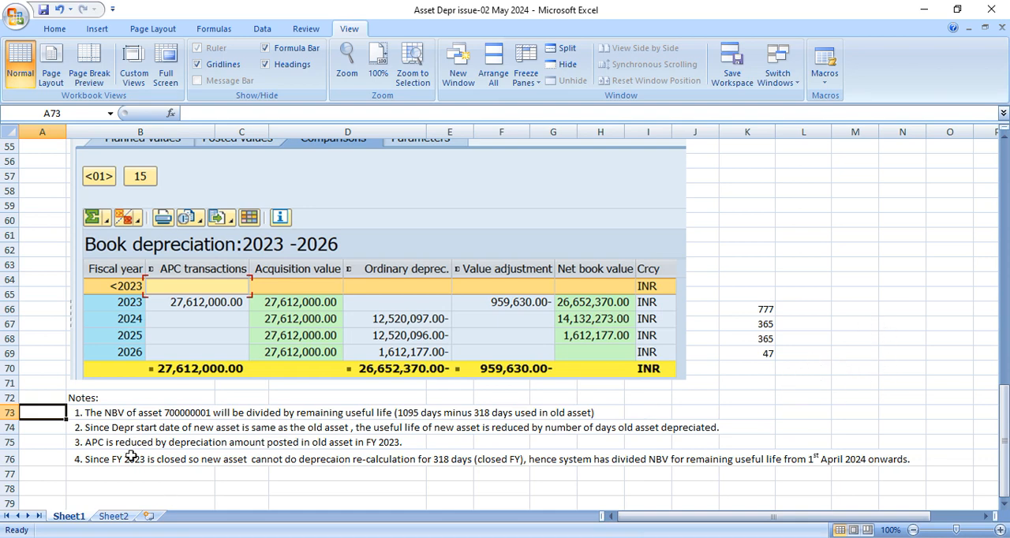
{"action": "mouse_move", "coordinate": [77, 427]}
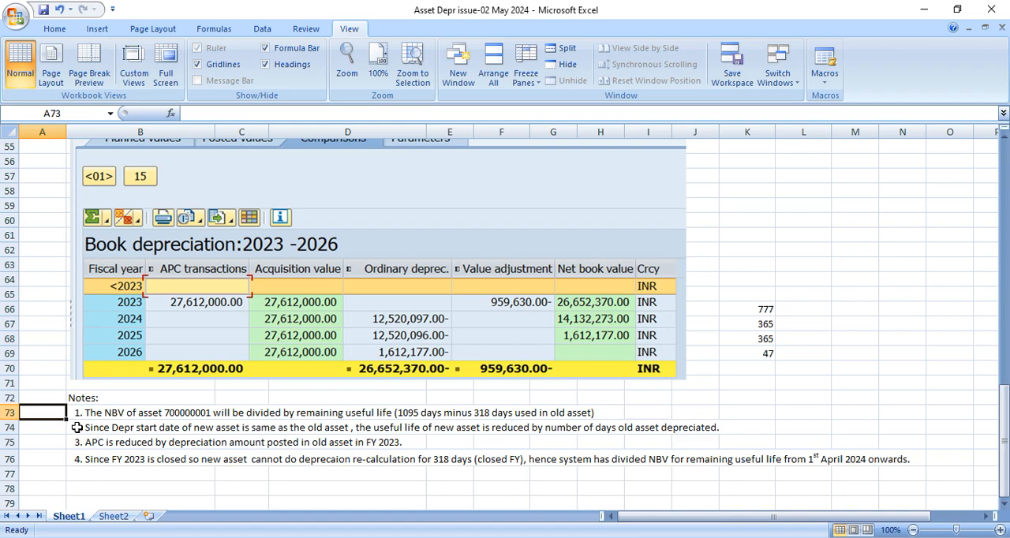
{"action": "mouse_move", "coordinate": [214, 418]}
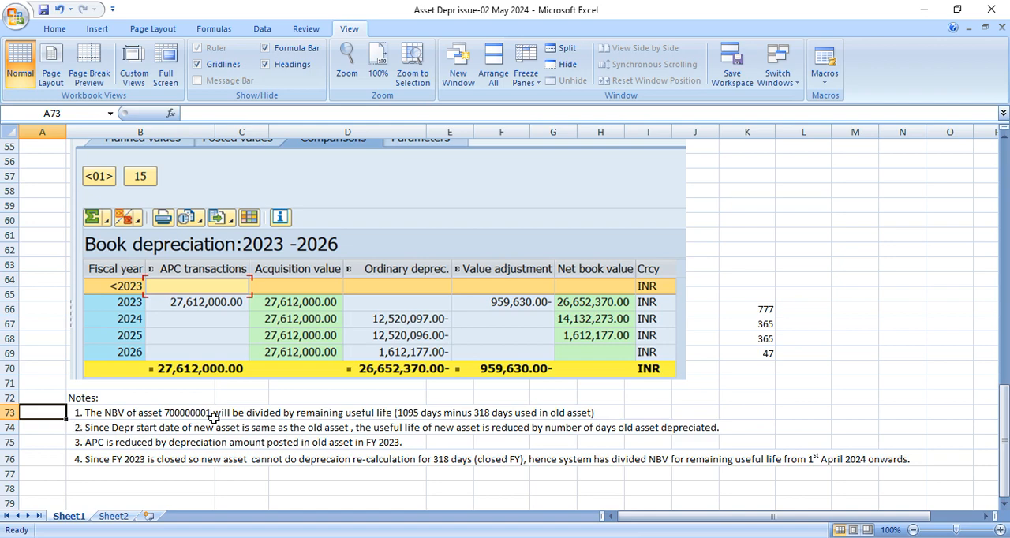
{"action": "scroll", "scroll_direction": "up", "scroll_amount": 3}
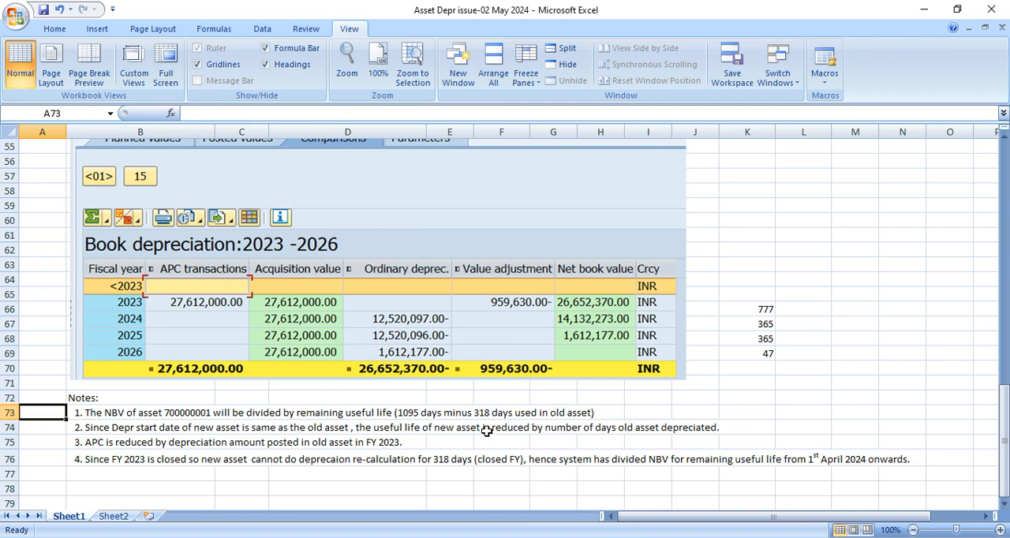
{"action": "mouse_move", "coordinate": [417, 423]}
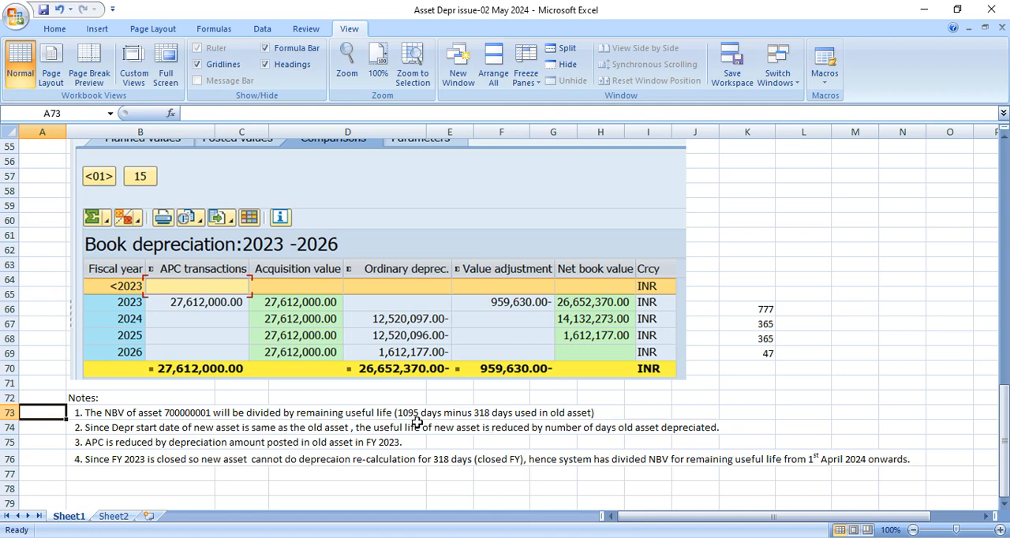
{"action": "mouse_move", "coordinate": [482, 423]}
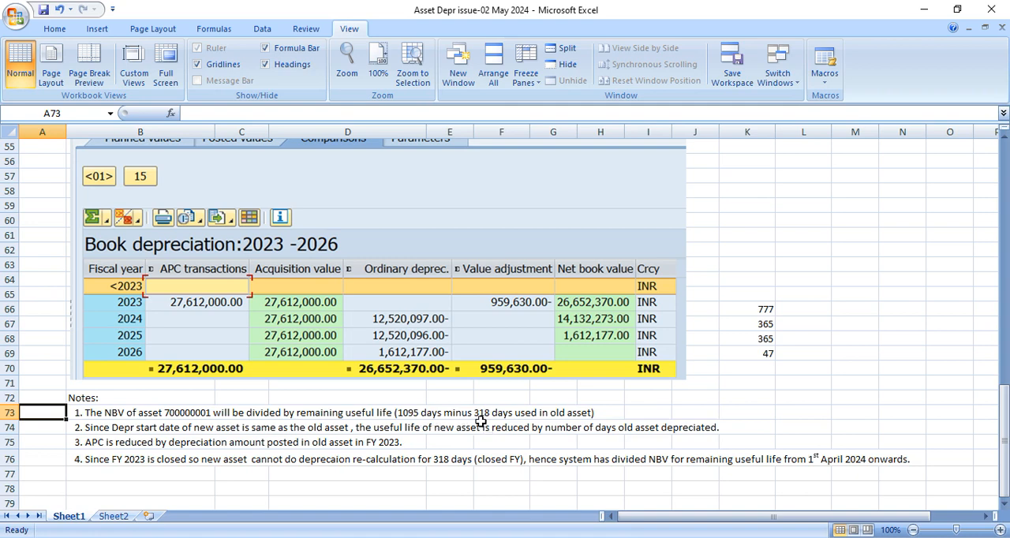
{"action": "mouse_move", "coordinate": [514, 419]}
{"action": "type", "text": "777"}
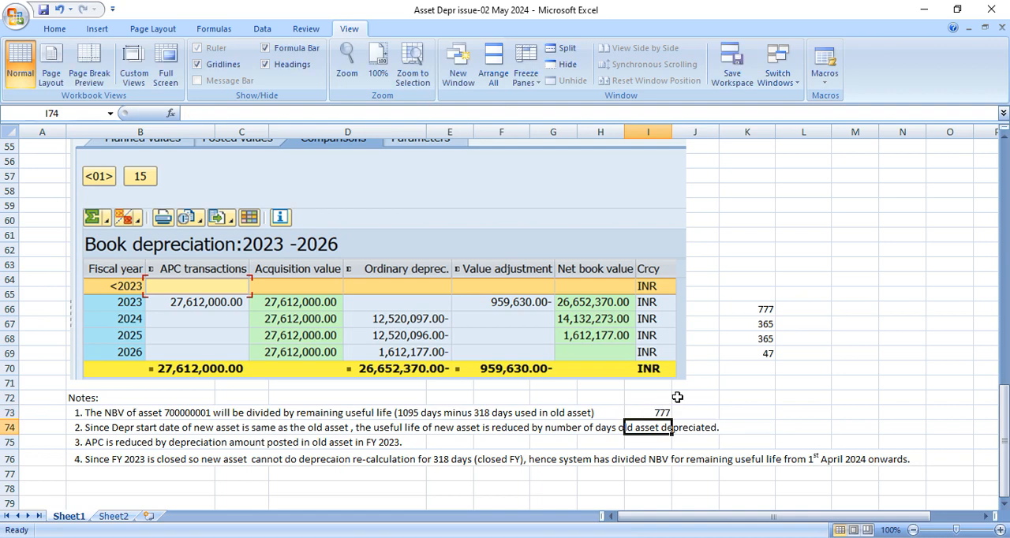
{"action": "left_click", "coordinate": [42, 427]}
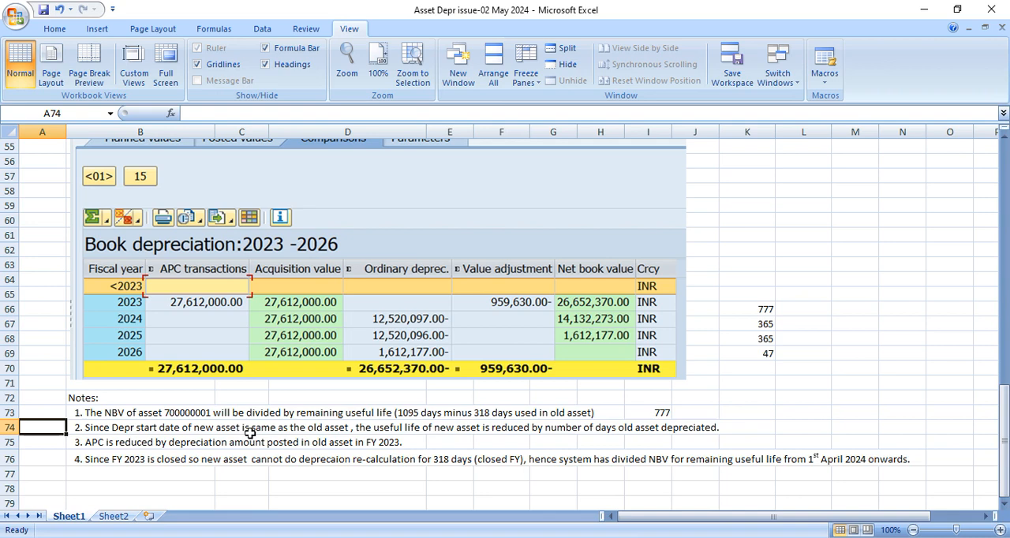
{"action": "mouse_move", "coordinate": [341, 441]}
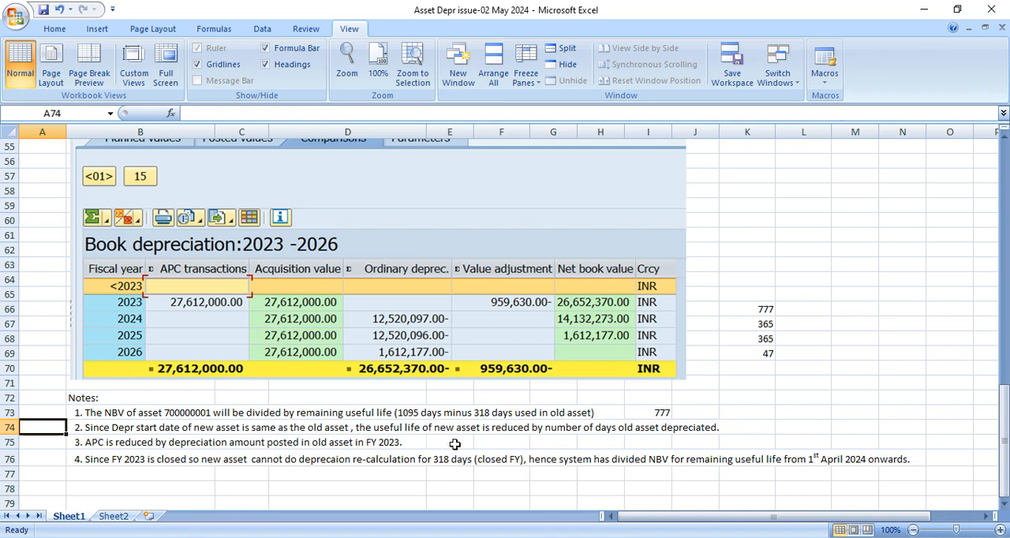
{"action": "mouse_move", "coordinate": [571, 428]}
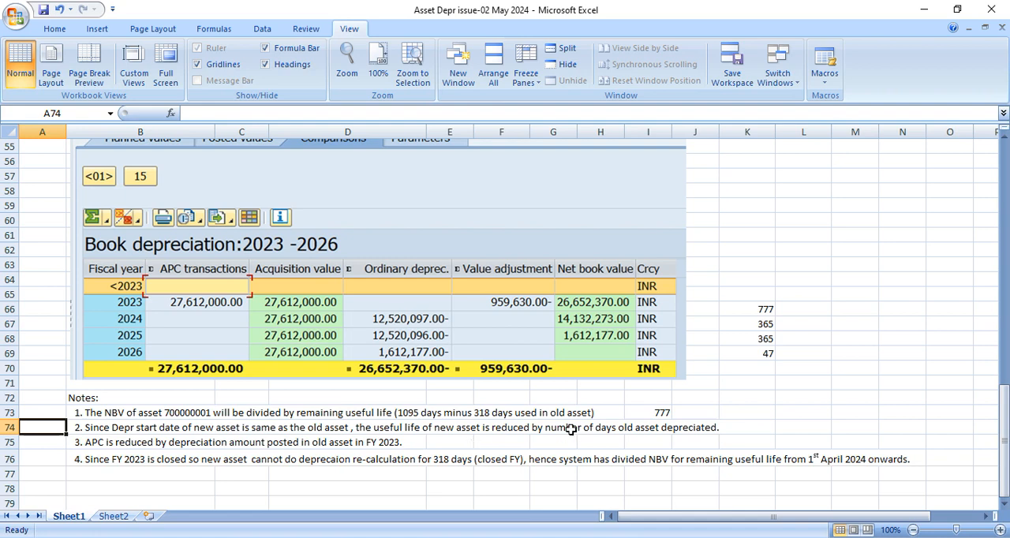
{"action": "mouse_move", "coordinate": [639, 449]}
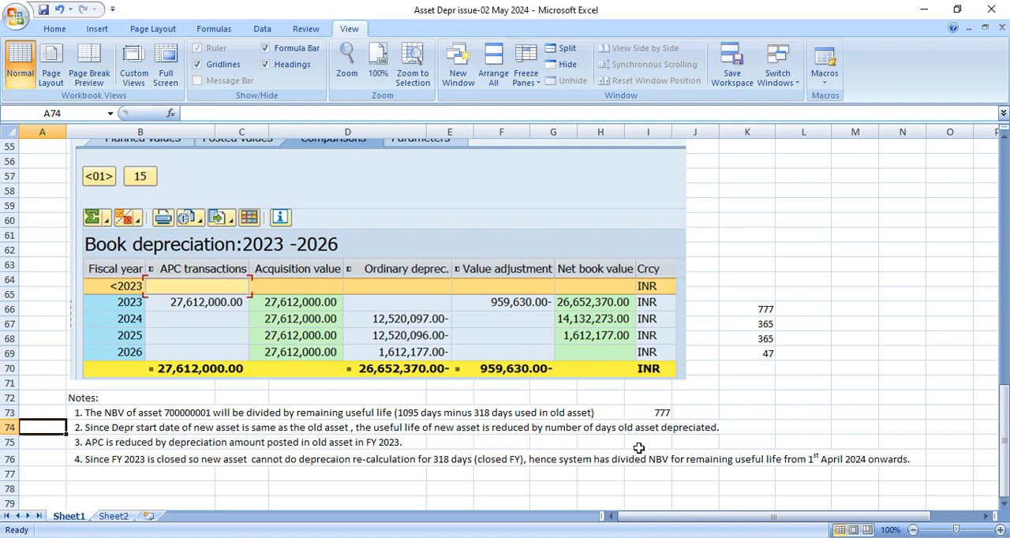
{"action": "mouse_move", "coordinate": [803, 430]}
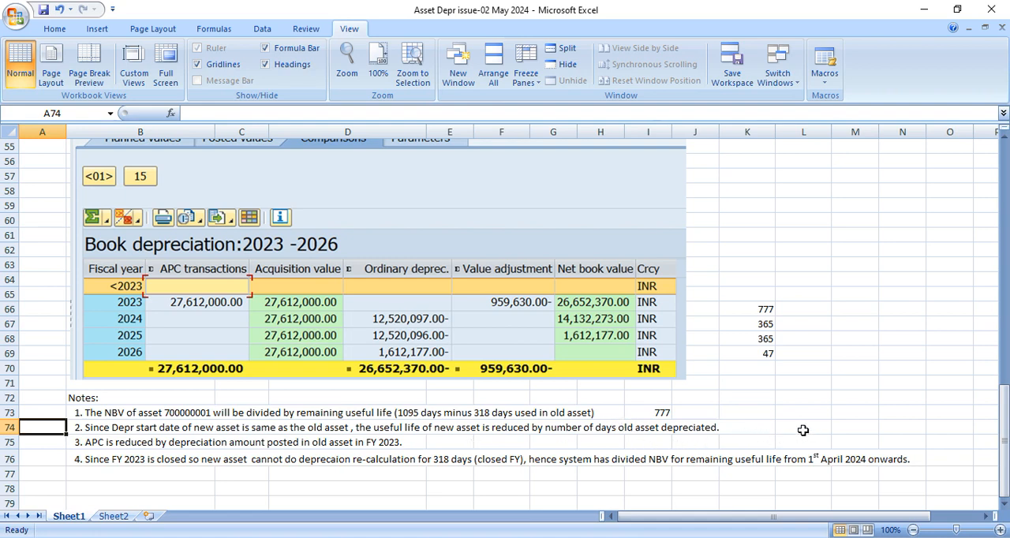
{"action": "left_click", "coordinate": [803, 427]}
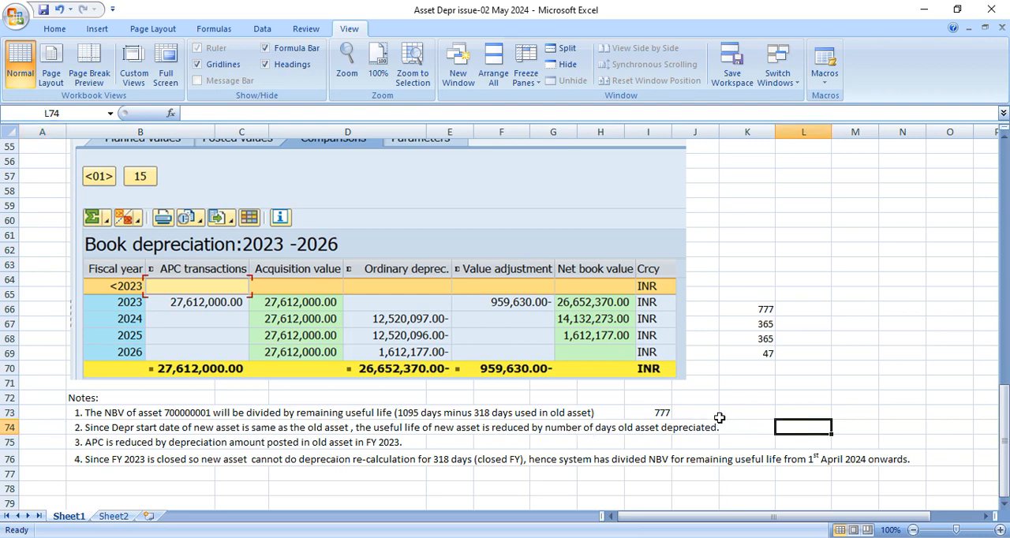
{"action": "mouse_move", "coordinate": [667, 420]}
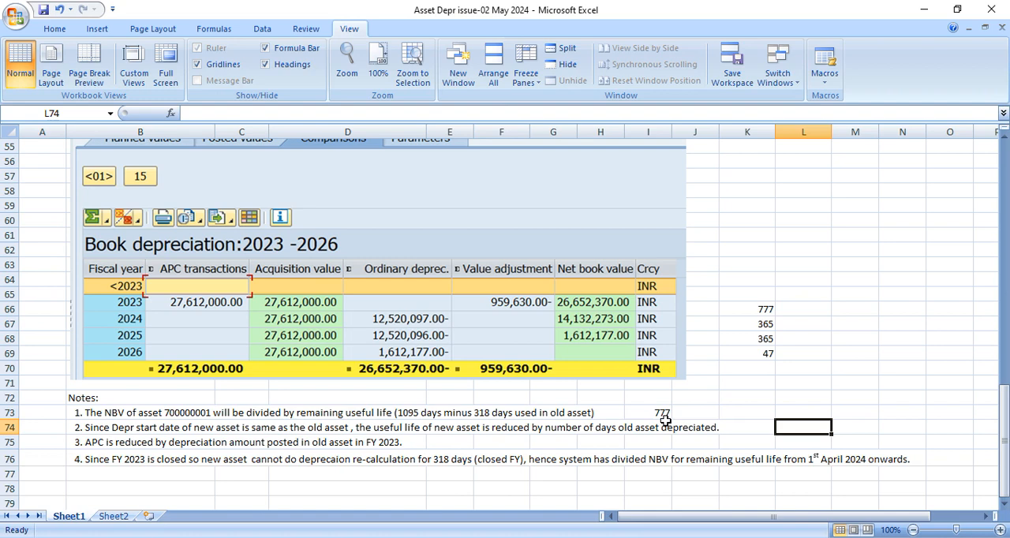
{"action": "left_click", "coordinate": [647, 412]}
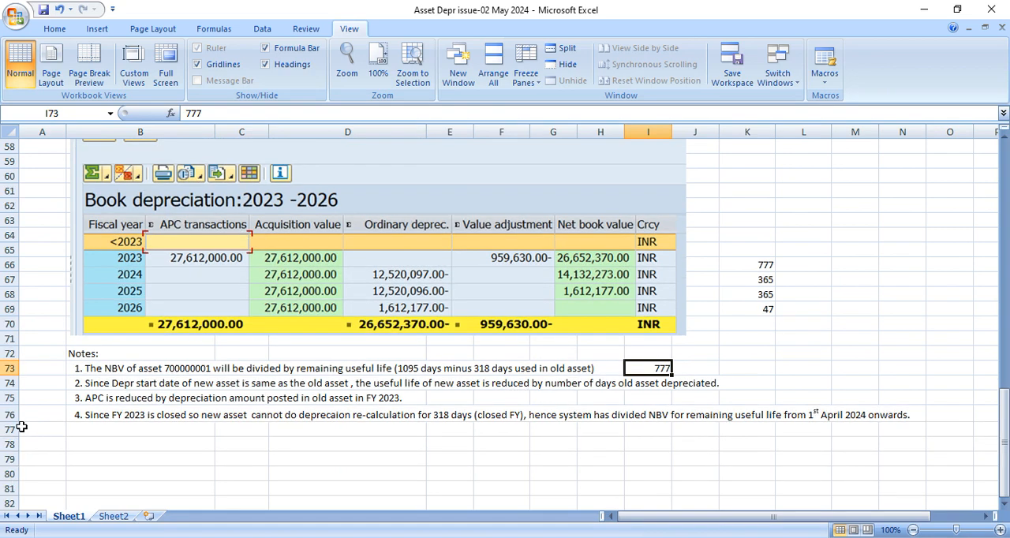
{"action": "left_click", "coordinate": [42, 398]}
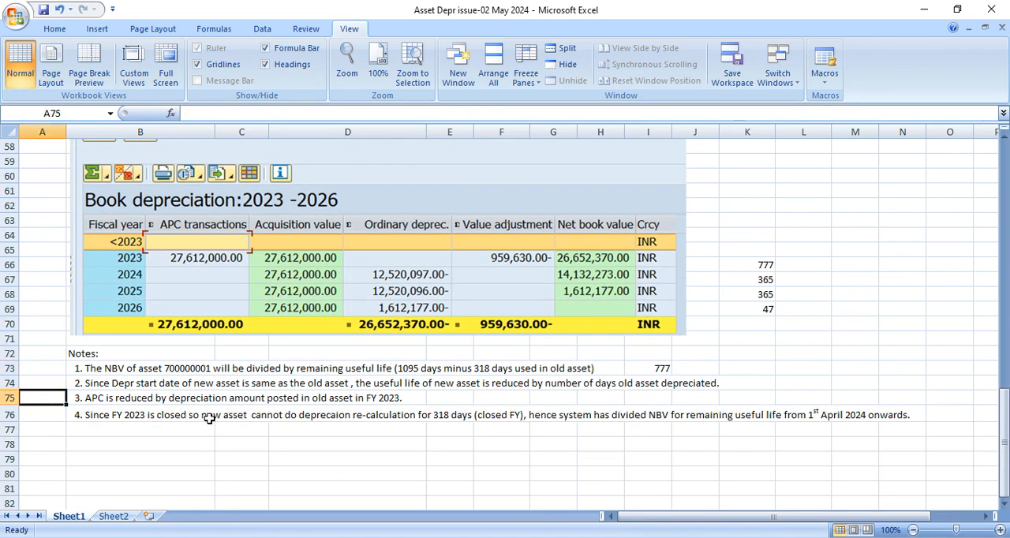
{"action": "mouse_move", "coordinate": [424, 441]}
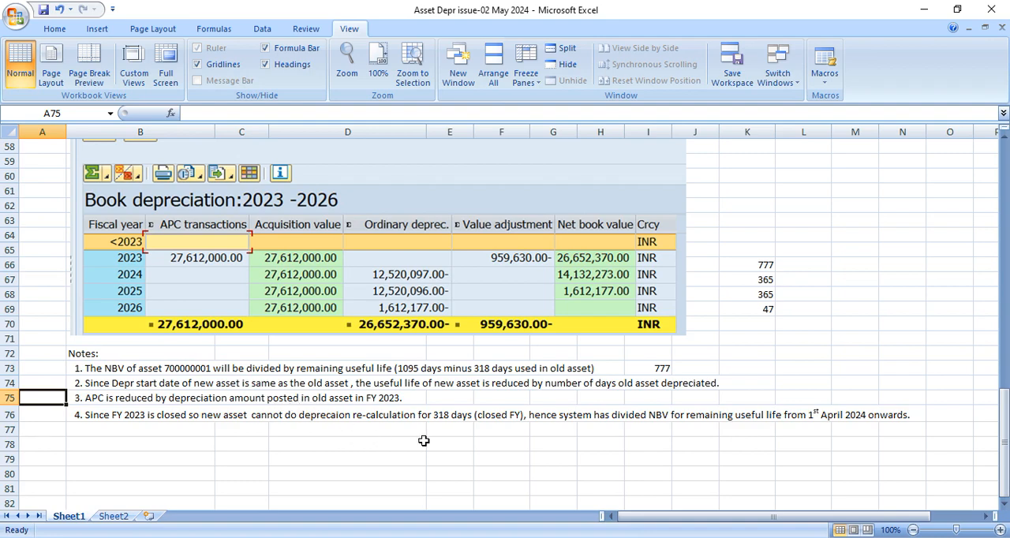
{"action": "left_click", "coordinate": [502, 397]}
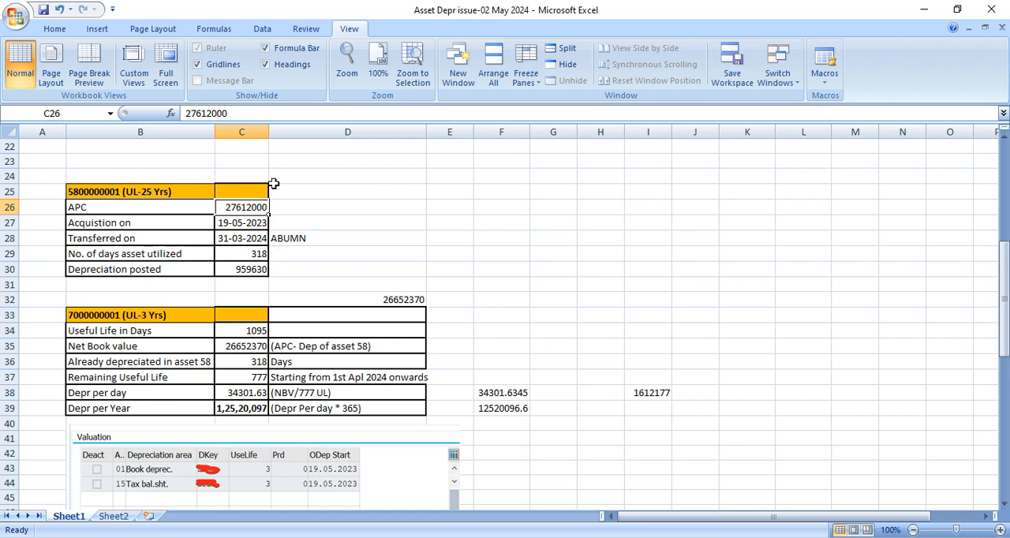
{"action": "left_click", "coordinate": [243, 269]}
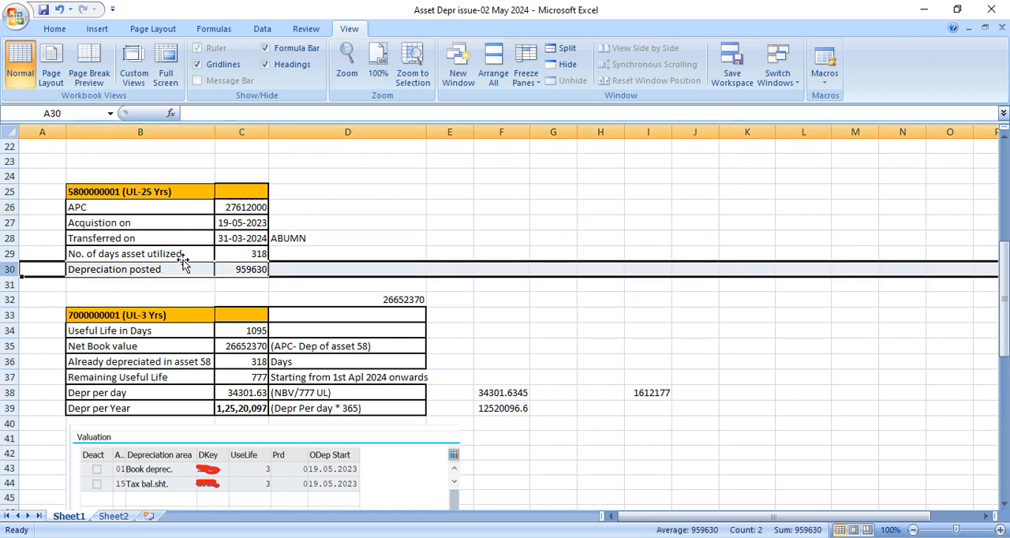
{"action": "left_click", "coordinate": [241, 270]}
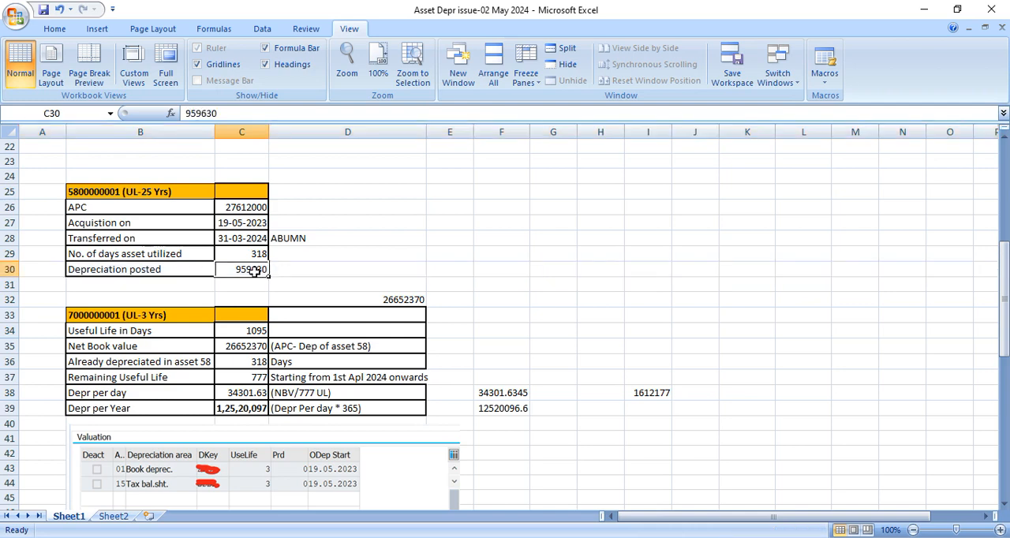
{"action": "mouse_move", "coordinate": [245, 282]}
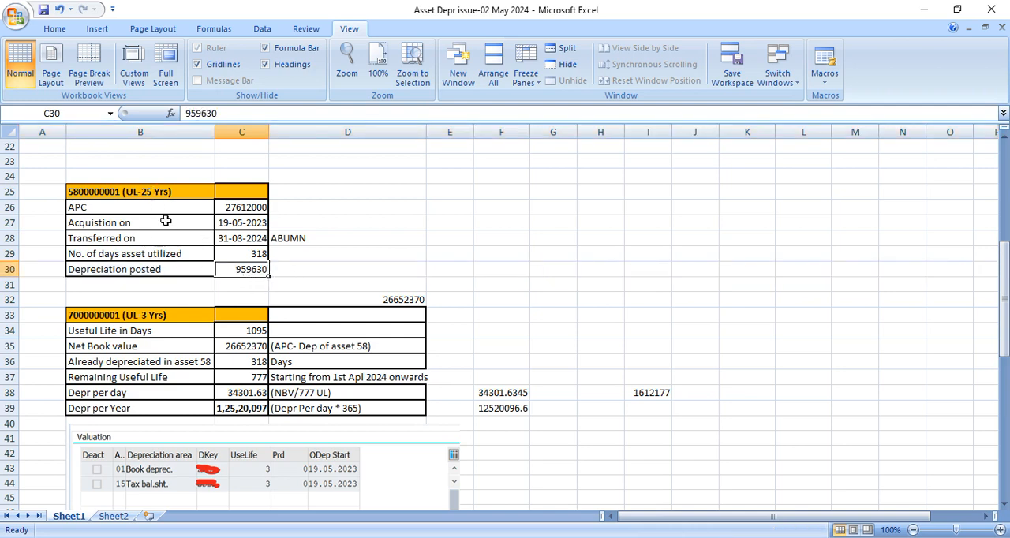
{"action": "left_click", "coordinate": [140, 315]}
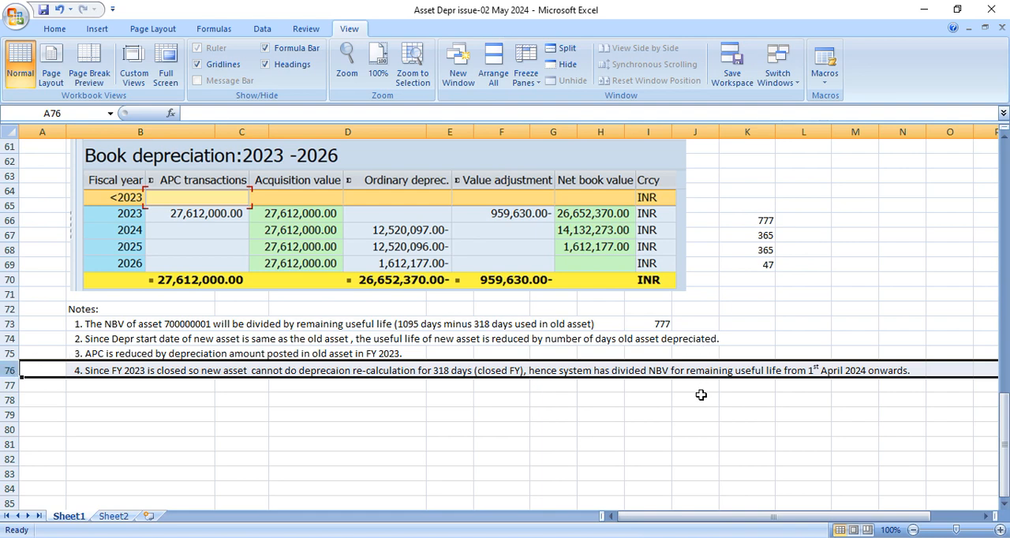
{"action": "left_click", "coordinate": [694, 386]}
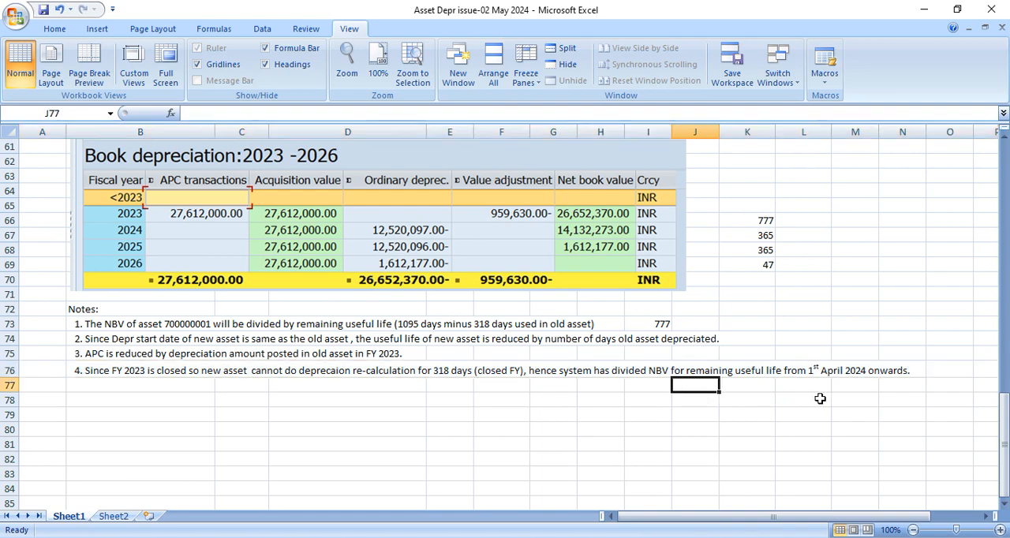
{"action": "mouse_move", "coordinate": [899, 387]}
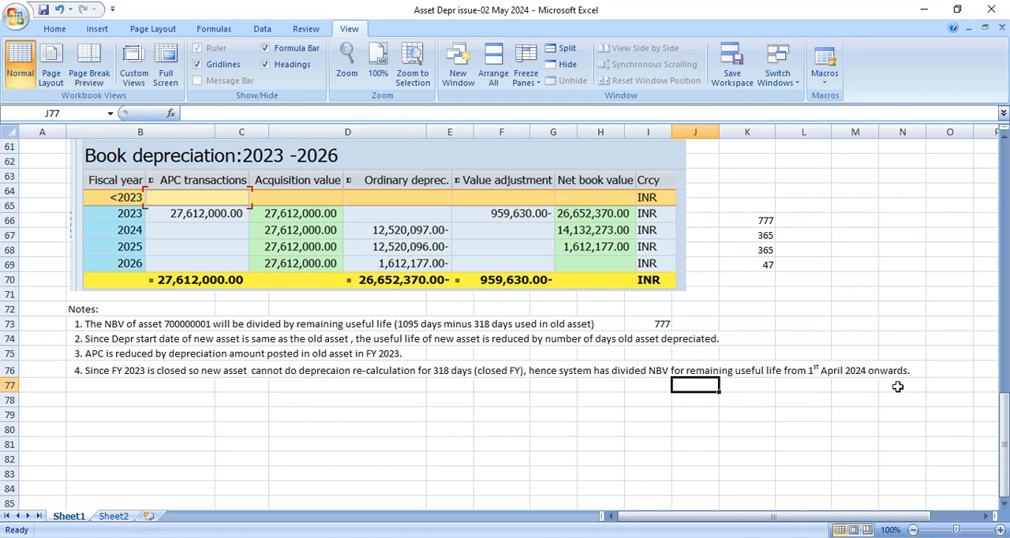
{"action": "mouse_move", "coordinate": [907, 390]}
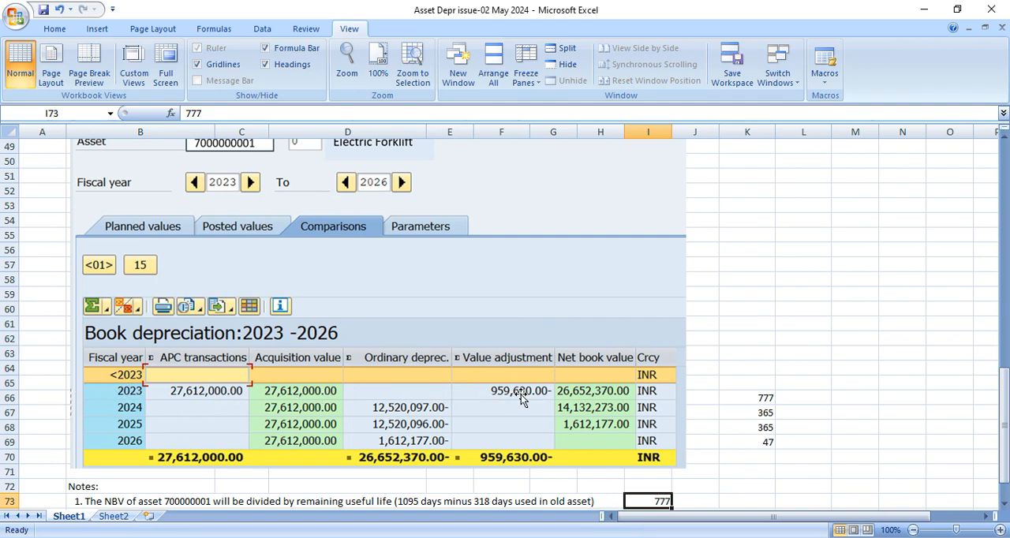
{"action": "mouse_move", "coordinate": [465, 397]}
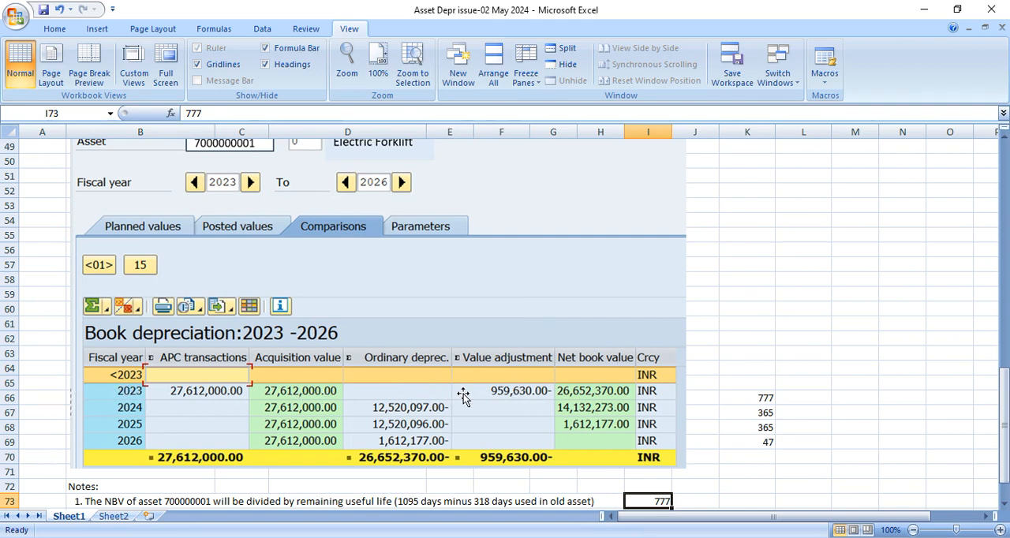
{"action": "mouse_move", "coordinate": [493, 407]}
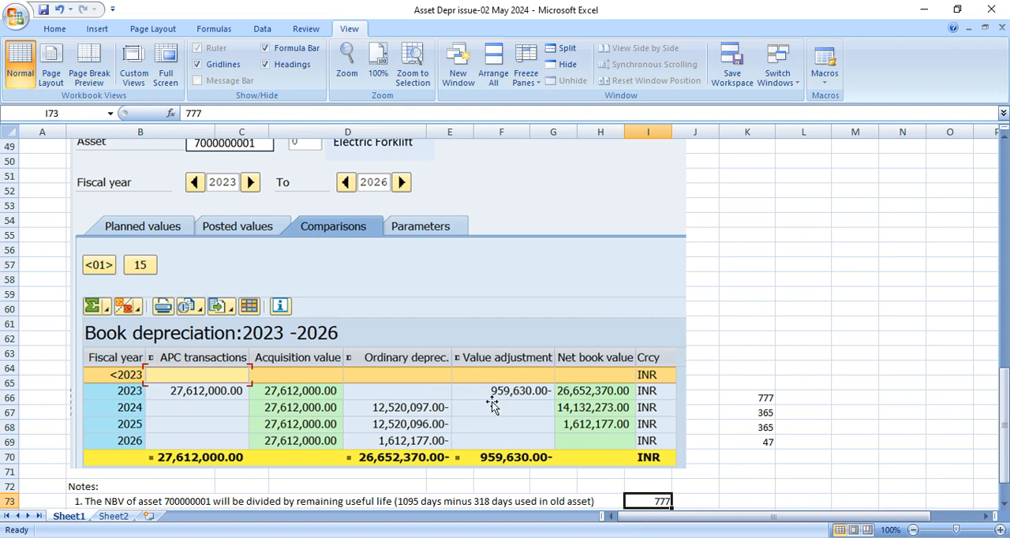
{"action": "mouse_move", "coordinate": [504, 364]}
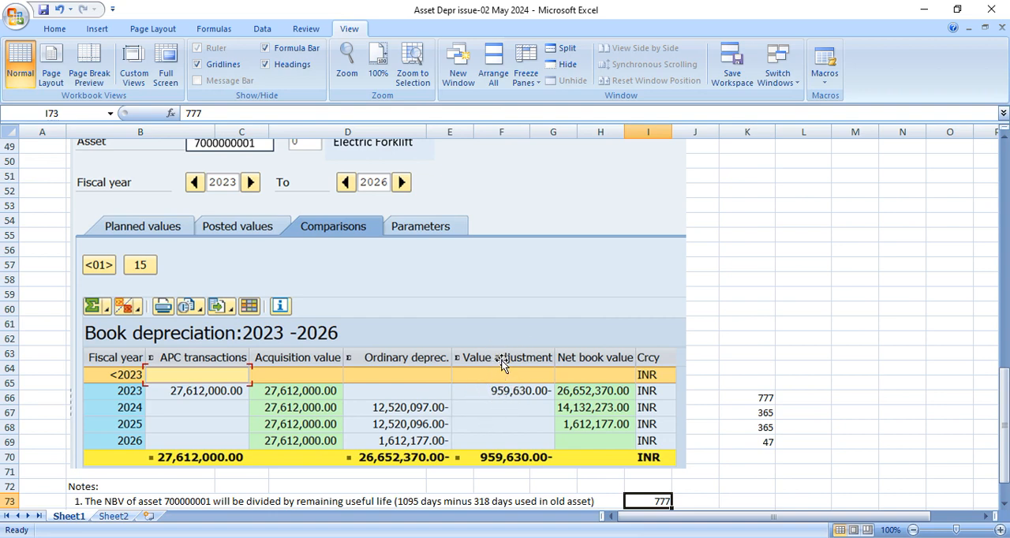
{"action": "left_click", "coordinate": [505, 379]}
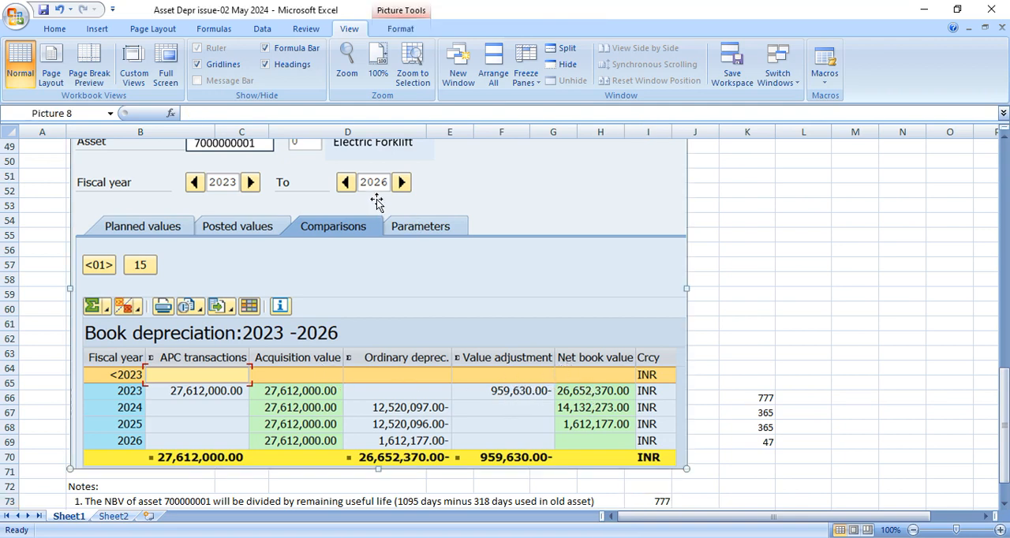
{"action": "mouse_move", "coordinate": [630, 393]}
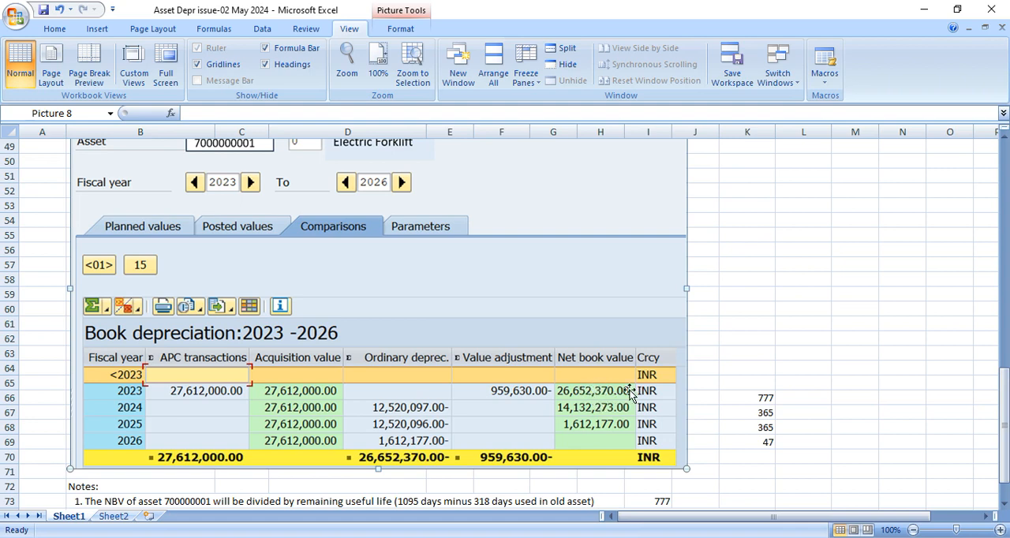
{"action": "mouse_move", "coordinate": [134, 423]}
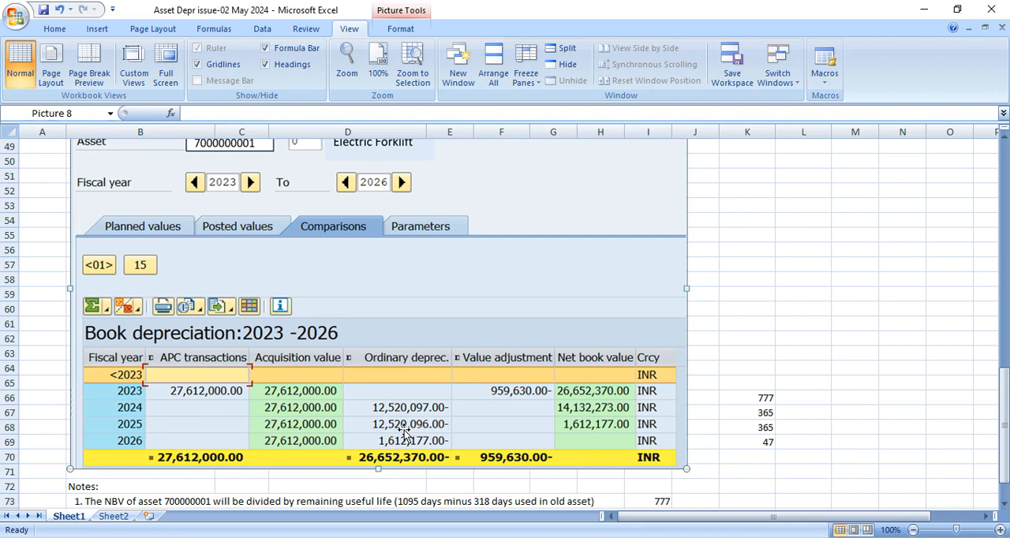
{"action": "mouse_move", "coordinate": [89, 444]}
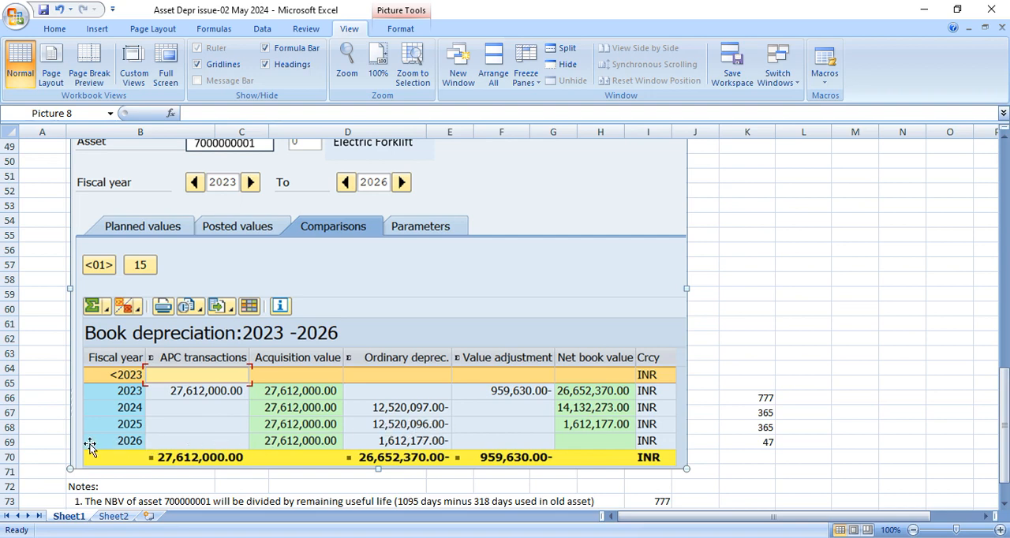
{"action": "mouse_move", "coordinate": [135, 461]}
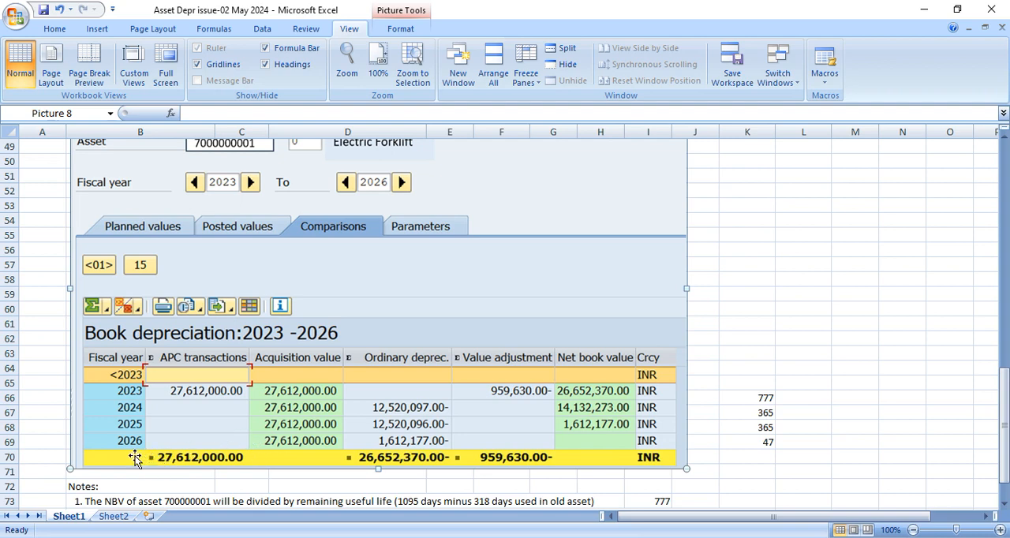
{"action": "mouse_move", "coordinate": [454, 458]}
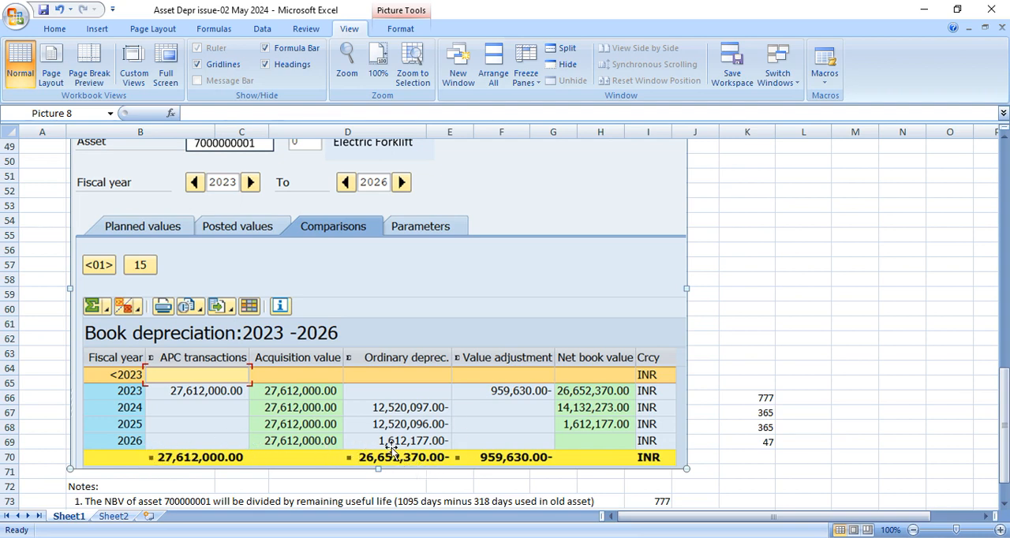
{"action": "mouse_move", "coordinate": [419, 442]}
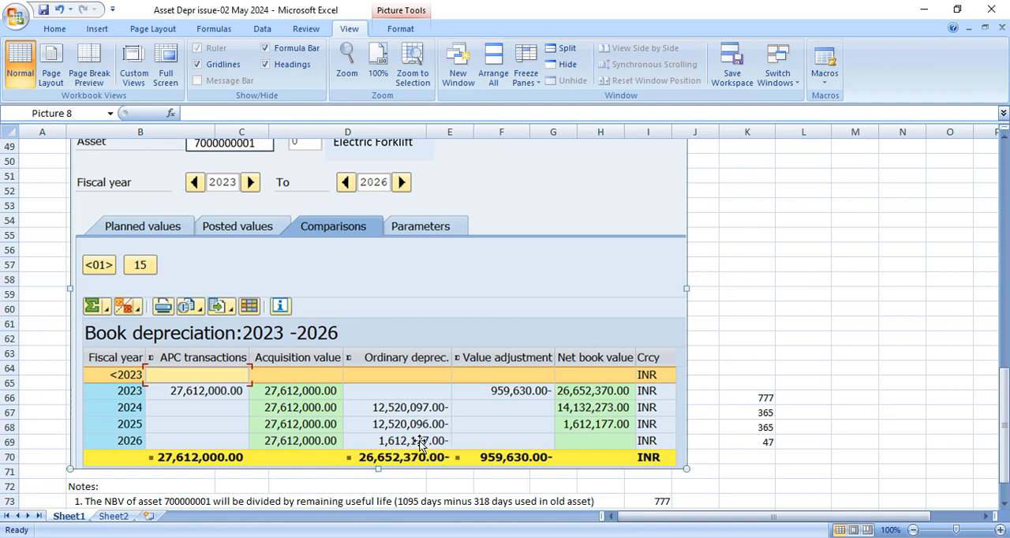
{"action": "left_click", "coordinate": [747, 443]}
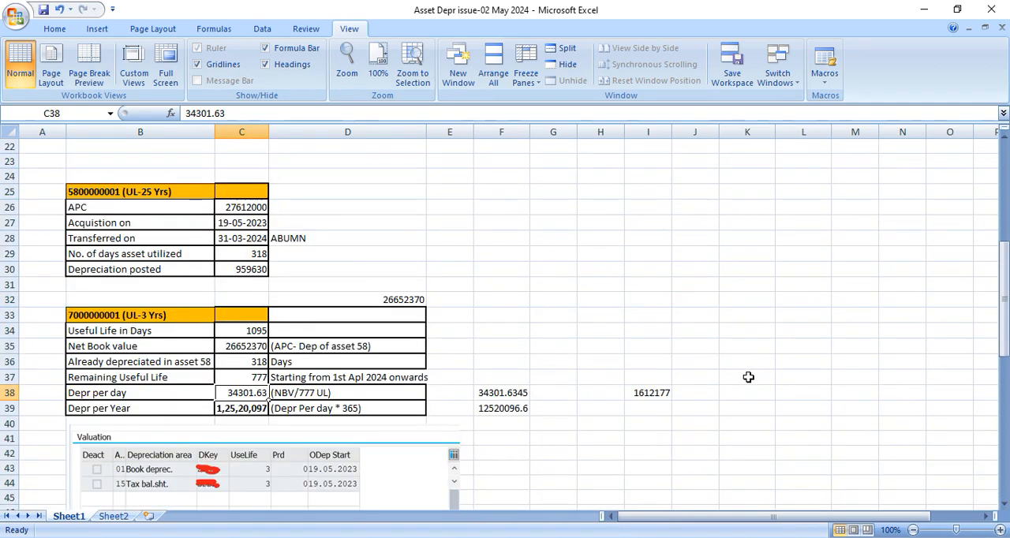
{"action": "mouse_move", "coordinate": [691, 357]}
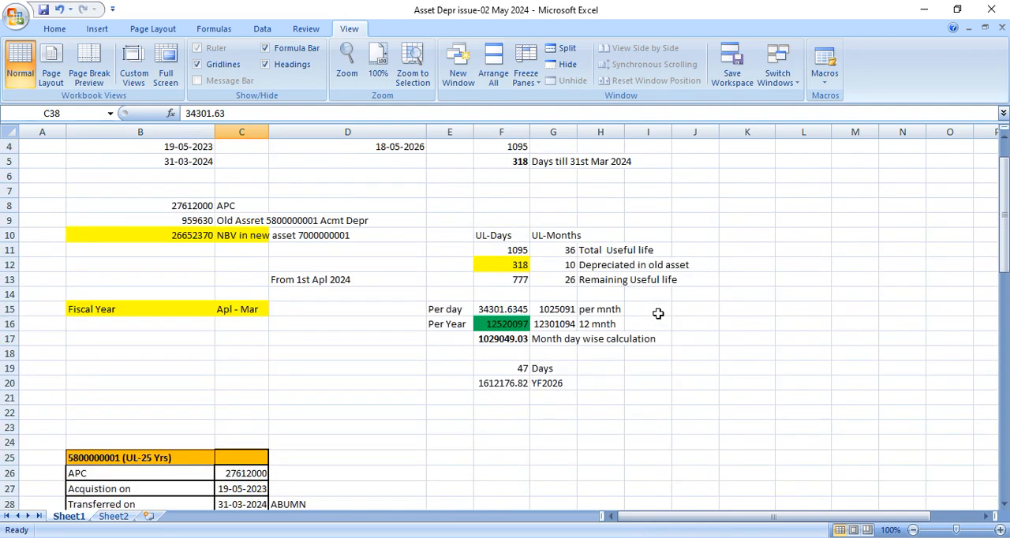
{"action": "mouse_move", "coordinate": [658, 312]}
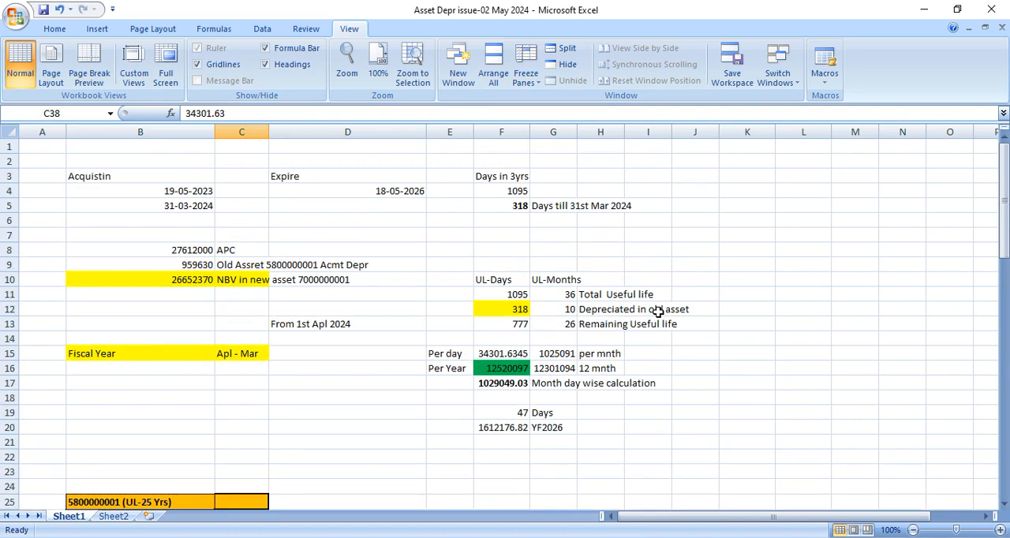
{"action": "mouse_move", "coordinate": [792, 295]}
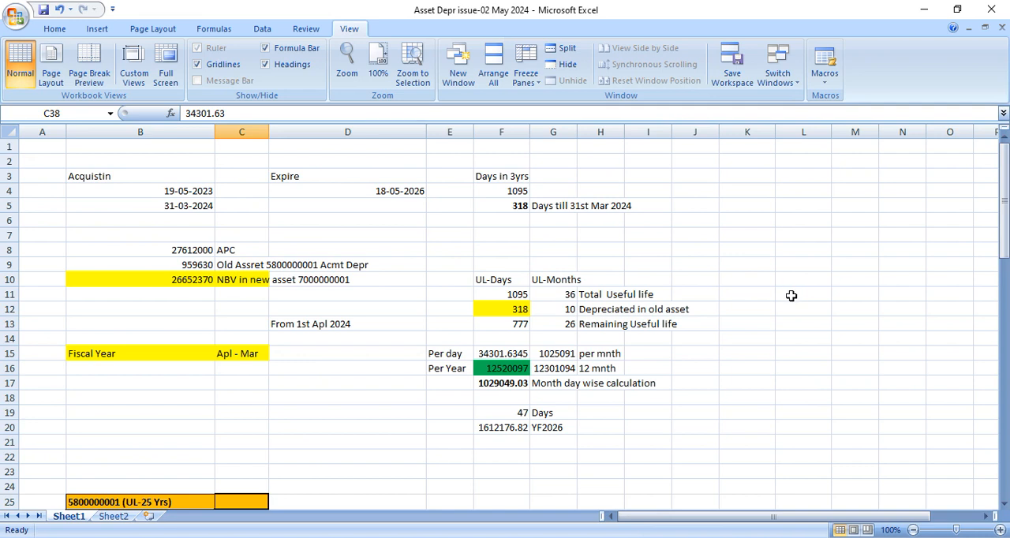
{"action": "mouse_move", "coordinate": [787, 296]}
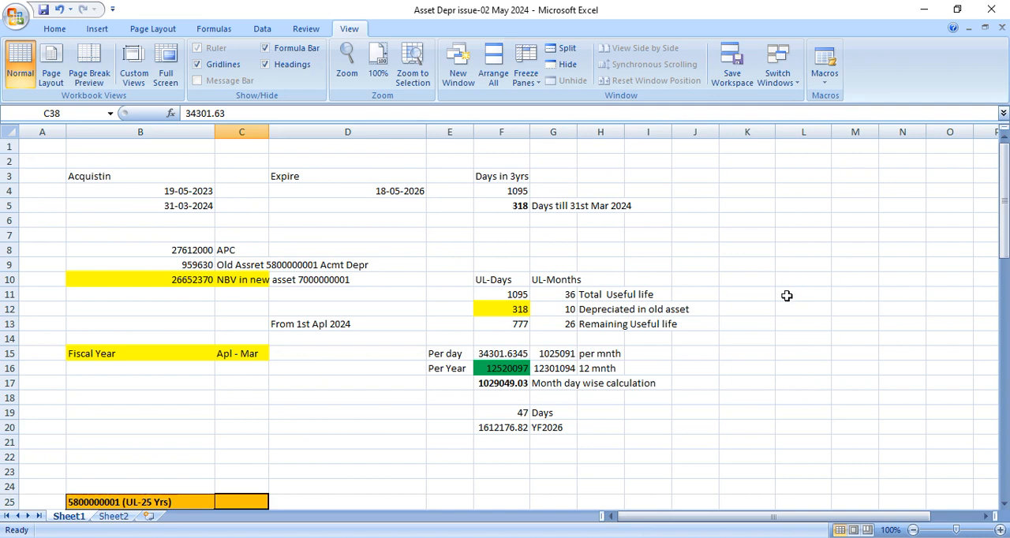